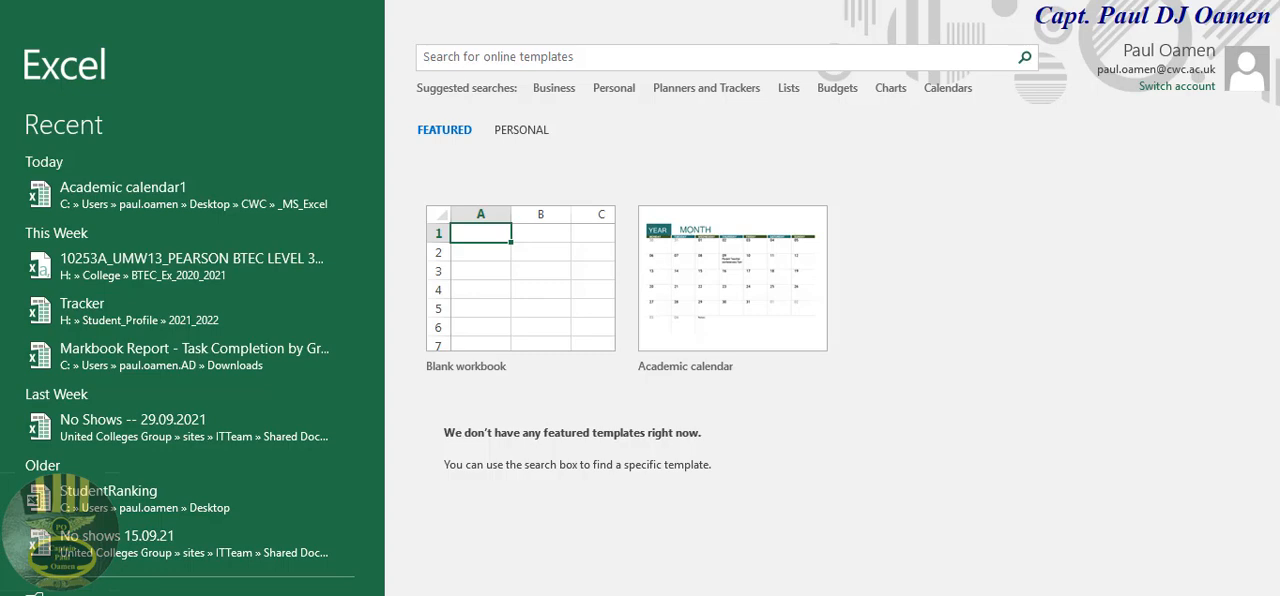
pyautogui.moveTo(520, 296)
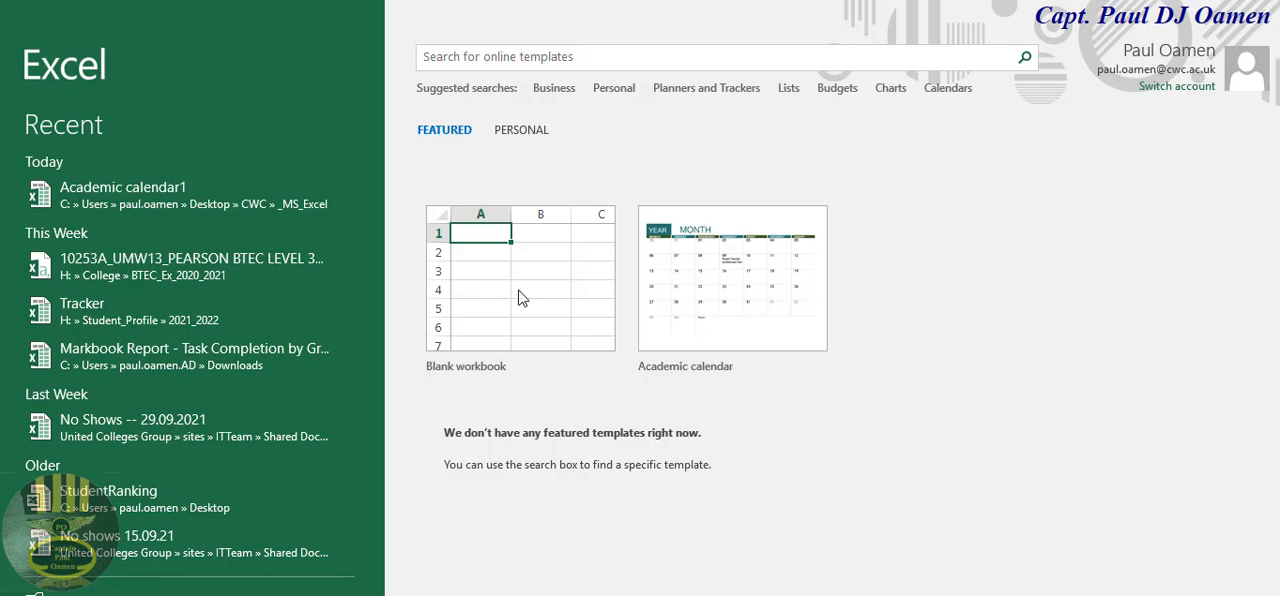
pyautogui.moveTo(520, 290)
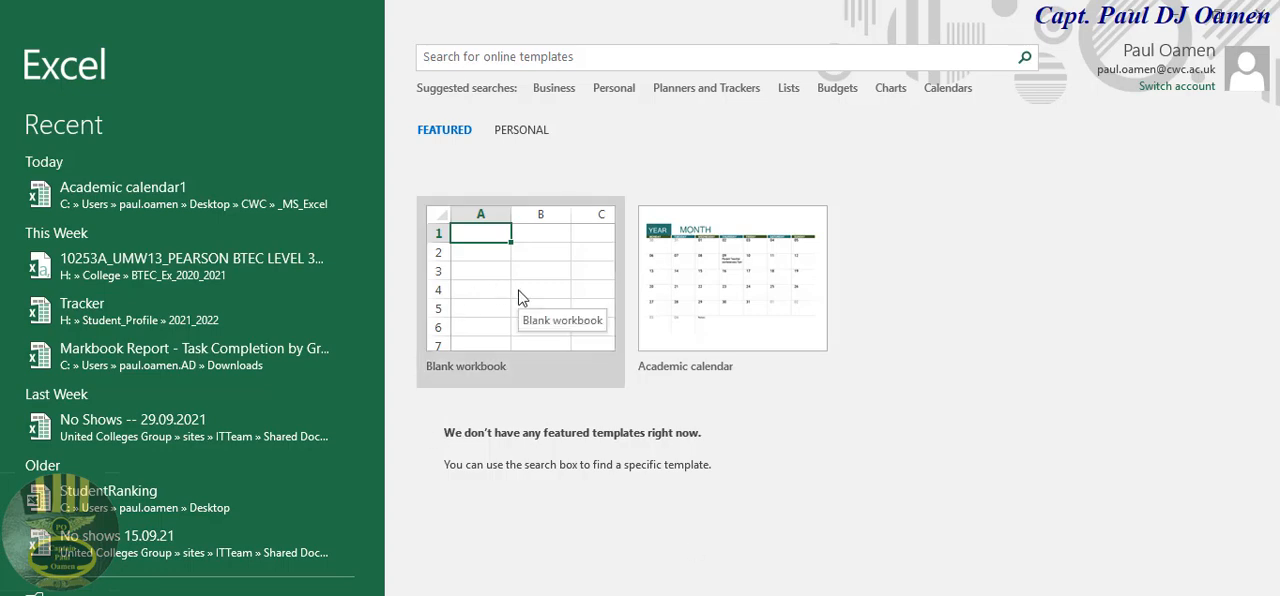
# - Start a blank workbook and switch to the Developer tools
pyautogui.click(520, 290)
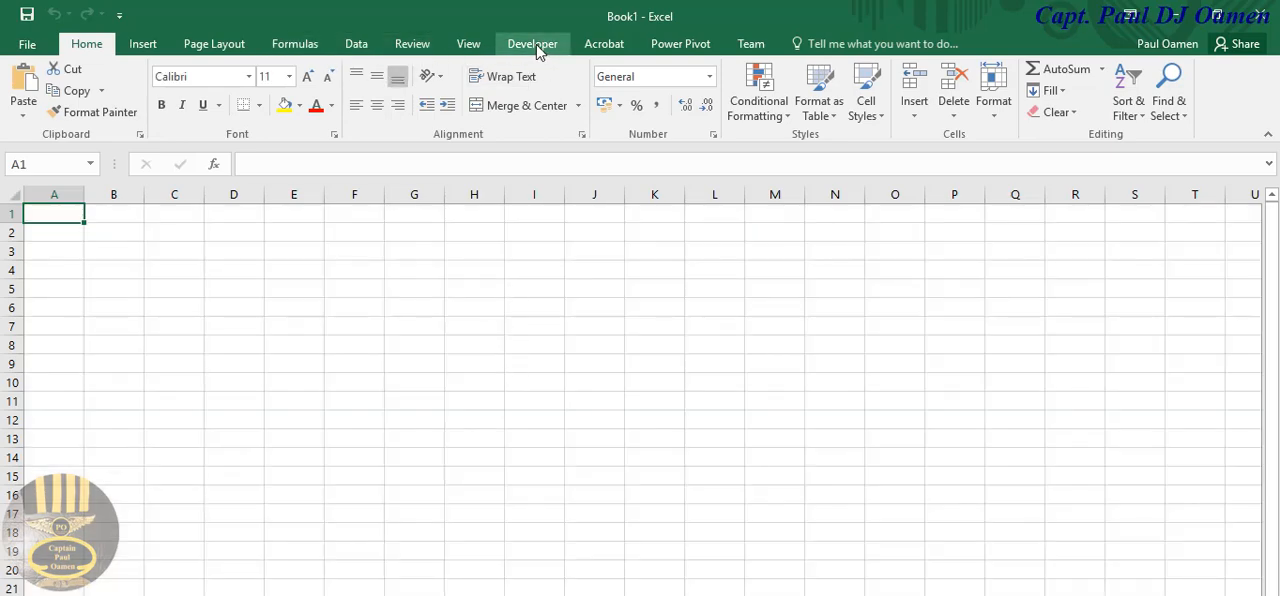
pyautogui.click(532, 44)
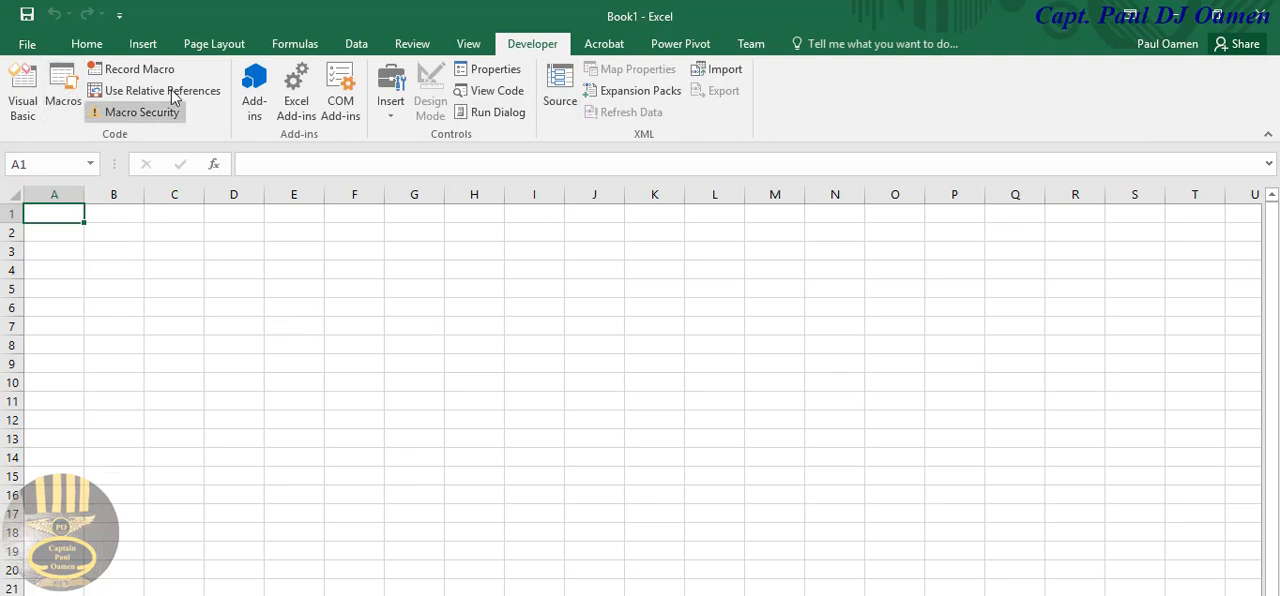
pyautogui.moveTo(24, 90)
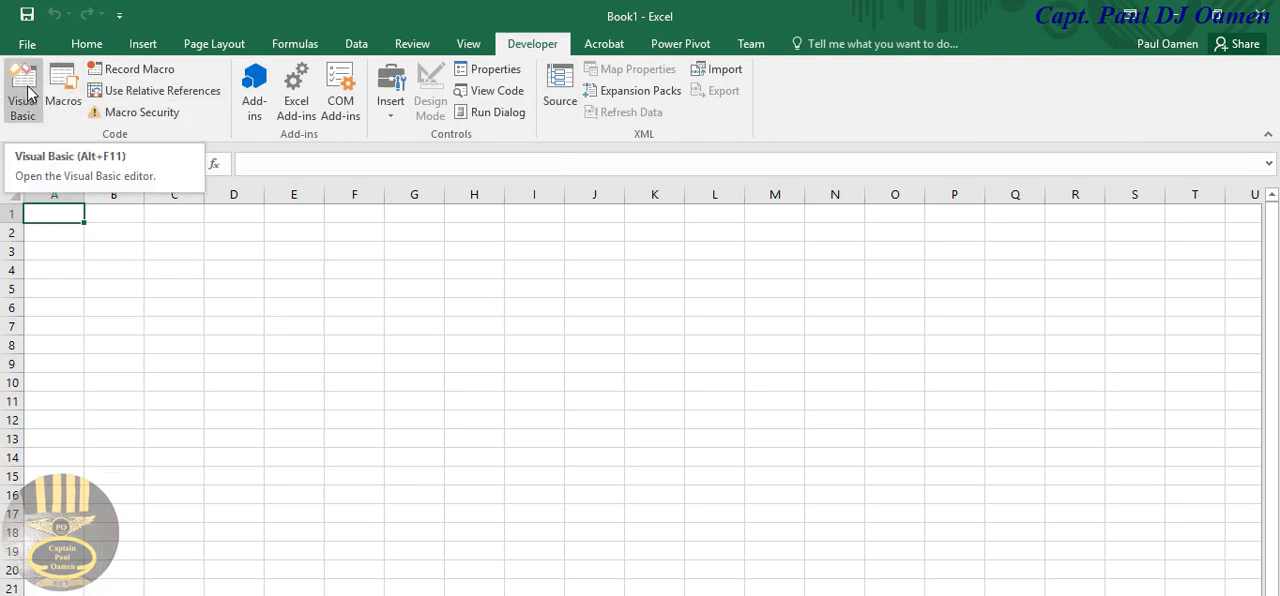
# - Launch the VBA editor for Book1 and show the Insert choices
pyautogui.click(22, 90)
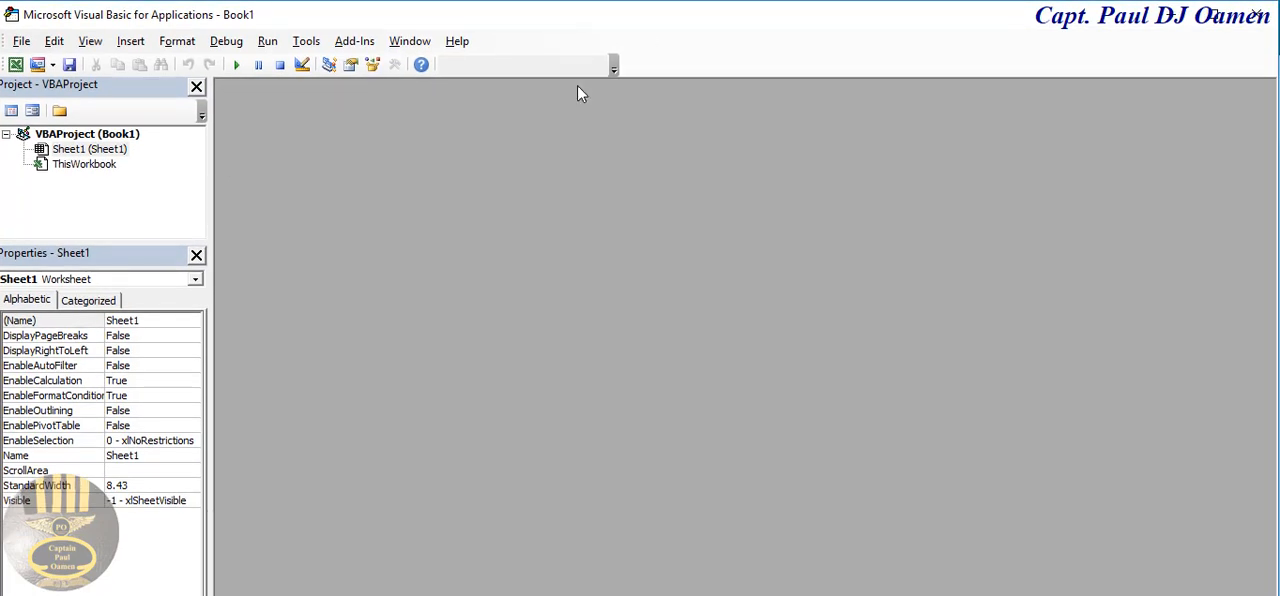
pyautogui.moveTo(136, 56)
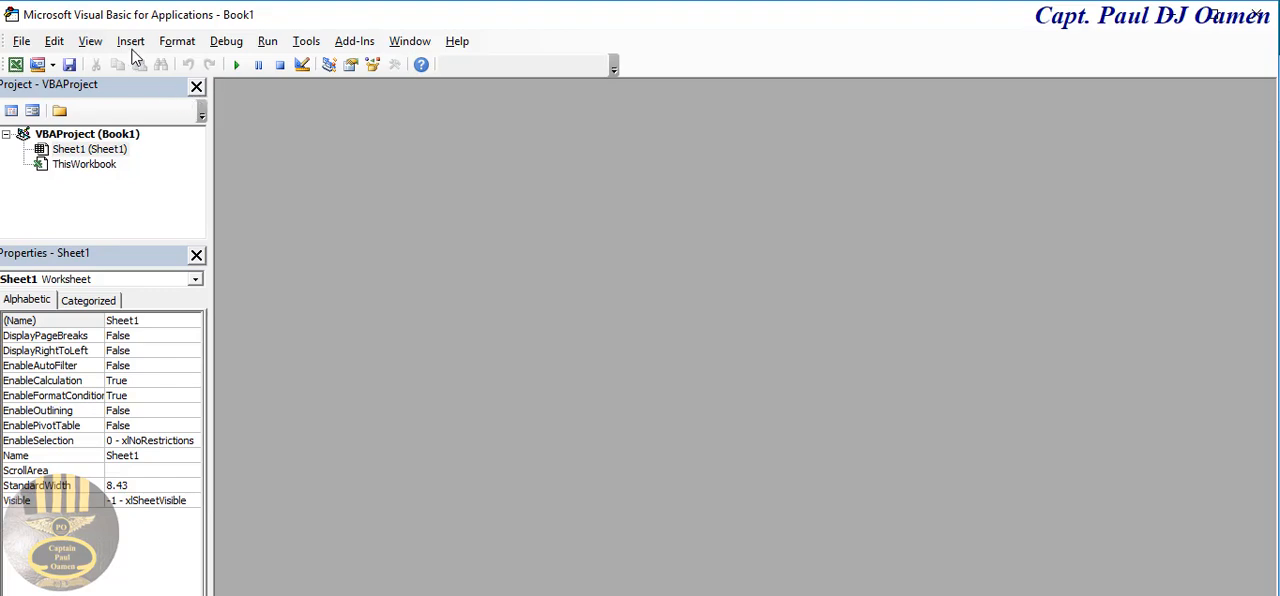
pyautogui.click(130, 40)
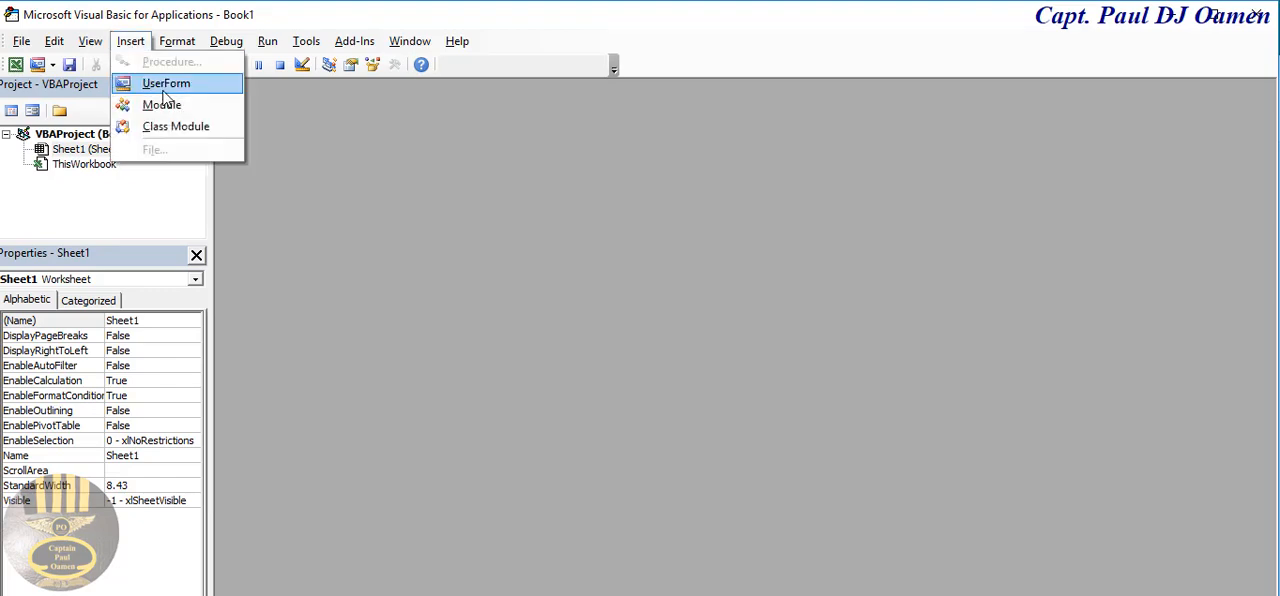
# - Insert UserForm1, narrow it, and draw a text box at its top right
pyautogui.click(164, 84)
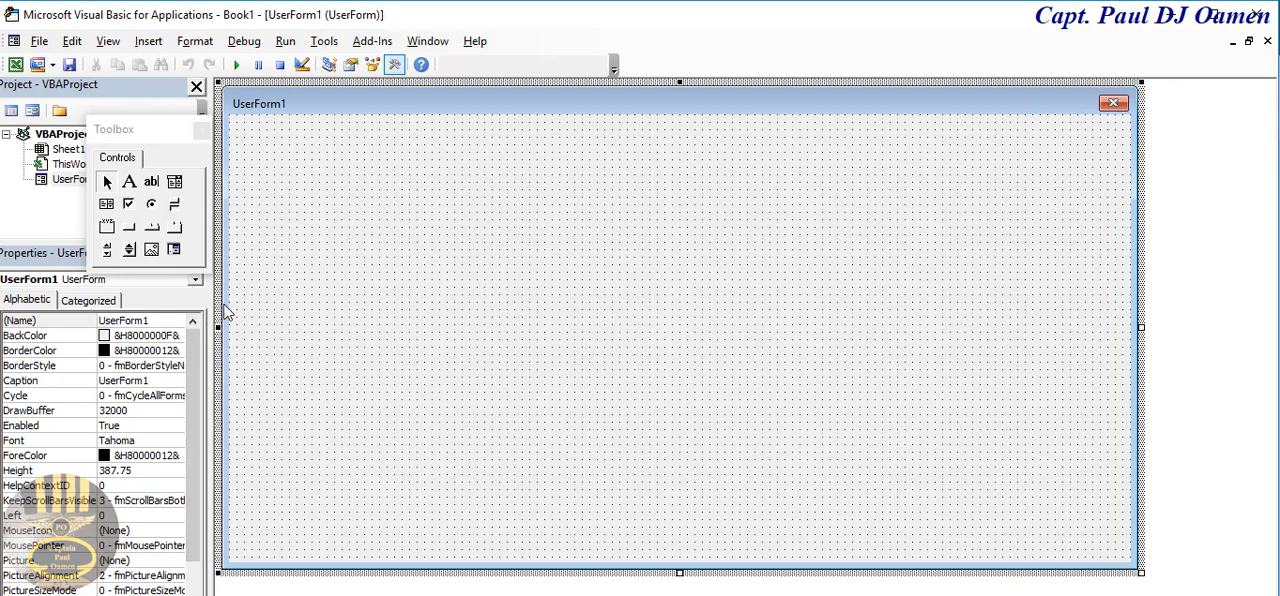
pyautogui.moveTo(1144, 332)
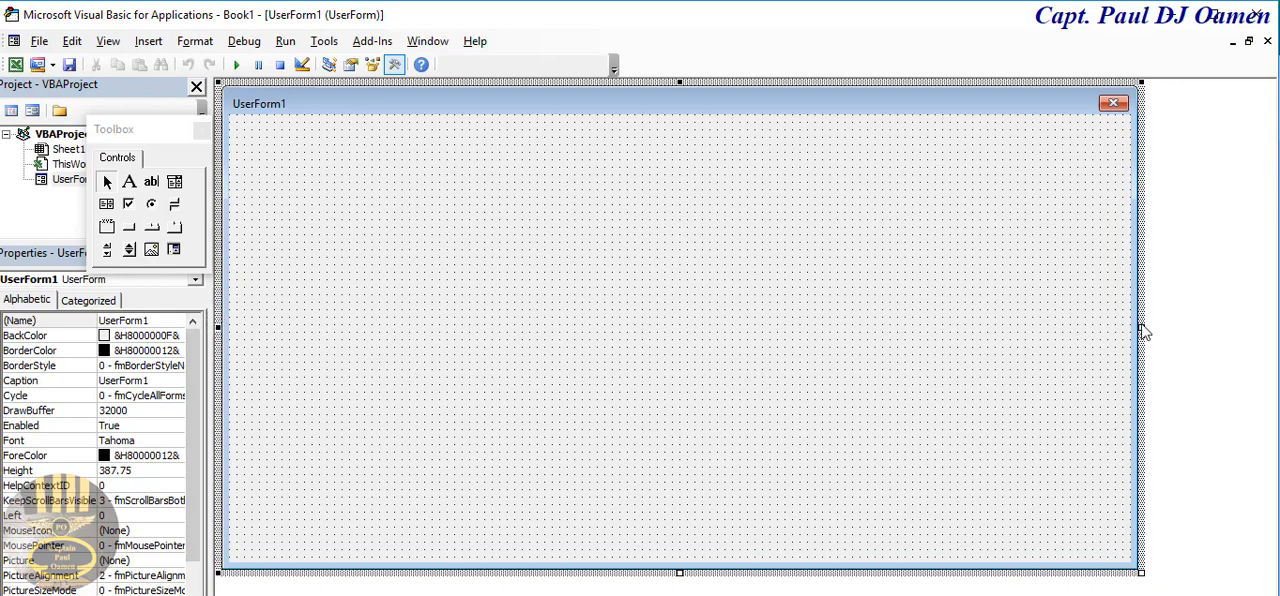
pyautogui.moveTo(1144, 332); pyautogui.dragTo(920, 332)
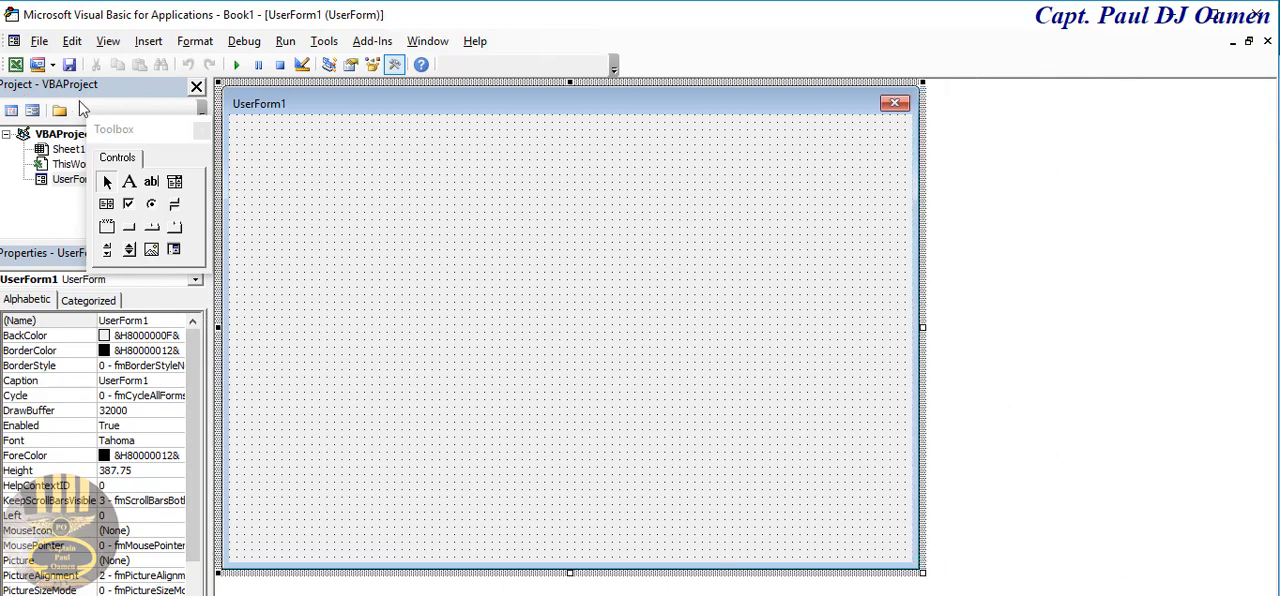
pyautogui.moveTo(100, 210)
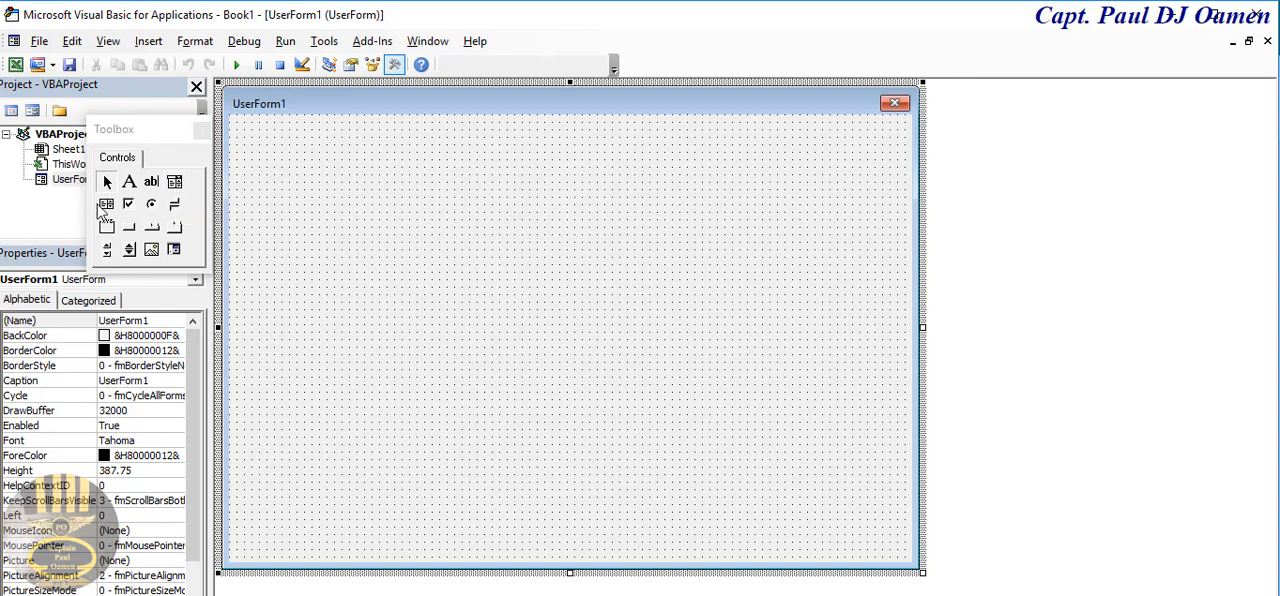
pyautogui.moveTo(106, 204)
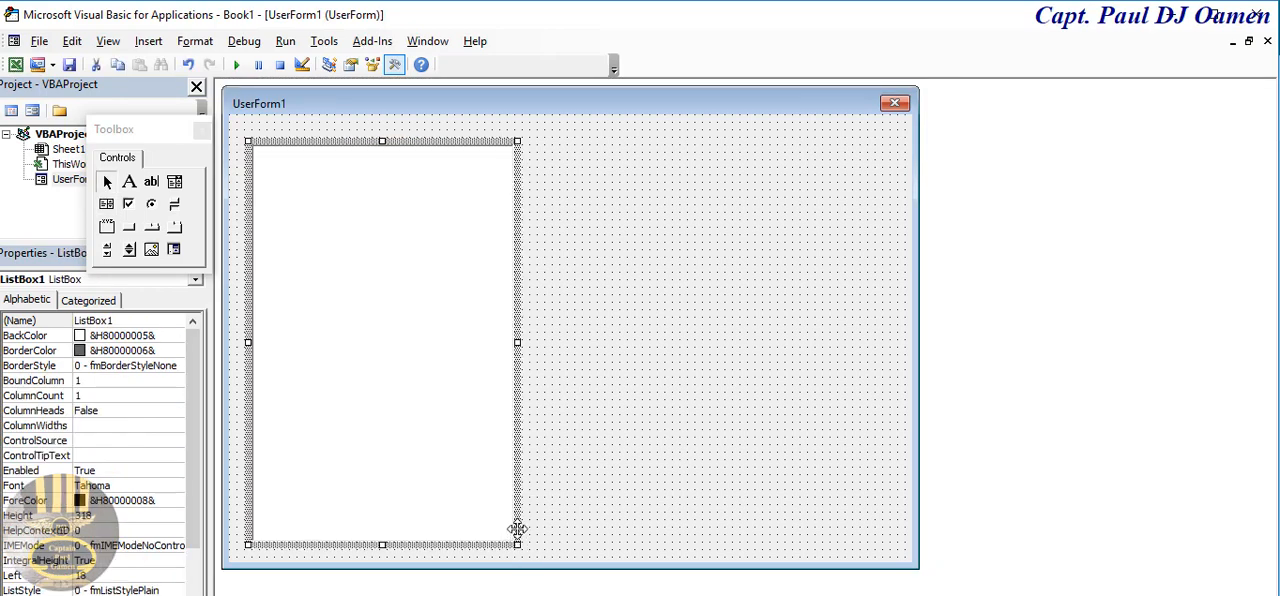
pyautogui.moveTo(148, 192)
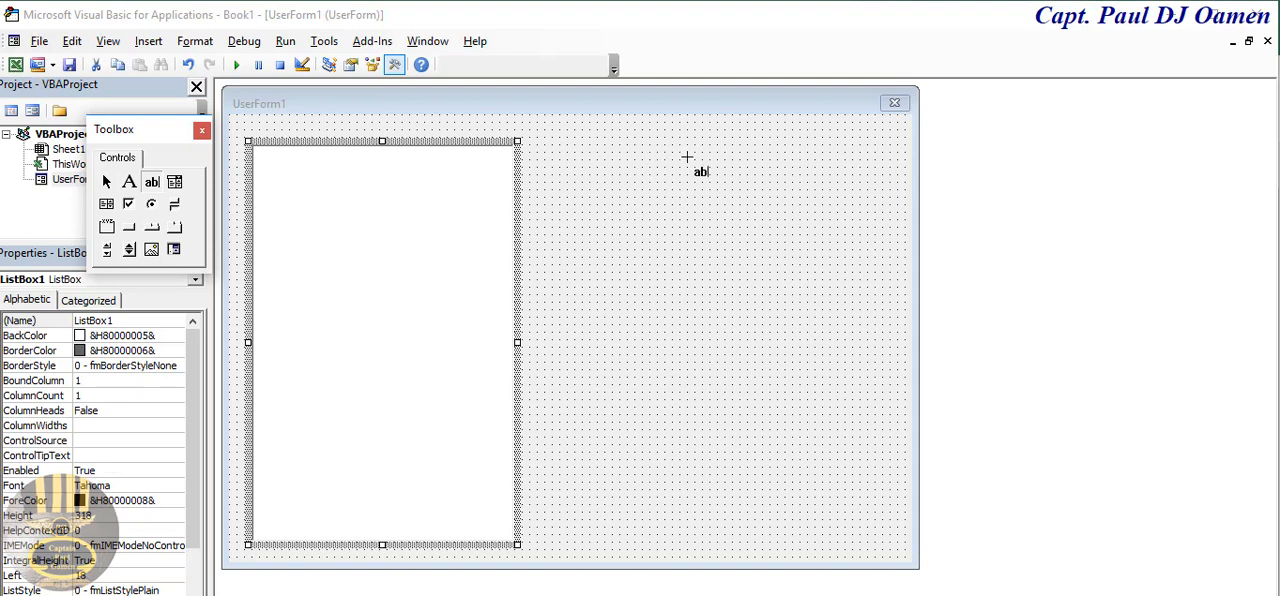
pyautogui.moveTo(688, 156); pyautogui.dragTo(888, 236)
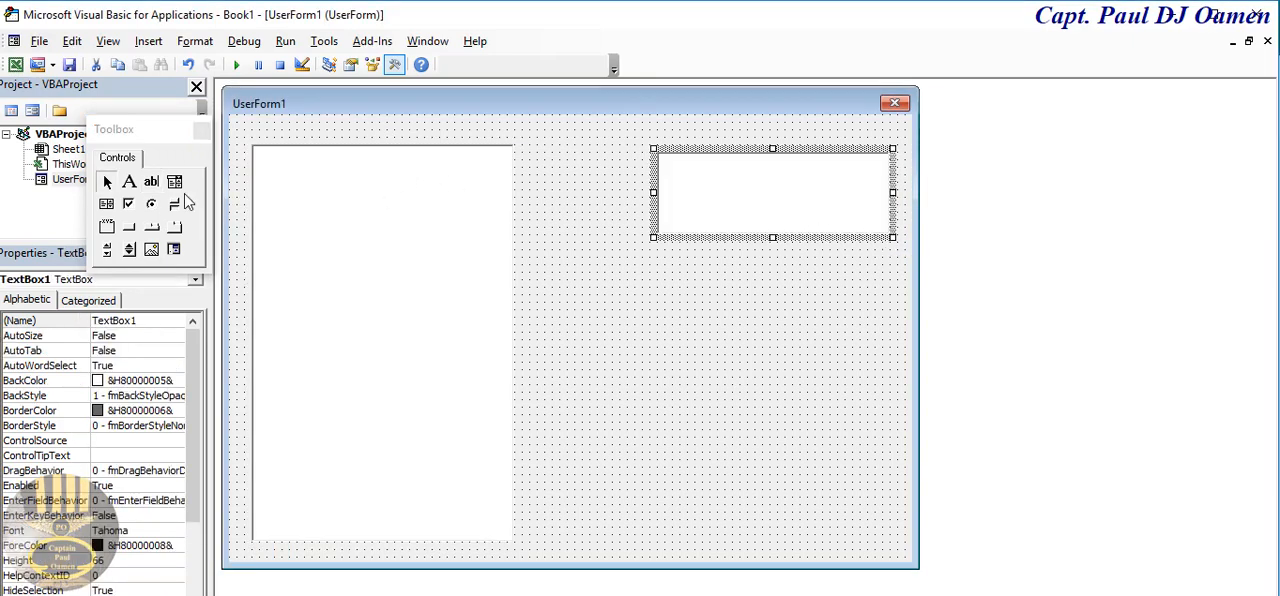
pyautogui.moveTo(128, 180)
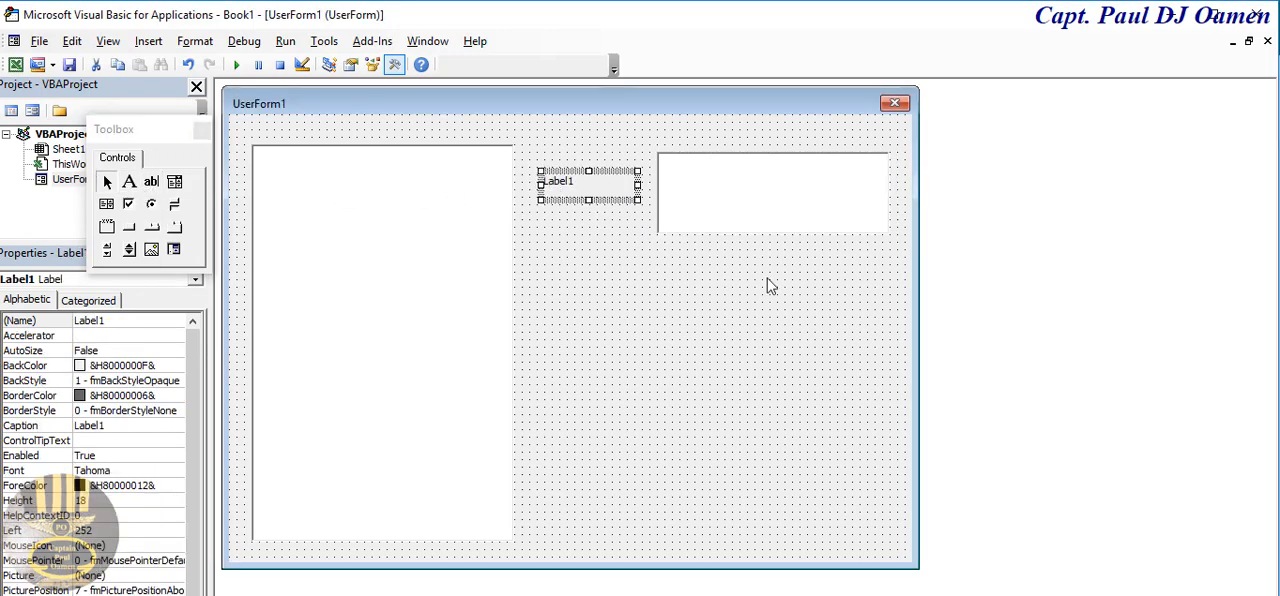
pyautogui.moveTo(916, 224)
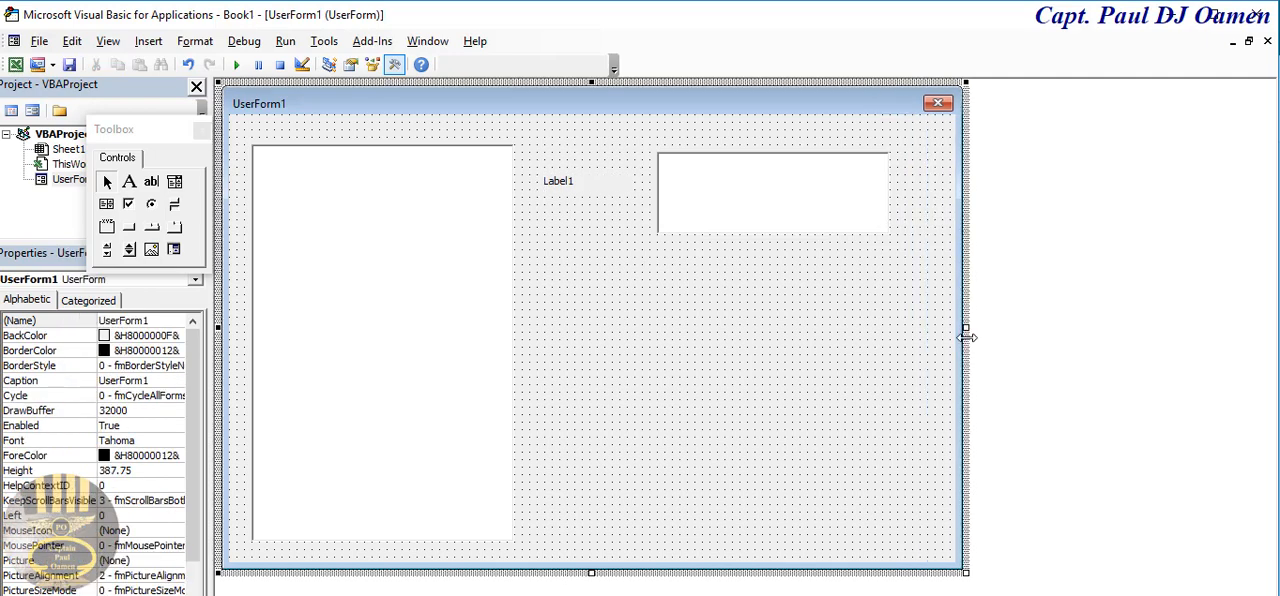
pyautogui.moveTo(128, 226)
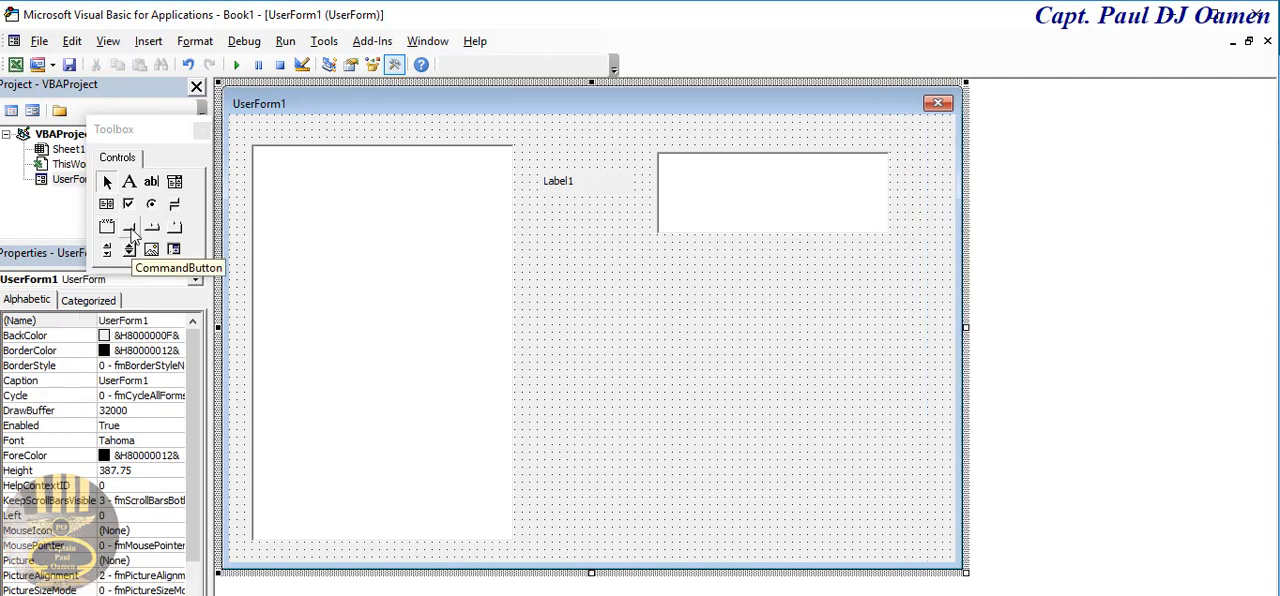
# - Draw three command buttons stacked below the text box
pyautogui.moveTo(596, 272); pyautogui.dragTo(858, 354)
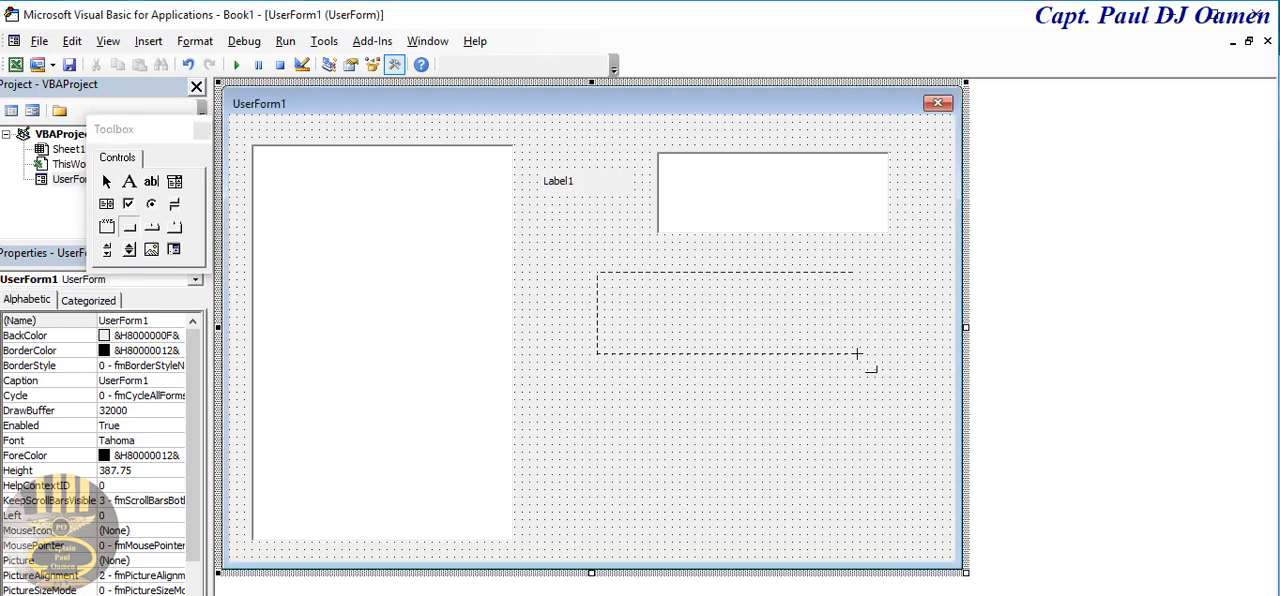
pyautogui.moveTo(596, 272); pyautogui.dragTo(876, 358)
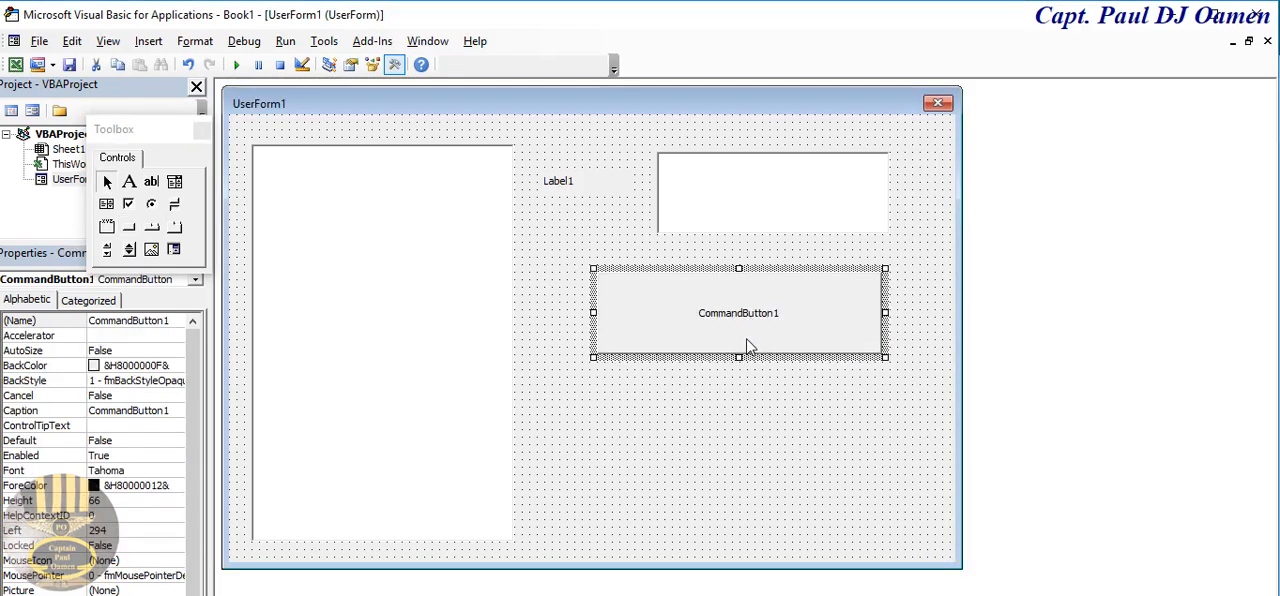
pyautogui.moveTo(592, 360); pyautogui.dragTo(876, 448)
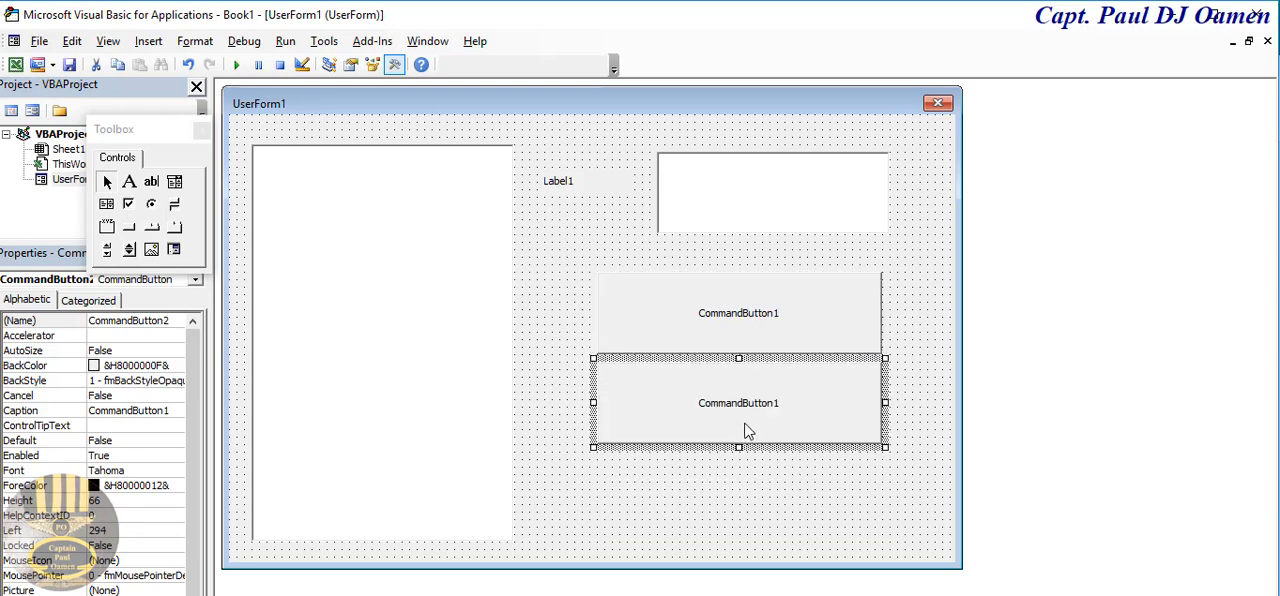
pyautogui.moveTo(584, 462); pyautogui.dragTo(868, 540)
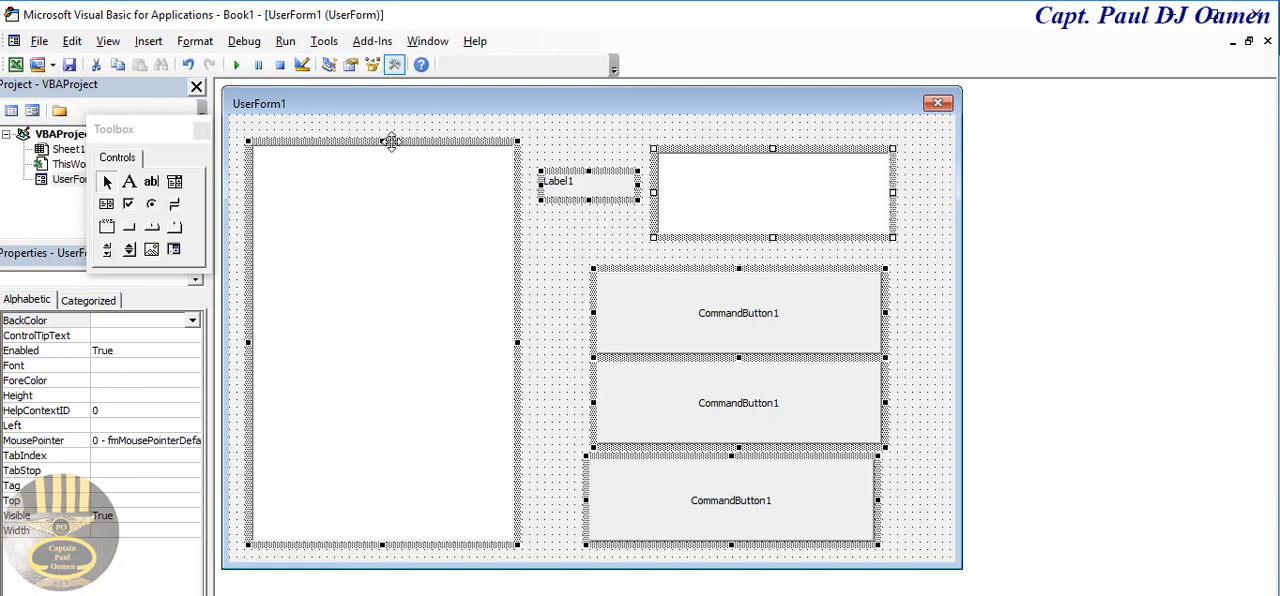
pyautogui.moveTo(72, 452)
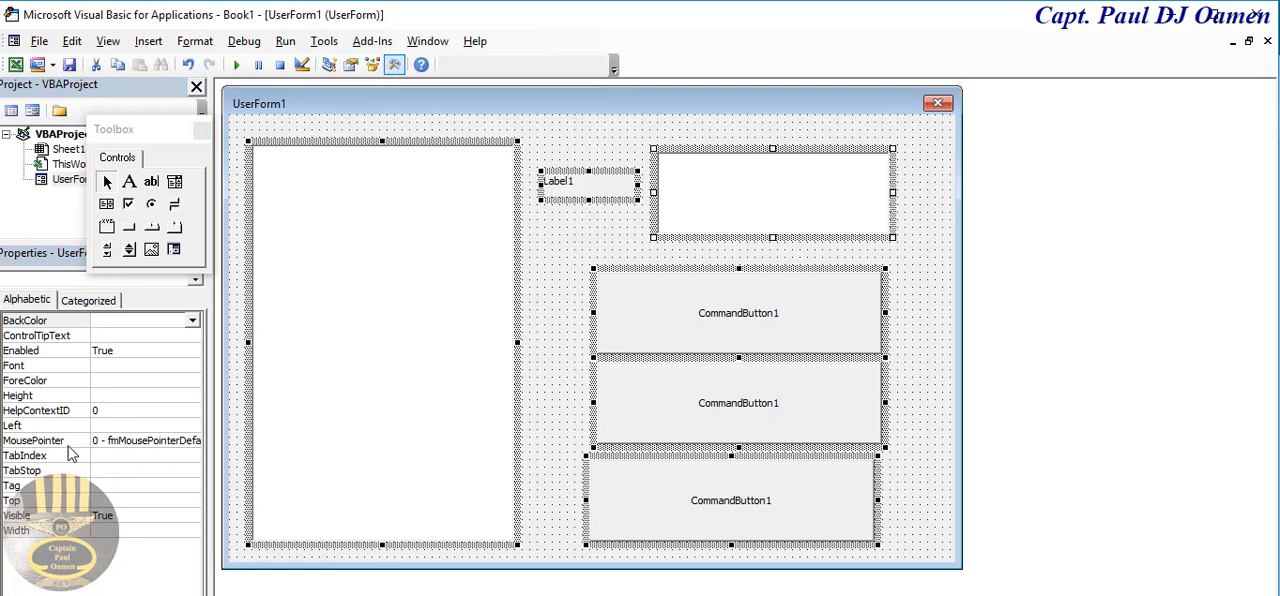
# - Apply a bold, larger font to all selected controls via the Font property
pyautogui.click(44, 364)
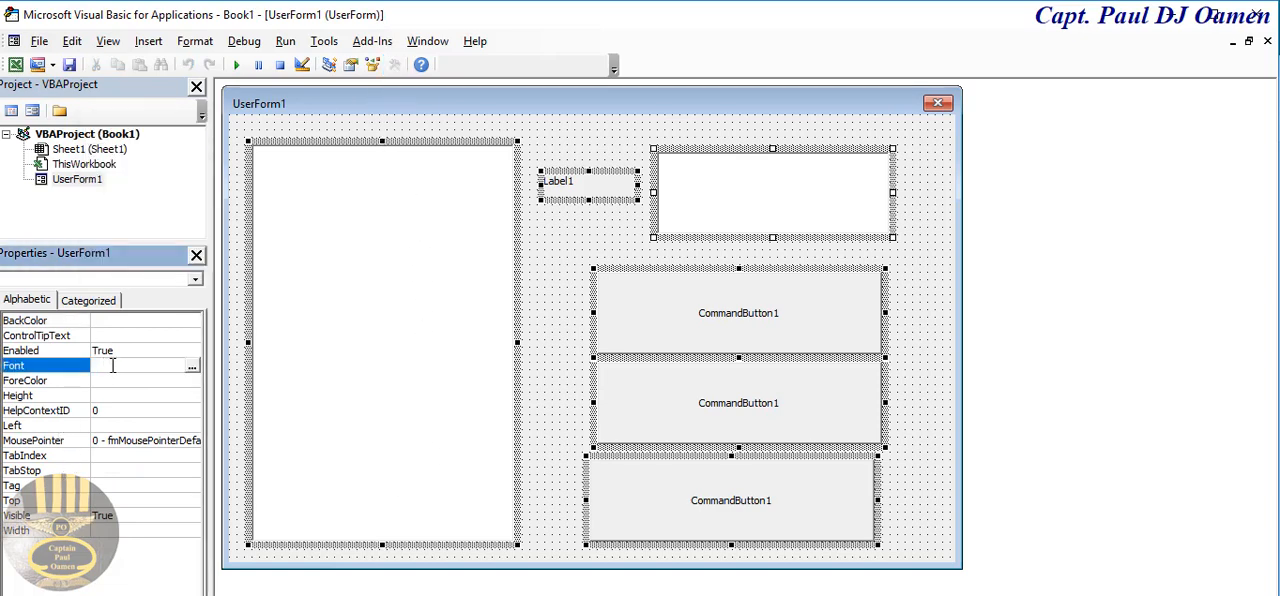
pyautogui.click(192, 364)
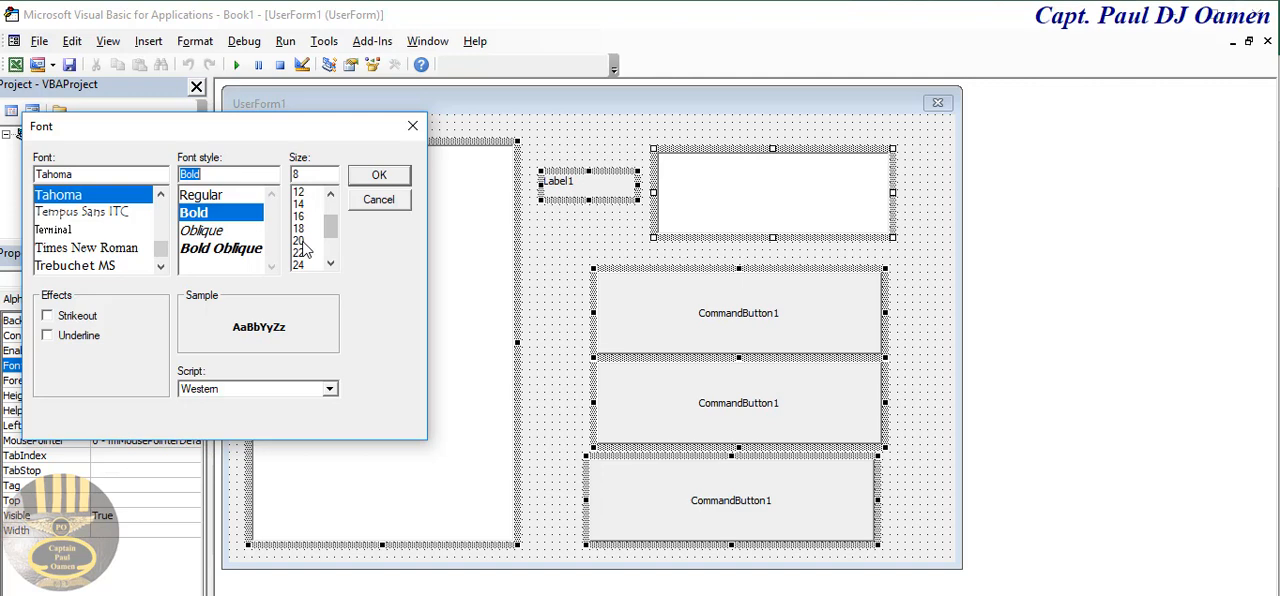
pyautogui.click(378, 174)
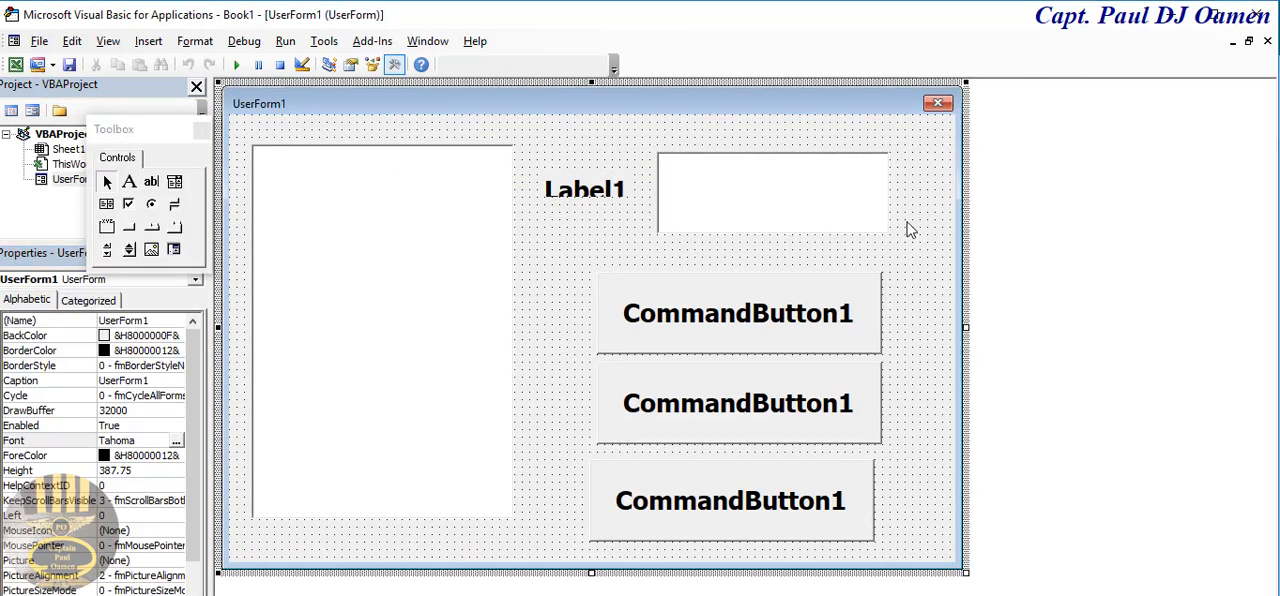
pyautogui.doubleClick(730, 500)
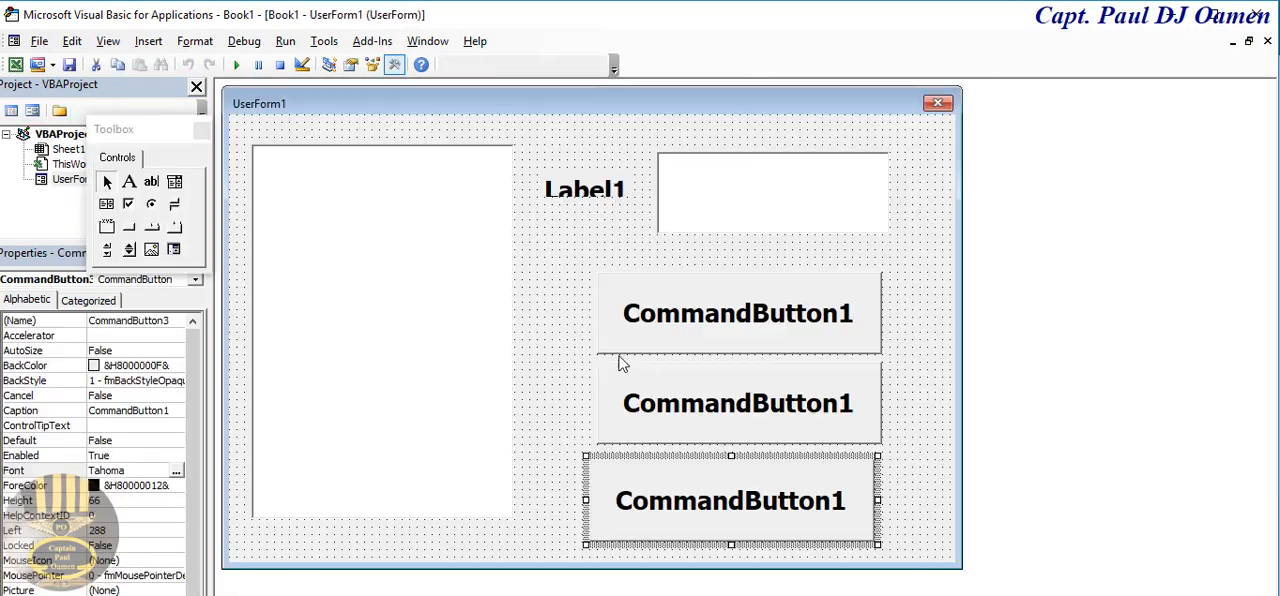
# - Name the text box txtTimesTable and the list box lstTimesTable
pyautogui.click(772, 190)
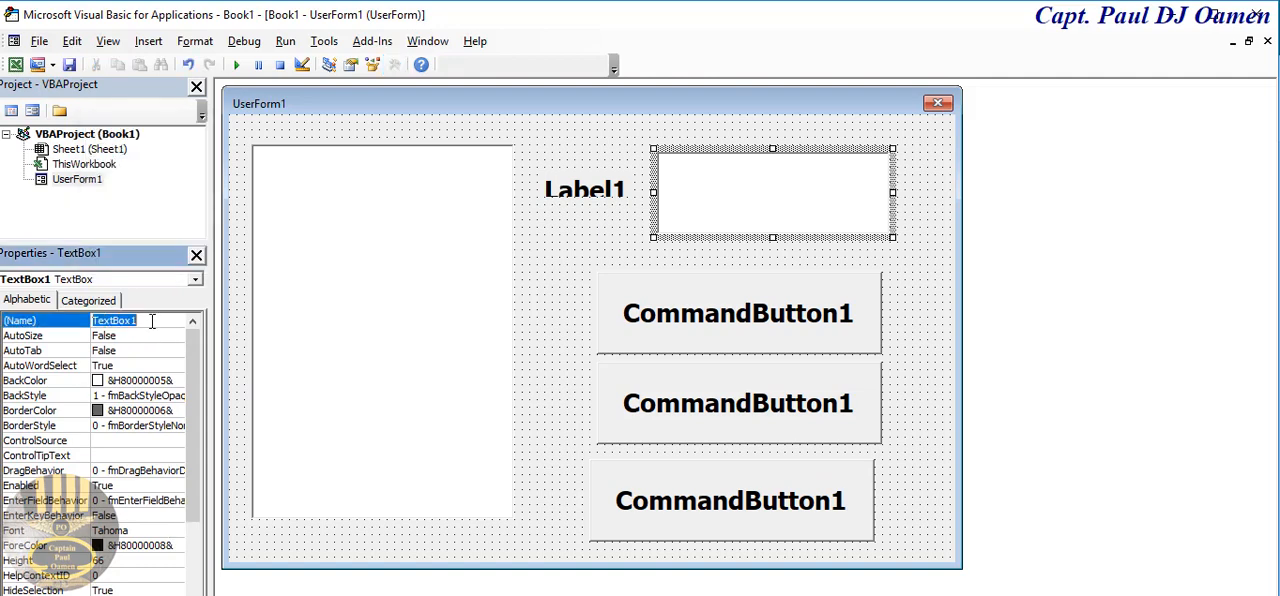
pyautogui.write('txt')
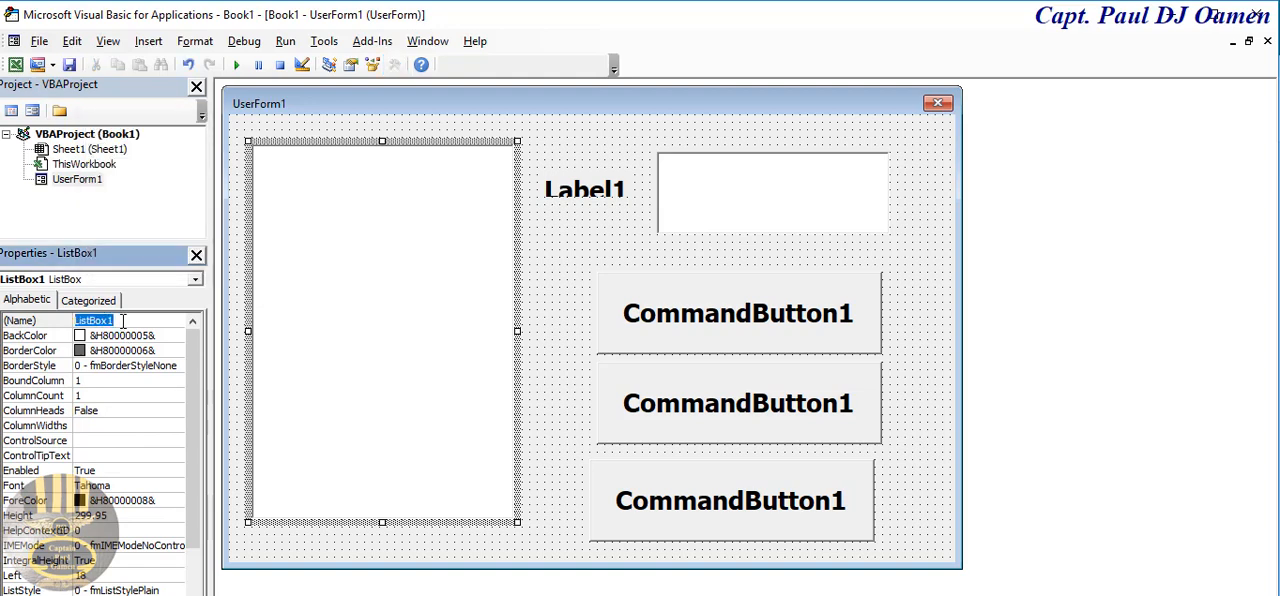
pyautogui.write('lstTimesTable')
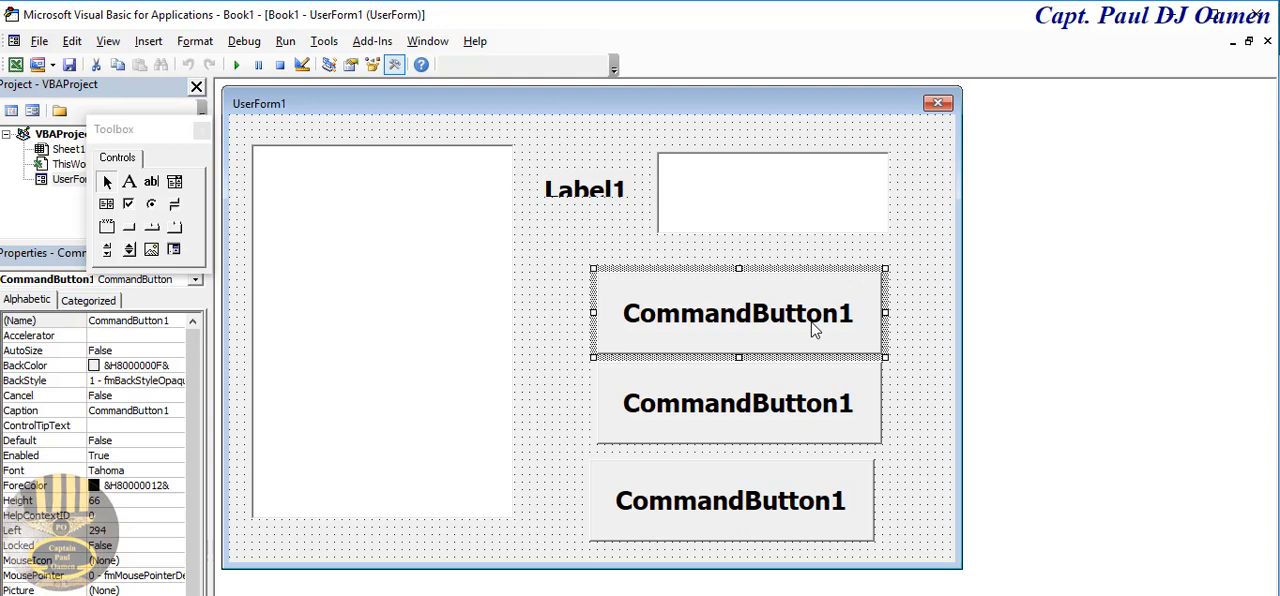
# - Name the first command button cmbTimesTable
pyautogui.click(128, 320)
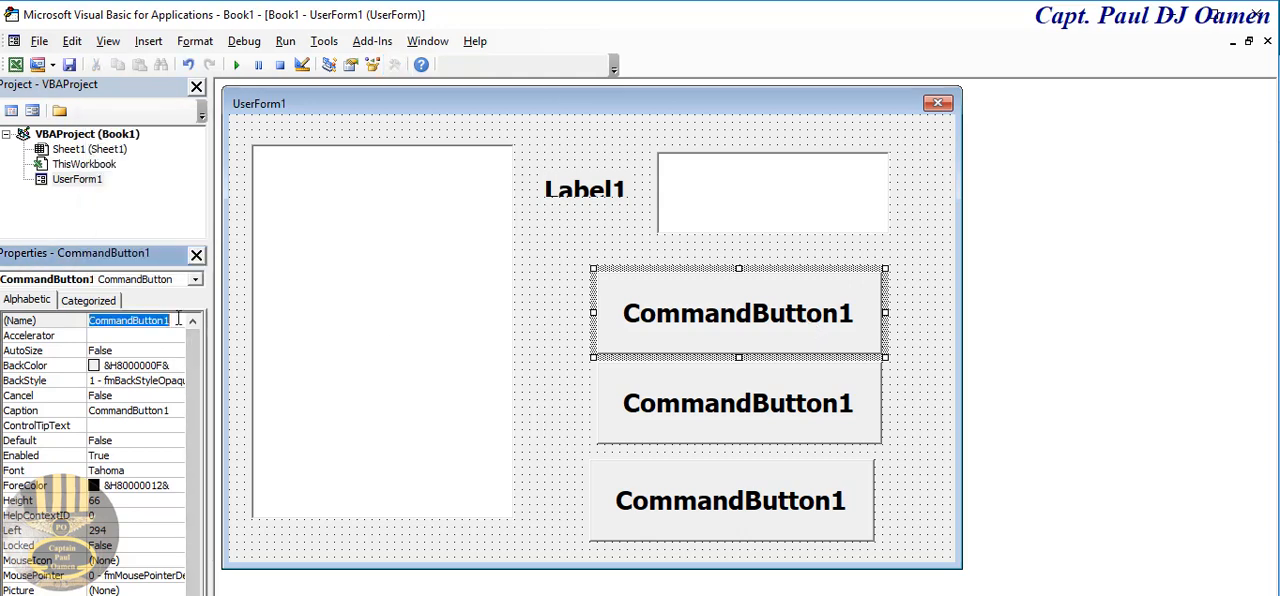
pyautogui.write('c')
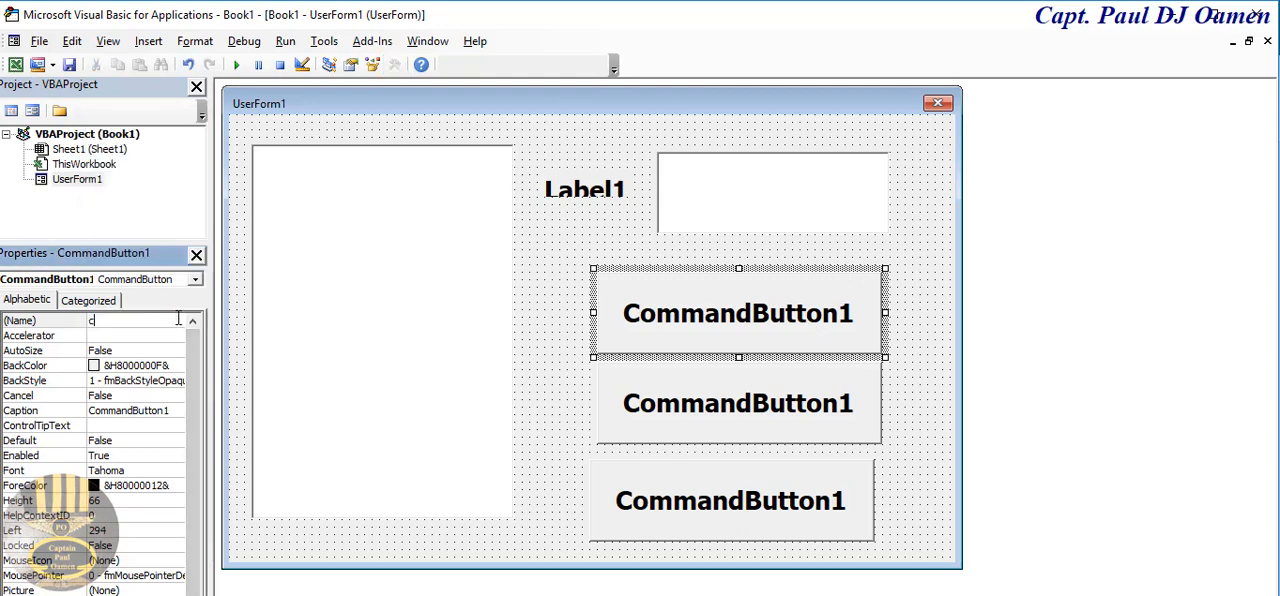
pyautogui.write('mb')
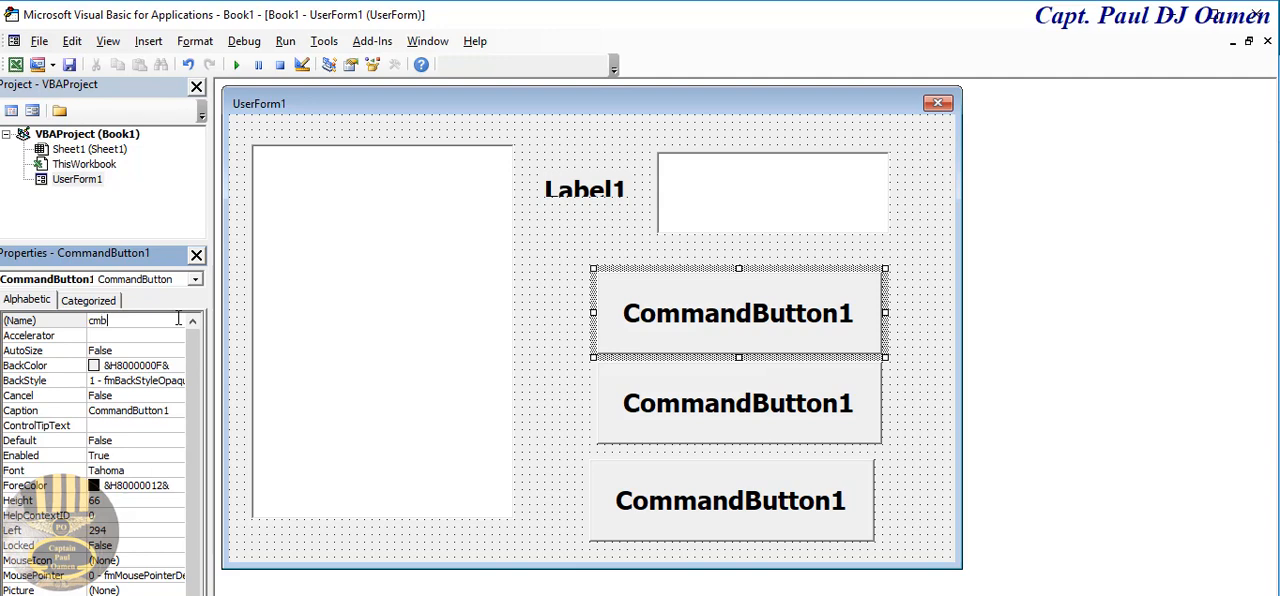
pyautogui.write('TimesTable')
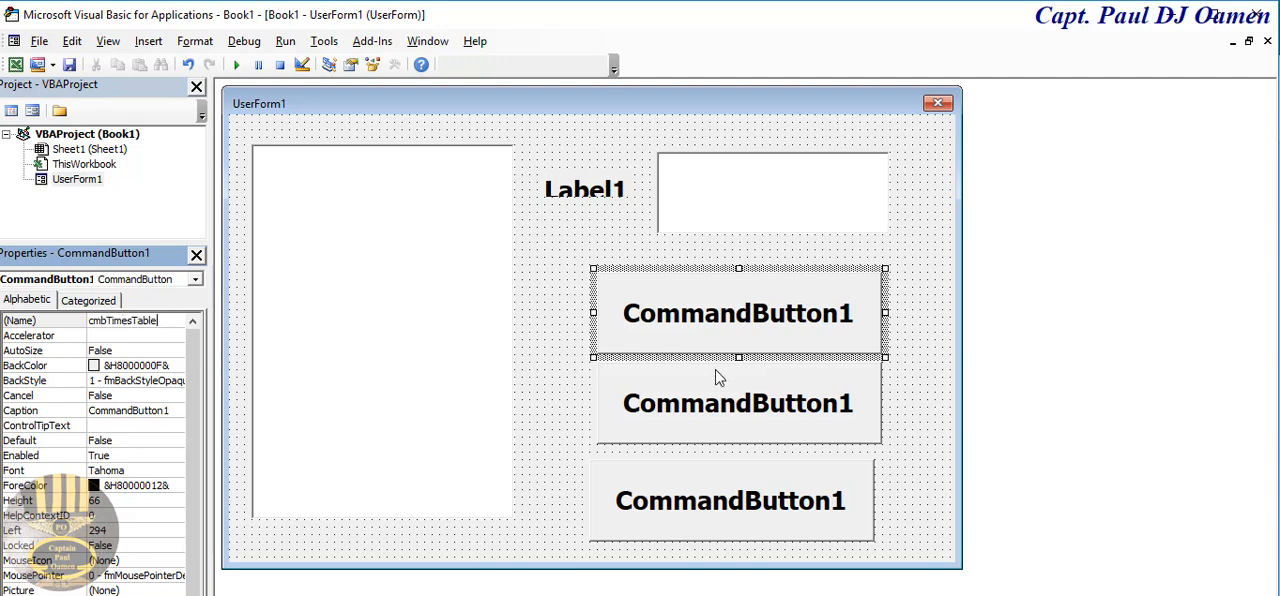
# - Name the remaining buttons, ending with cmbExit for the third
pyautogui.click(738, 404)
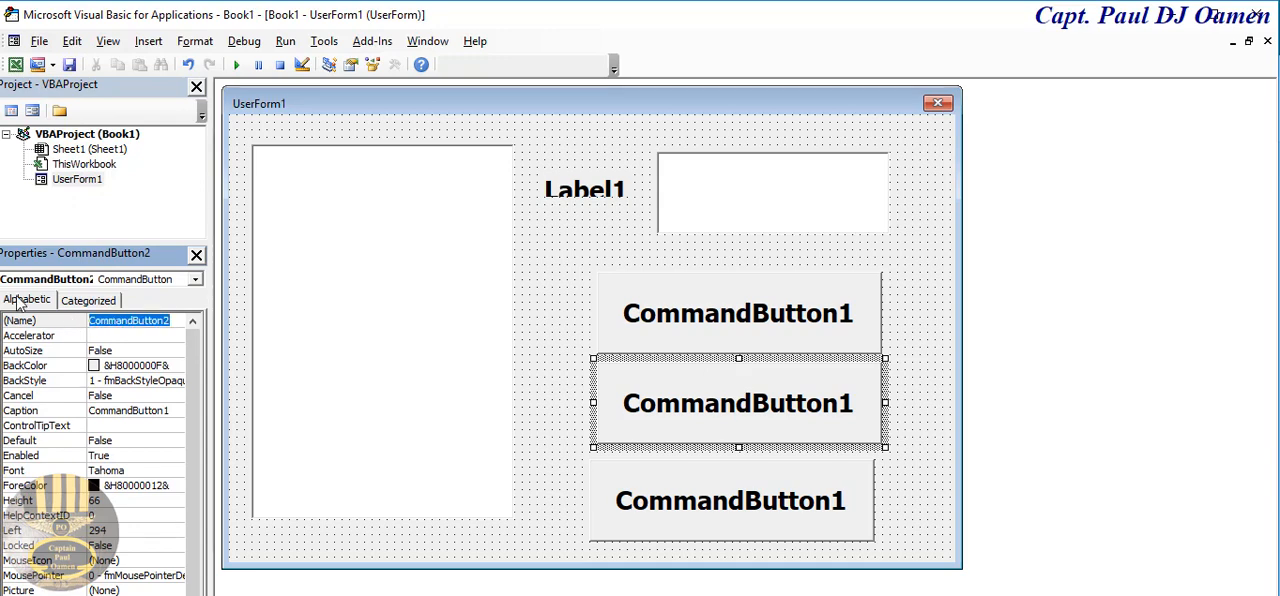
pyautogui.write('cmb')
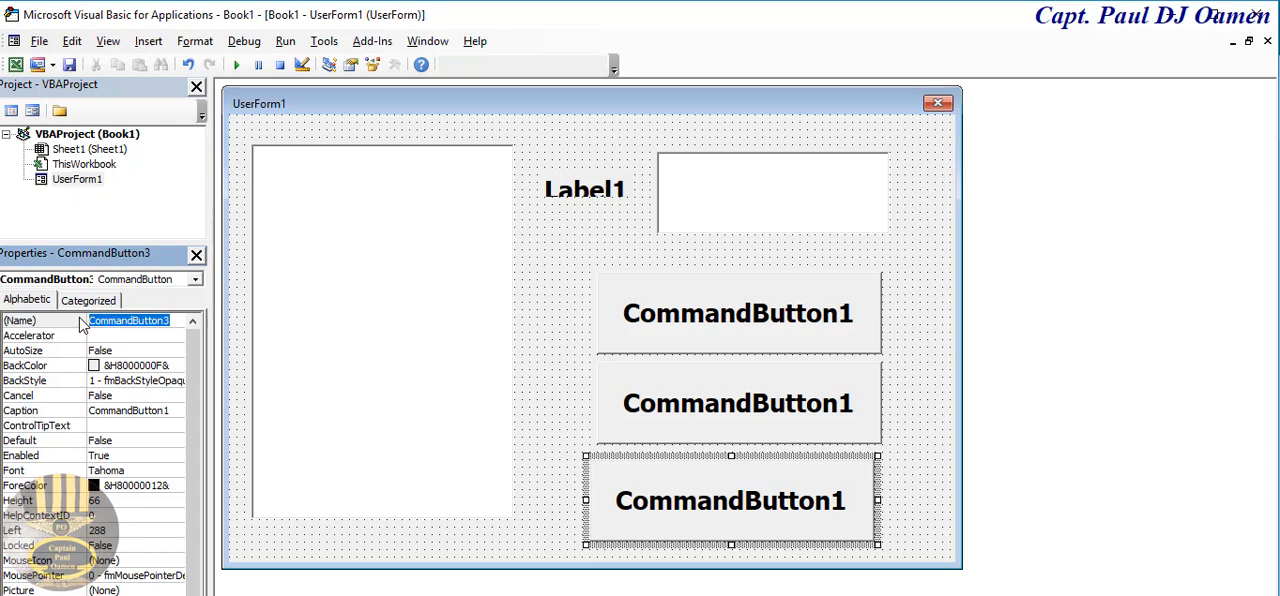
pyautogui.write('cm')
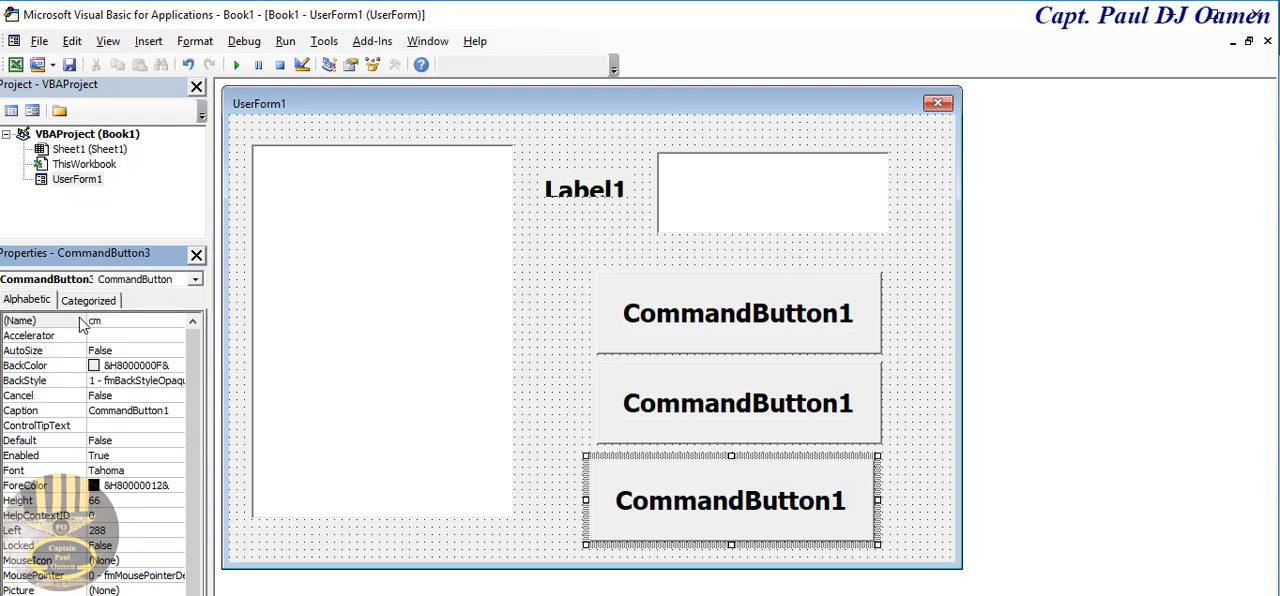
pyautogui.write('cmbExit')
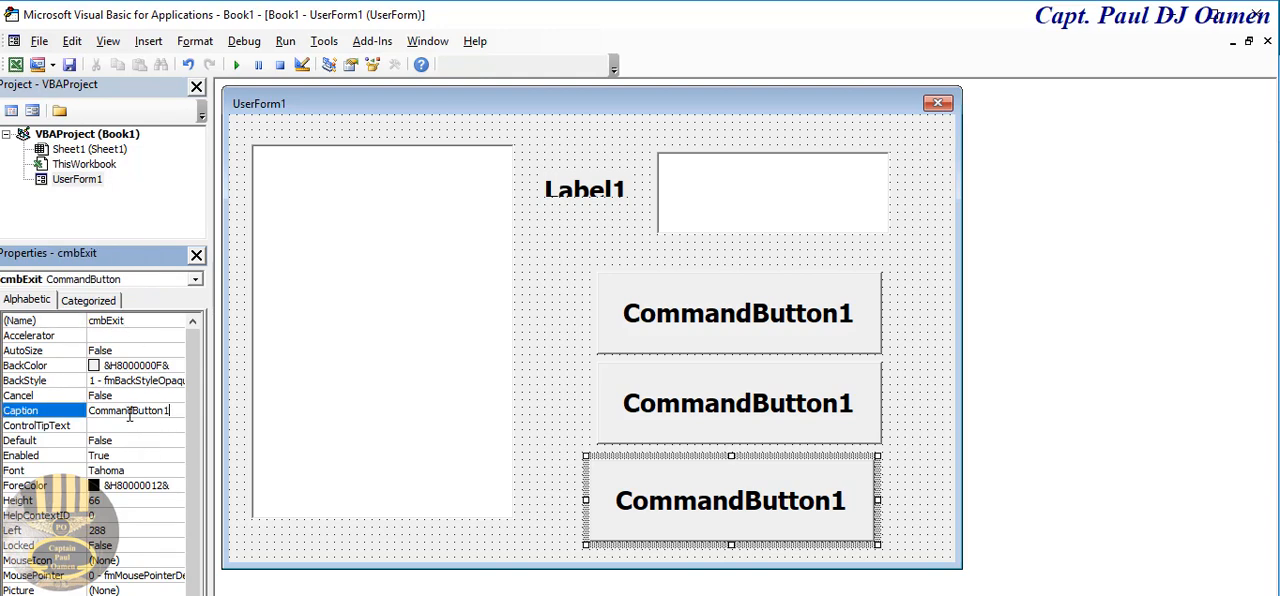
# - Caption the buttons Exit, Reset and Times Table
pyautogui.write('Ex')
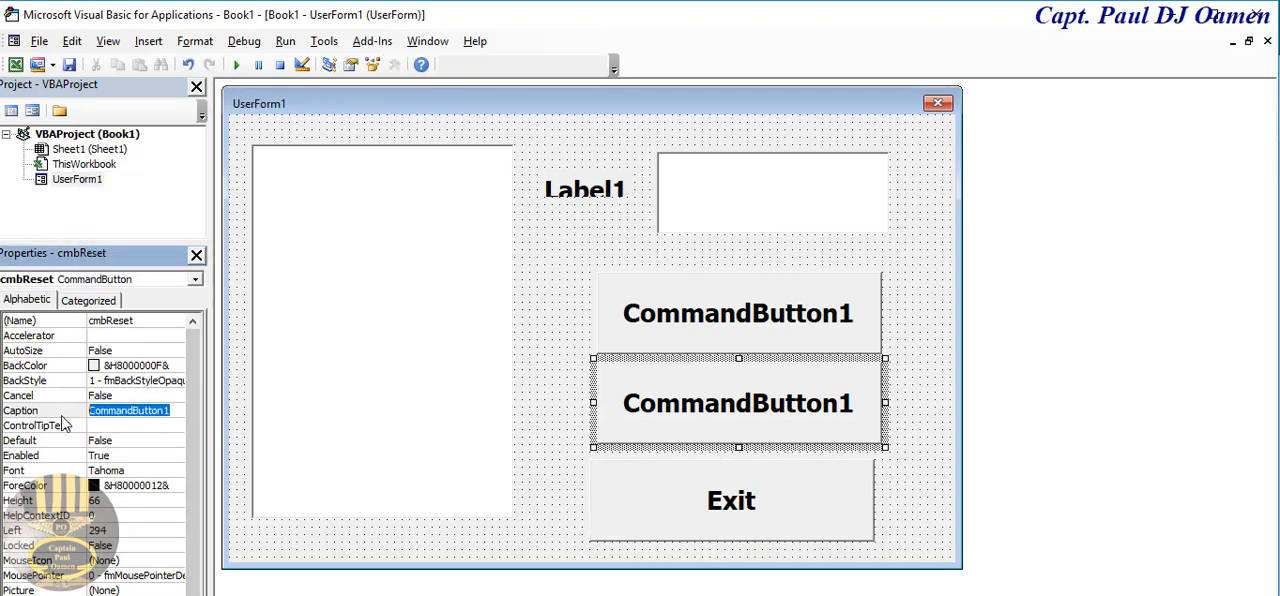
pyautogui.write('Reset')
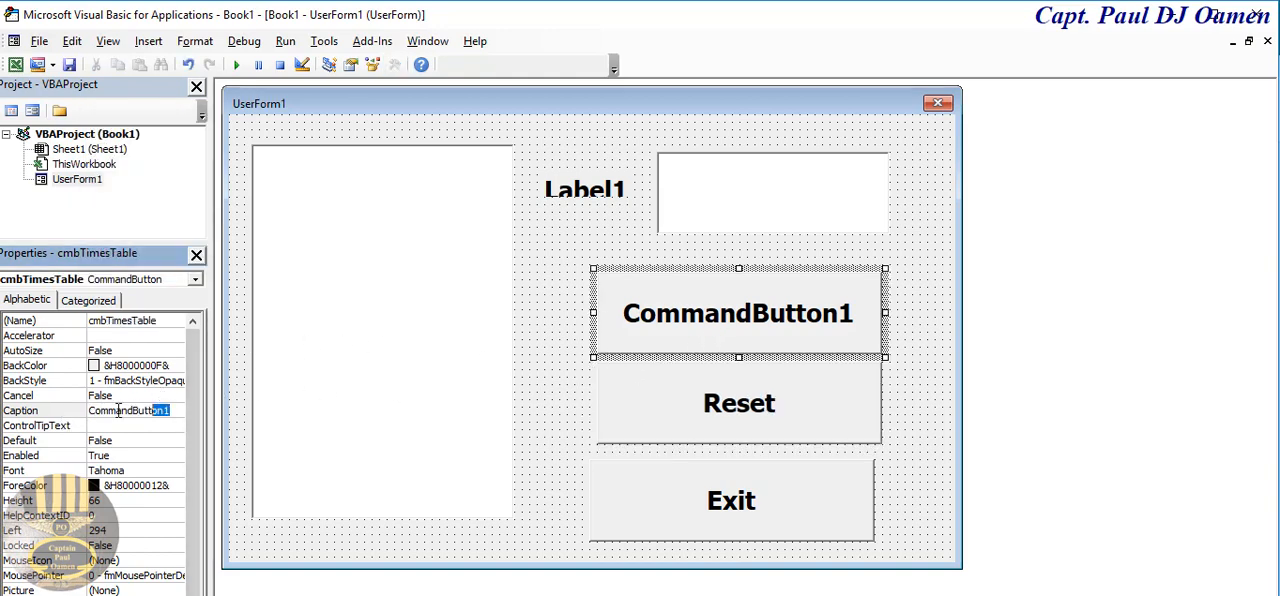
pyautogui.write('TimesTable')
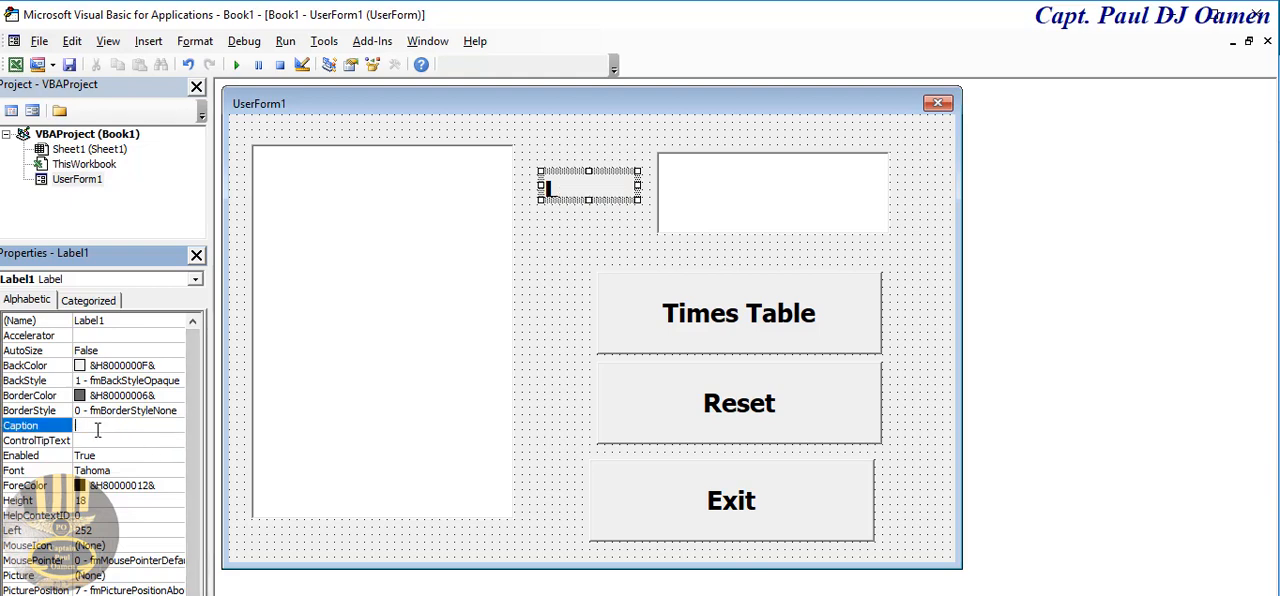
# - Caption Label1 'Enter a Number' and tidy the label and input box layout
pyautogui.write('Enter a Num')
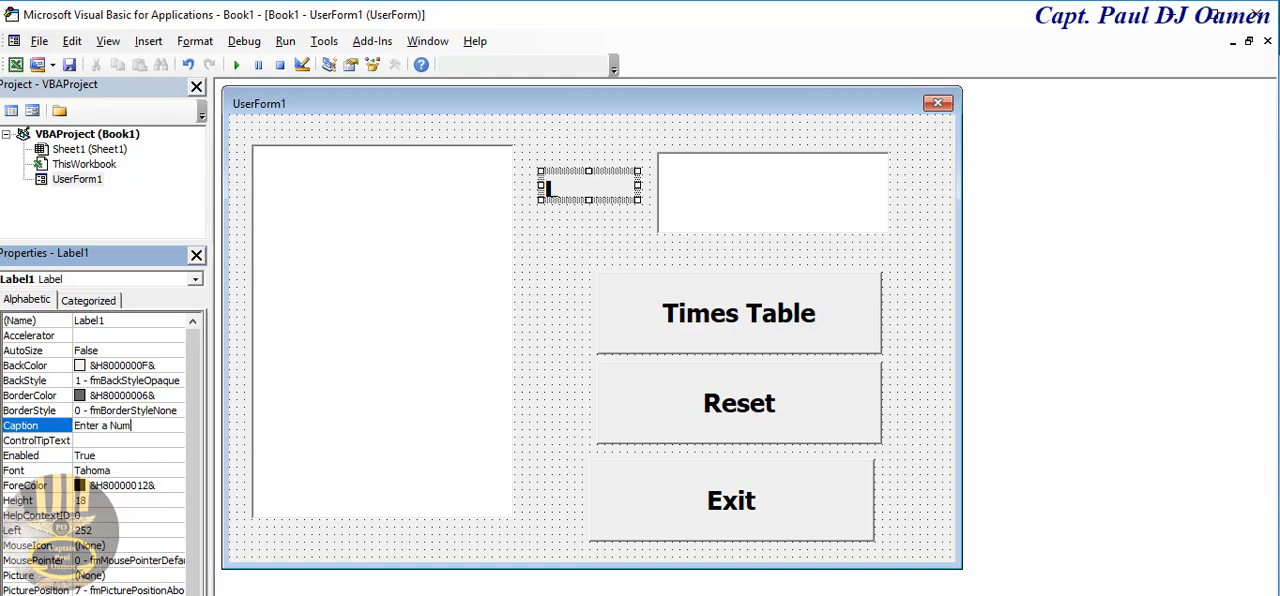
pyautogui.write('Enter a Number')
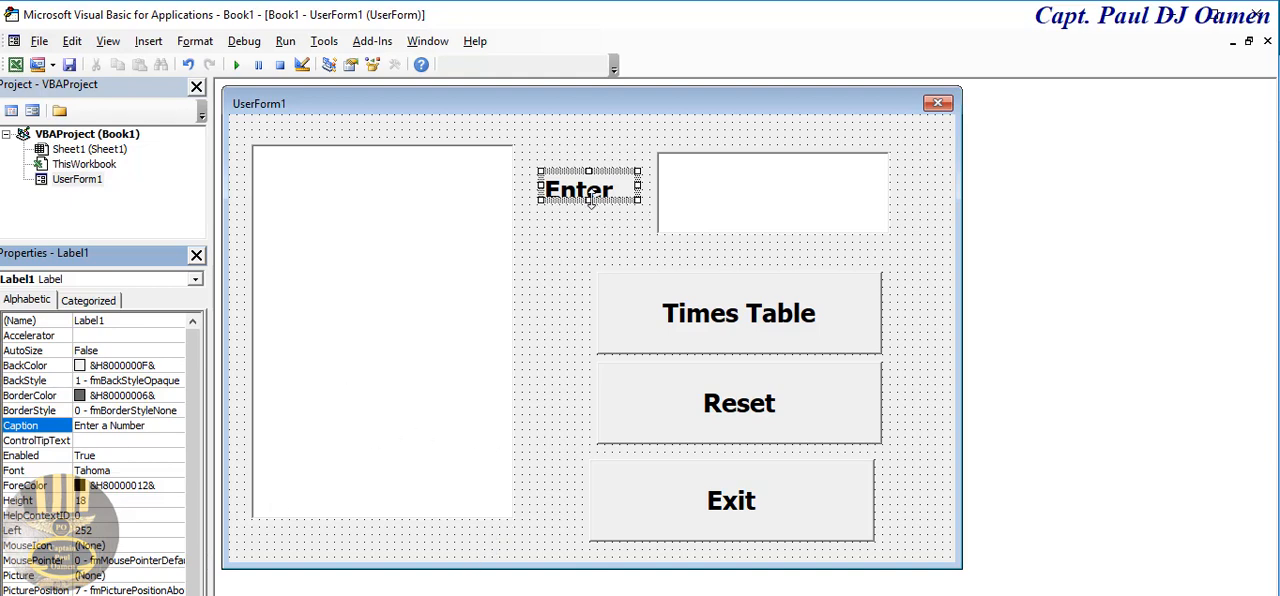
pyautogui.click(392, 64)
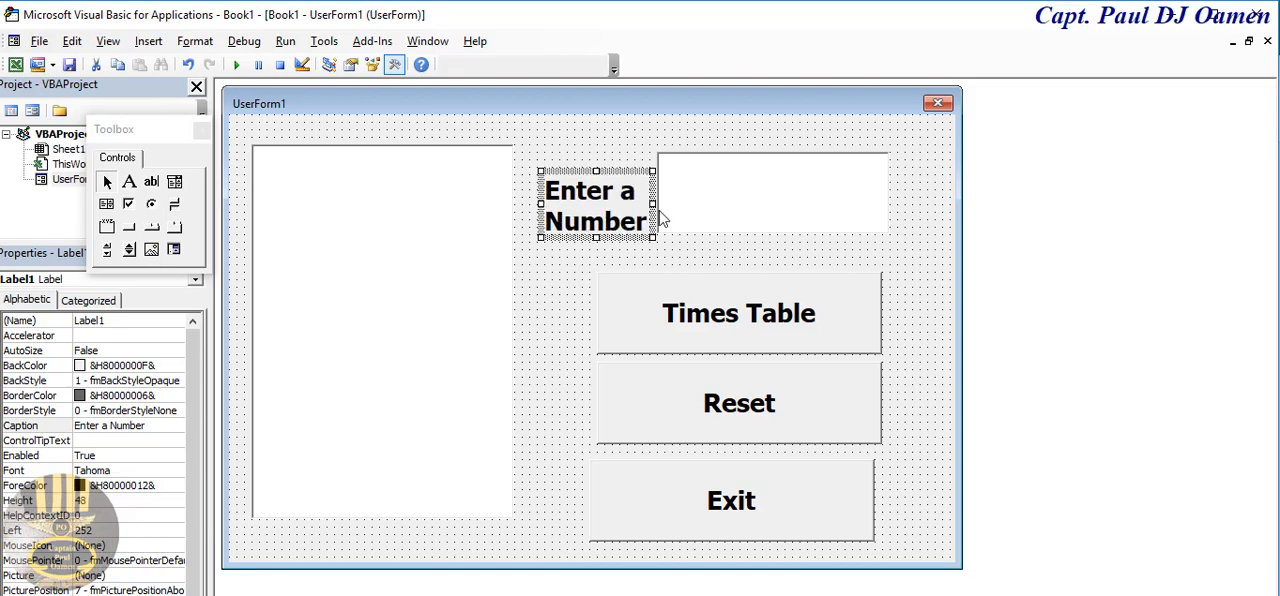
pyautogui.click(776, 190)
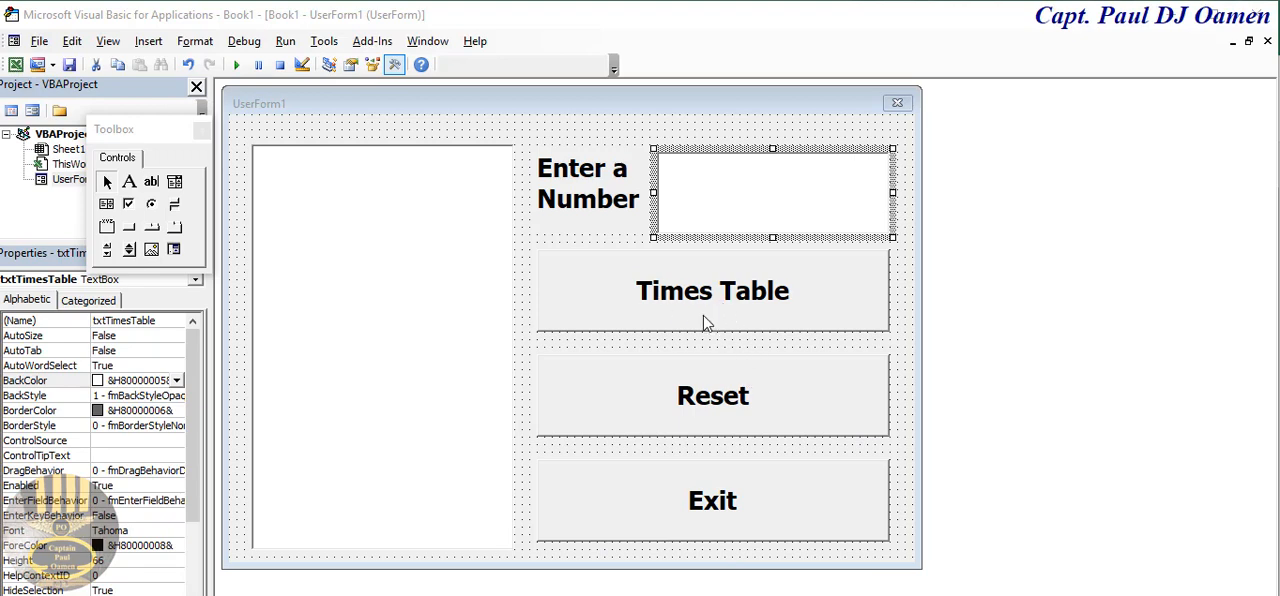
# - In cmbTimesTable_Click, declare Dim q As Integer
pyautogui.doubleClick(712, 290)
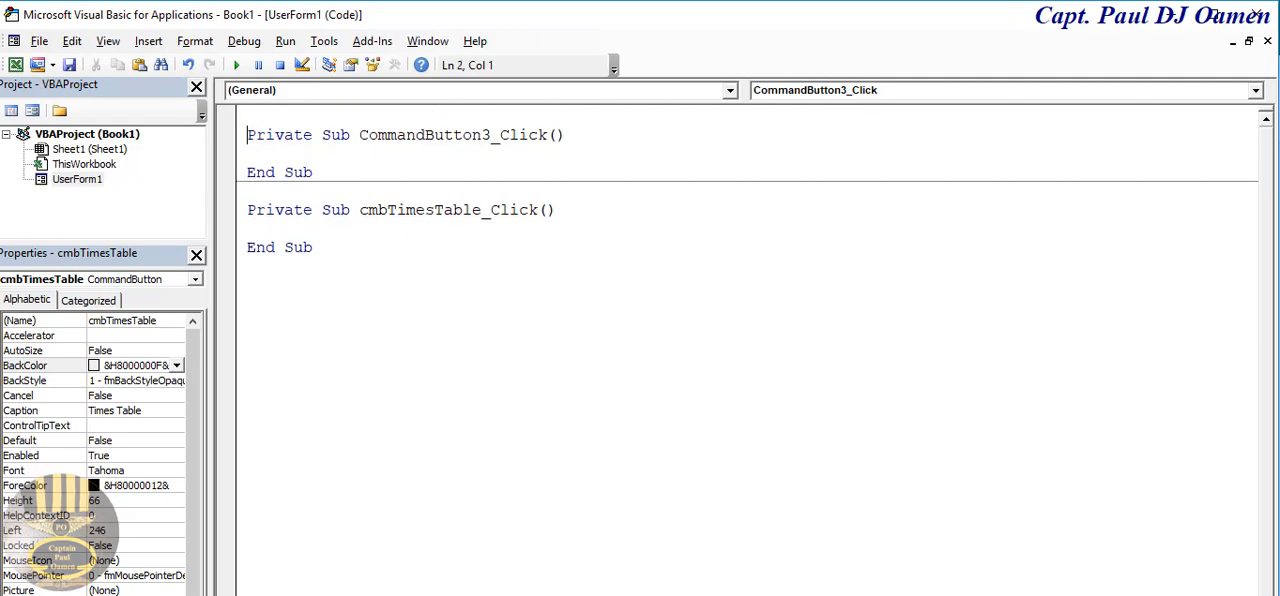
pyautogui.click(268, 248)
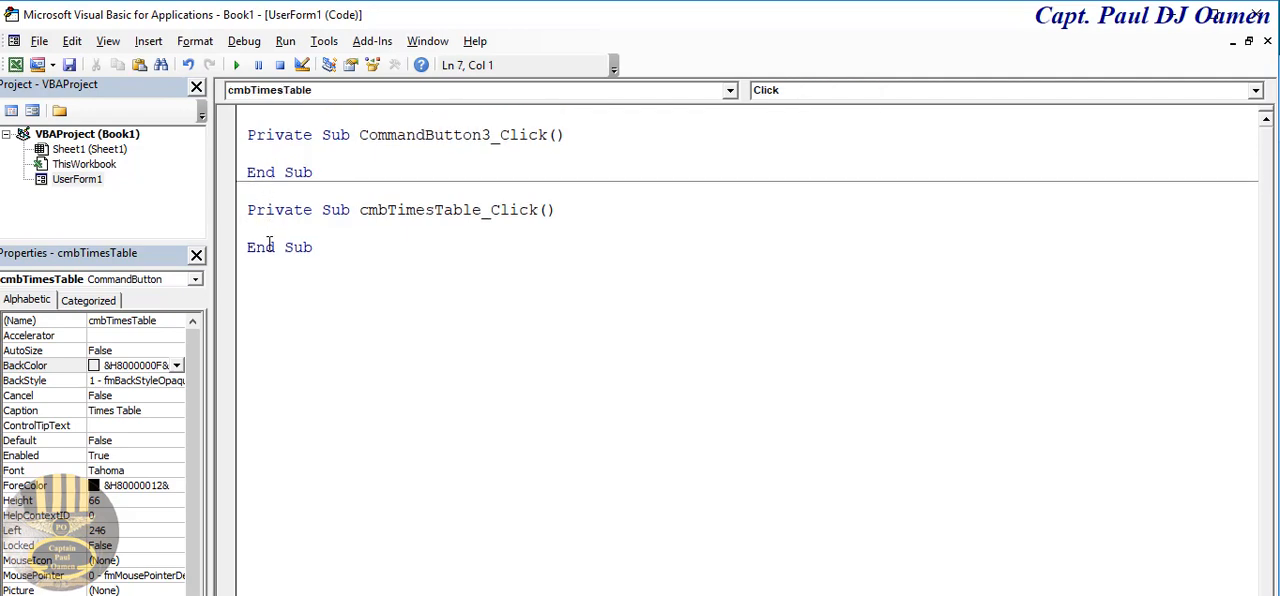
pyautogui.write('Dim')
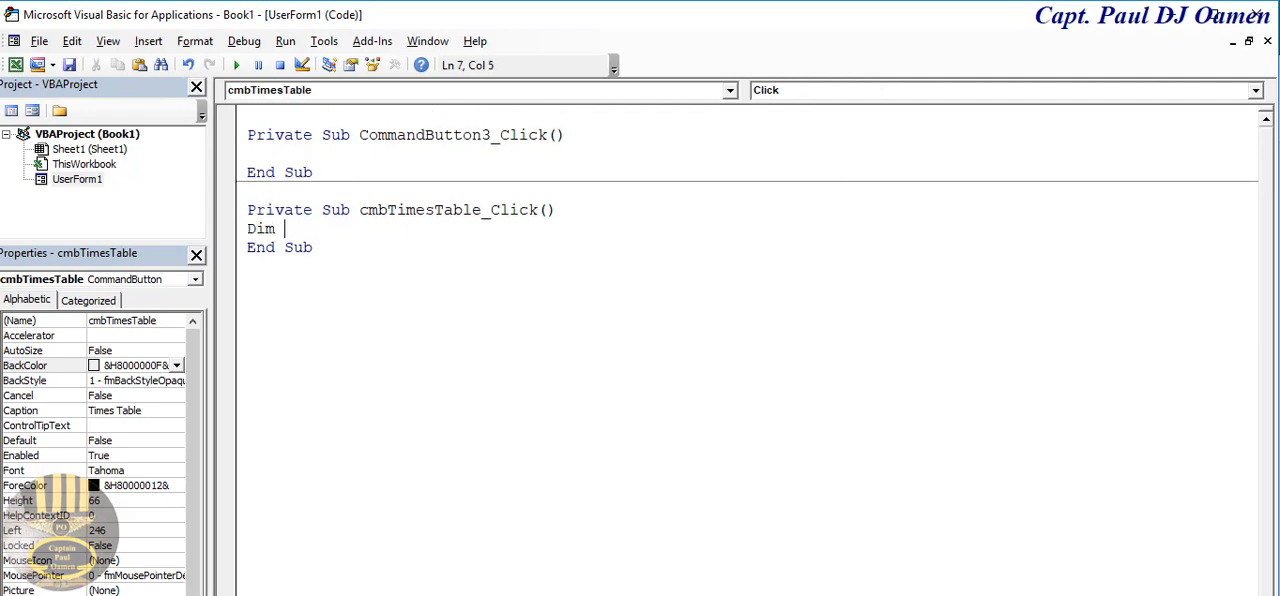
pyautogui.write('q')
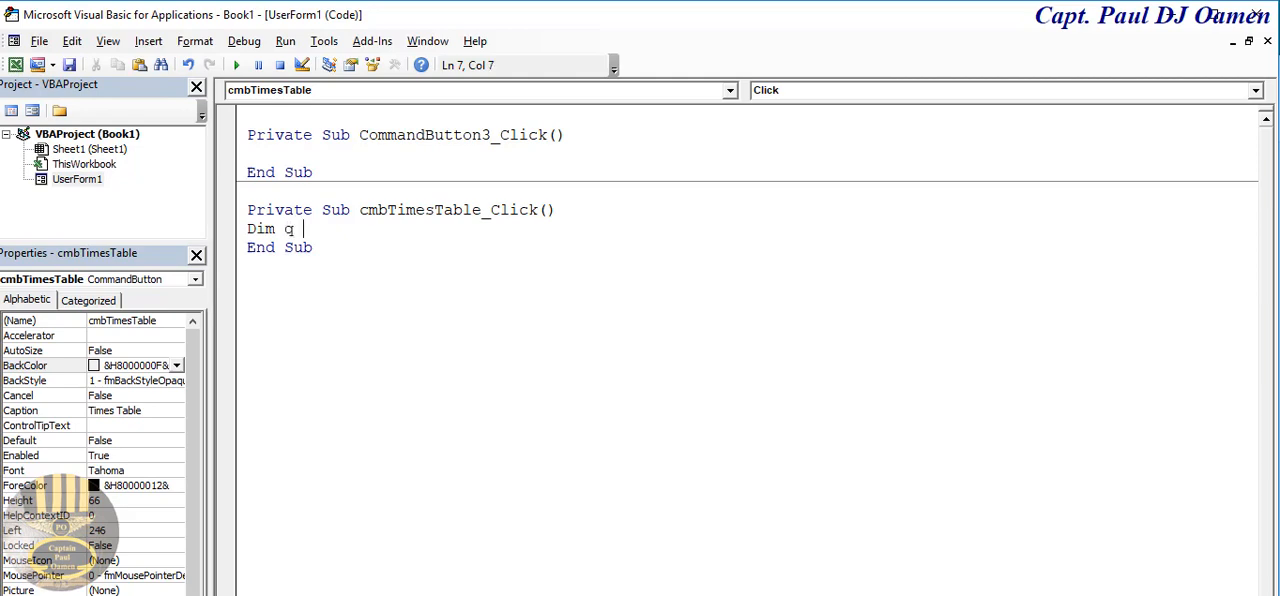
pyautogui.write('as in')
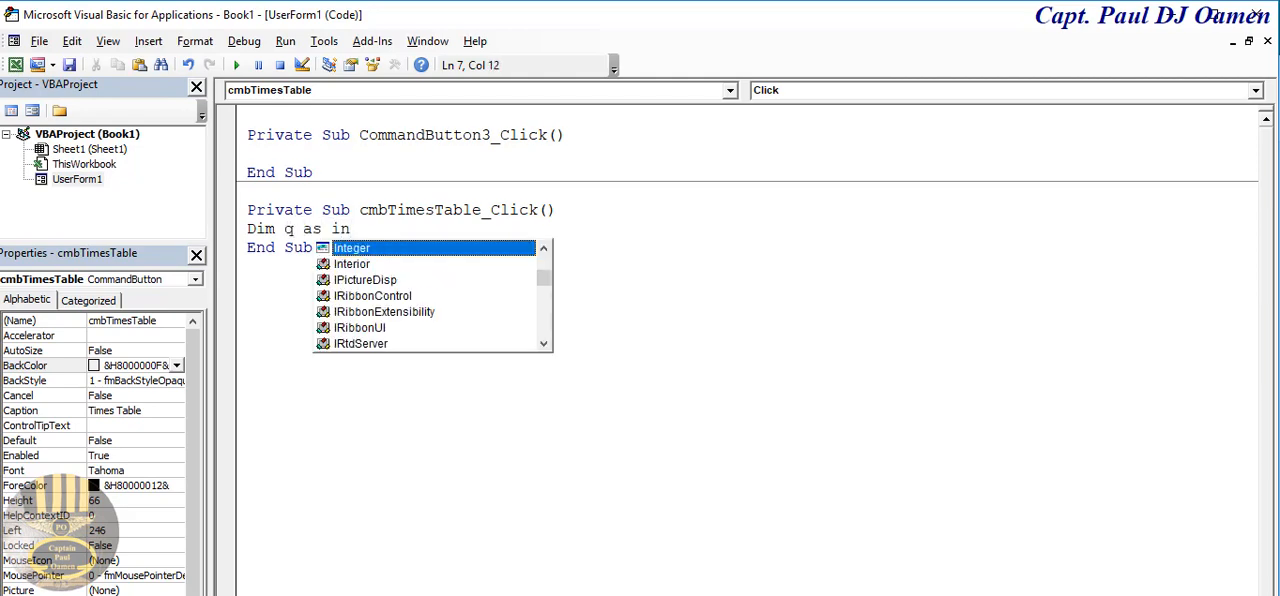
pyautogui.press('Tab')
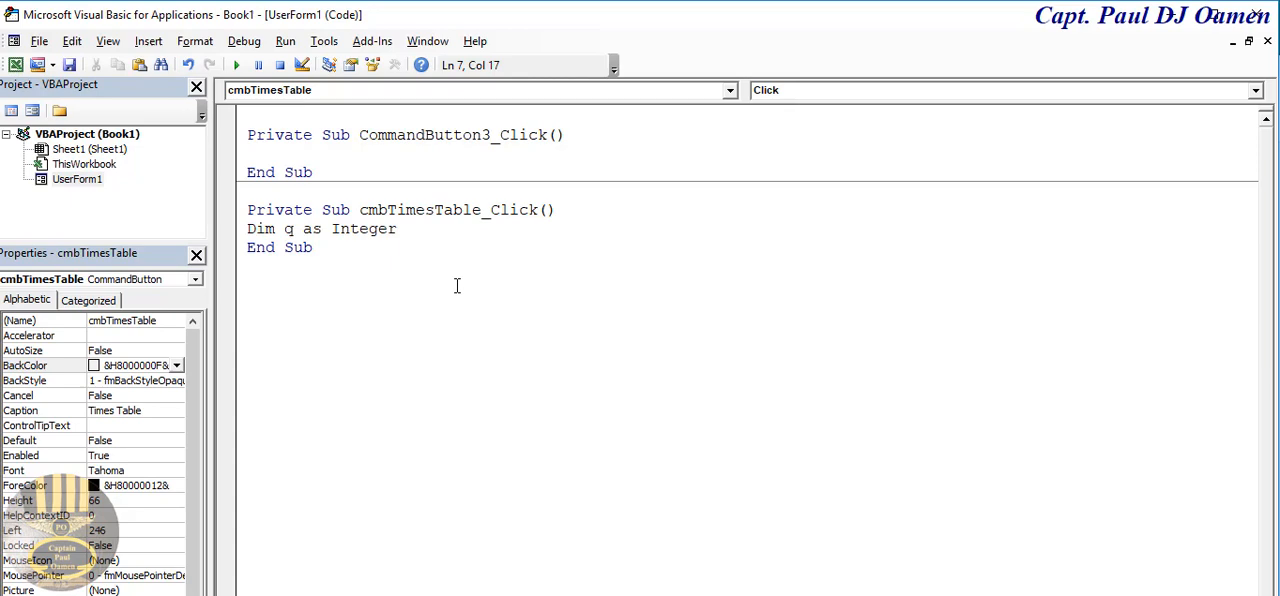
pyautogui.press('enter')
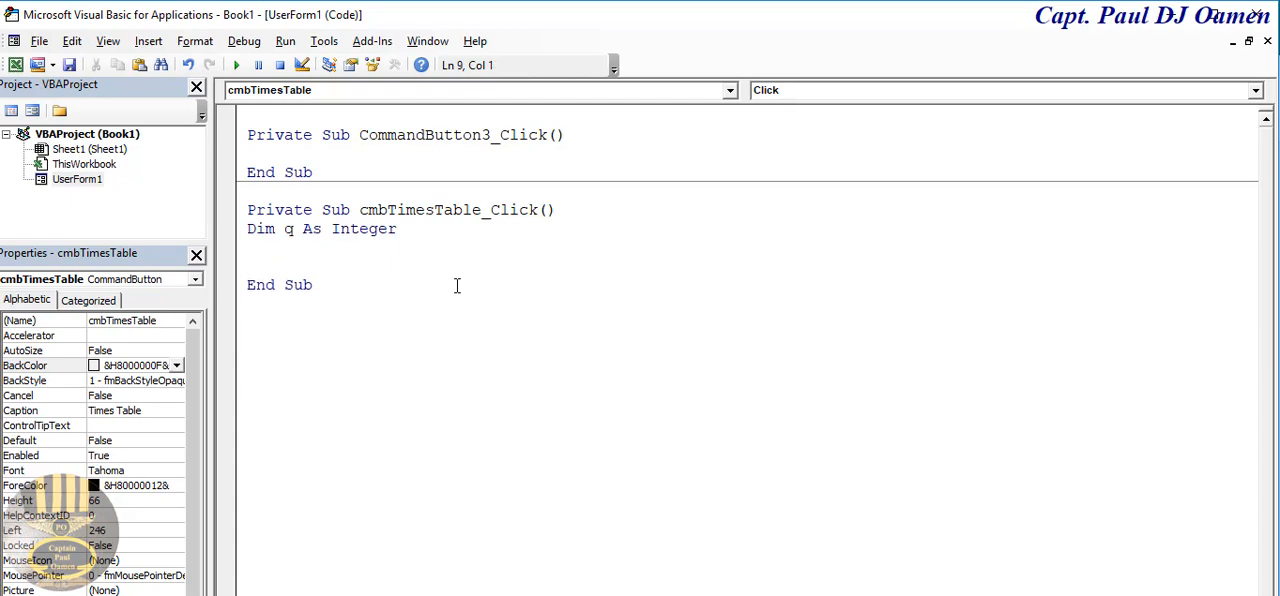
# - Add the loop header For q = 1 To 12
pyautogui.write('for')
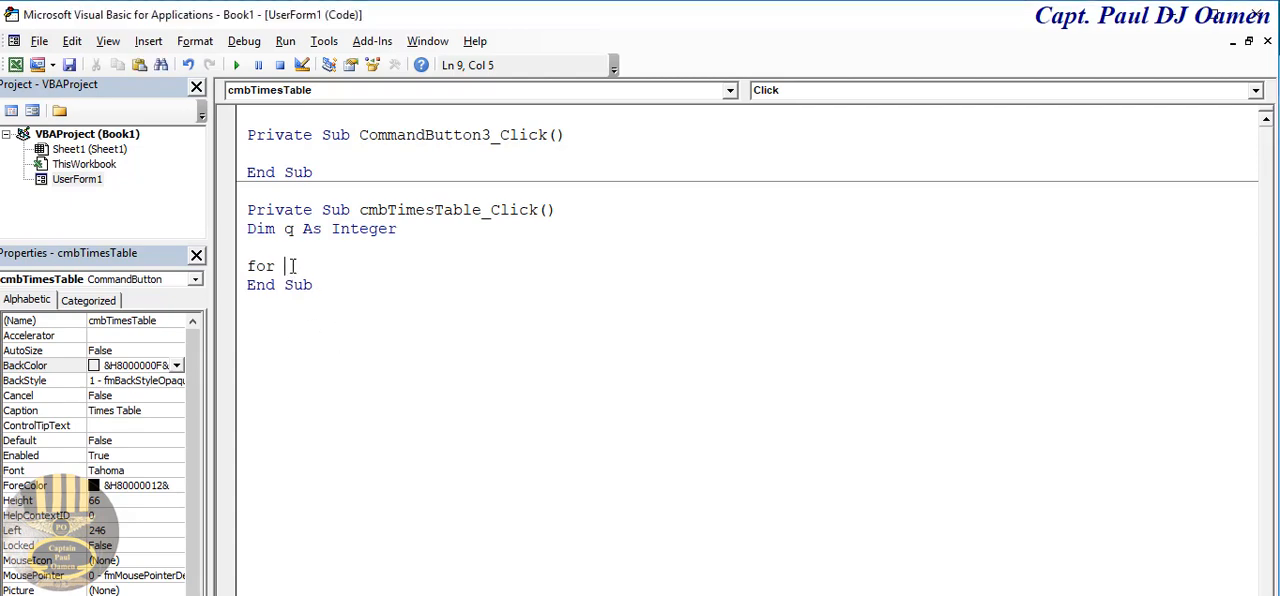
pyautogui.write('q')
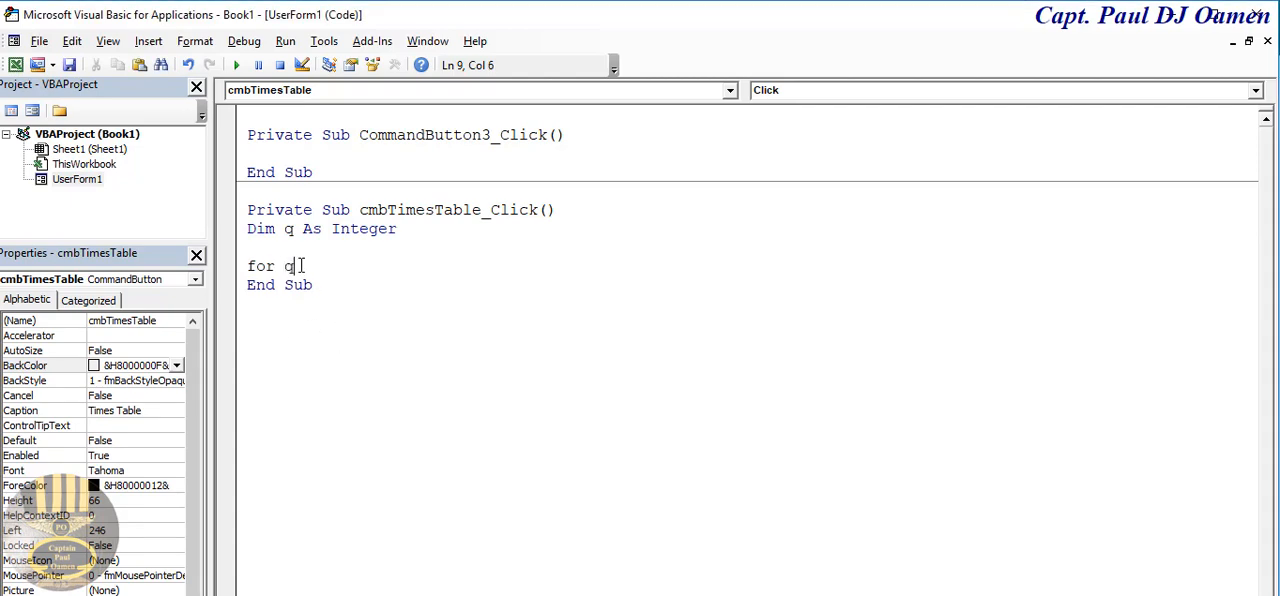
pyautogui.write('= 1')
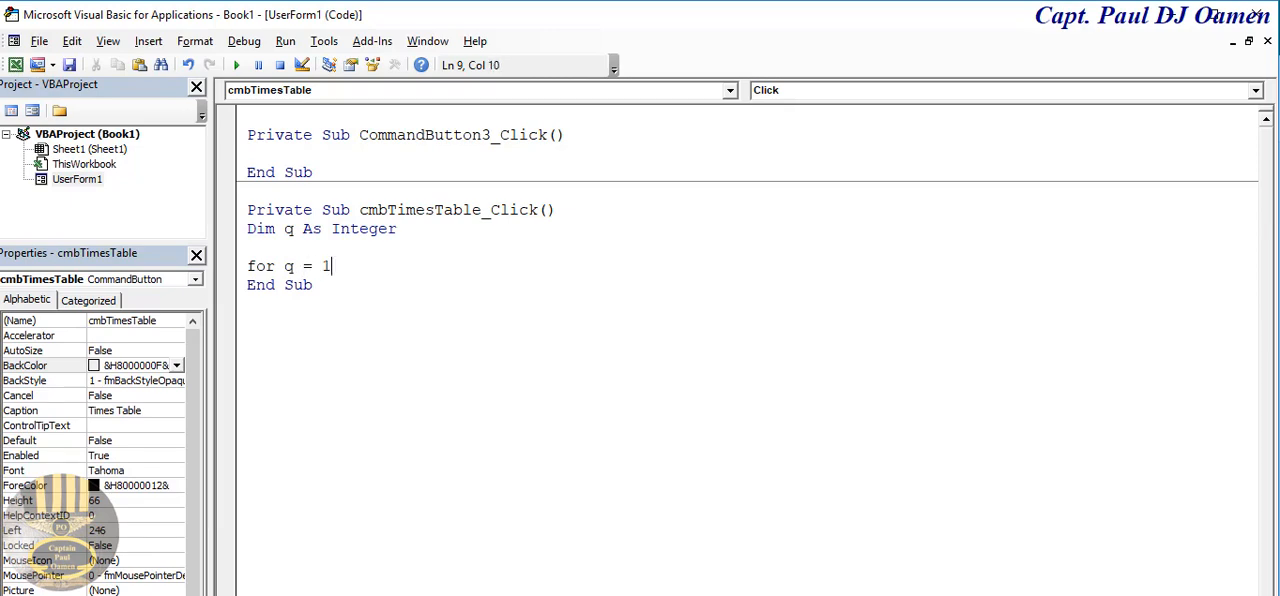
pyautogui.write('to 12')
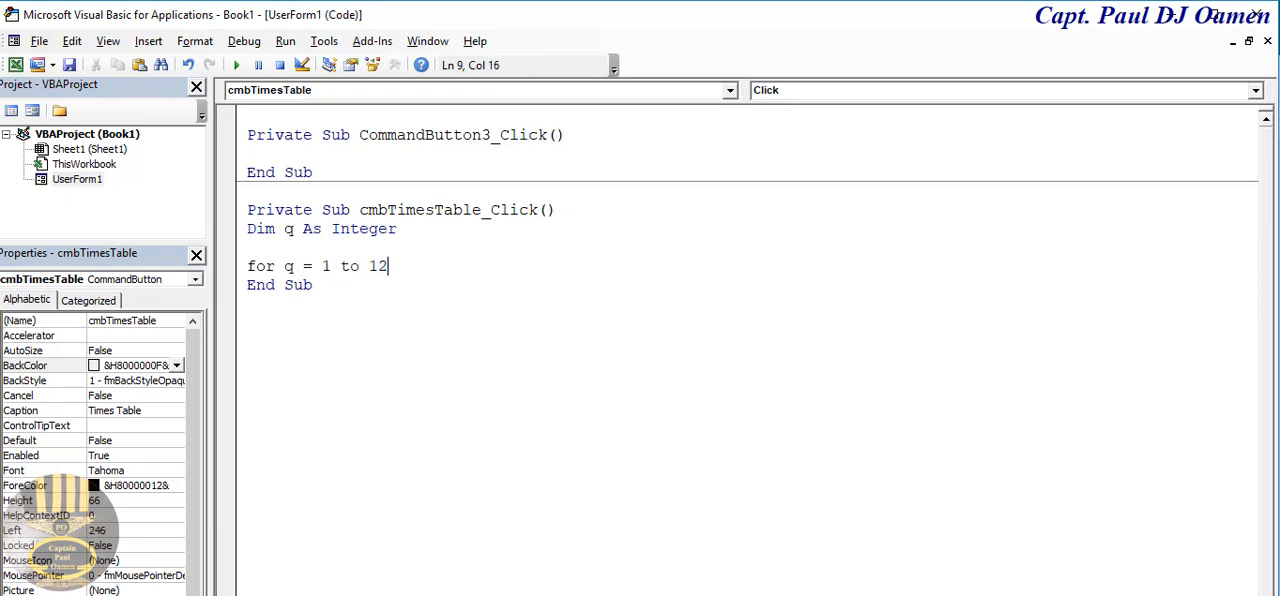
pyautogui.press('enter')
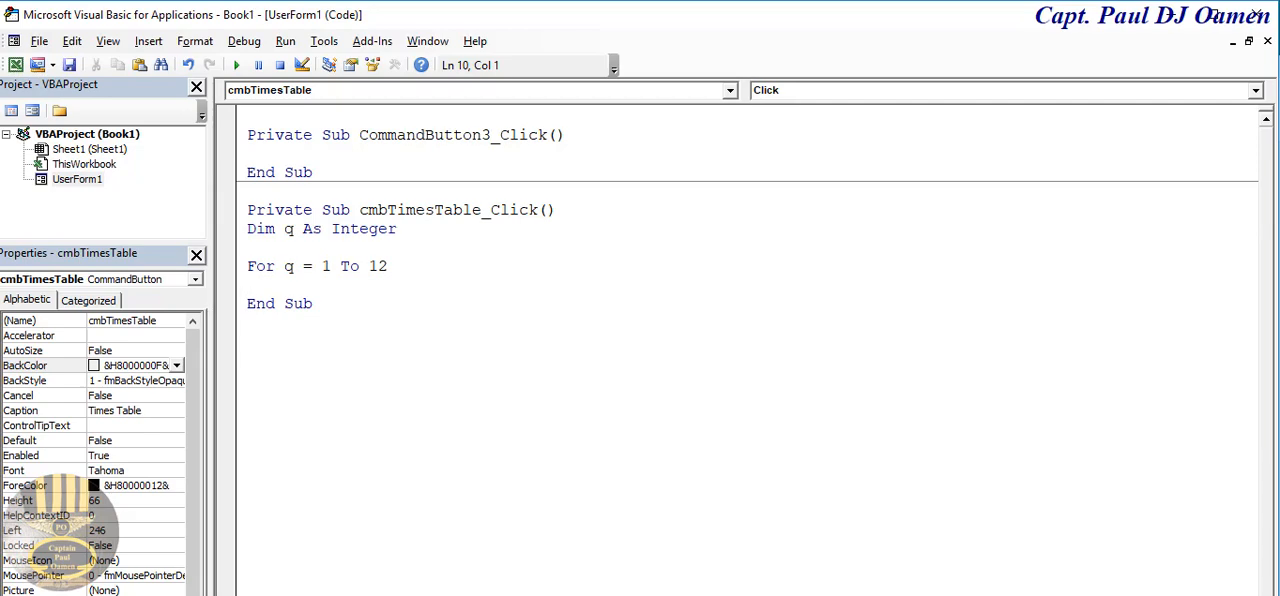
# - Write lstTimesTable.AddItem (q) inside the loop and close it with Next
pyautogui.write('ls')
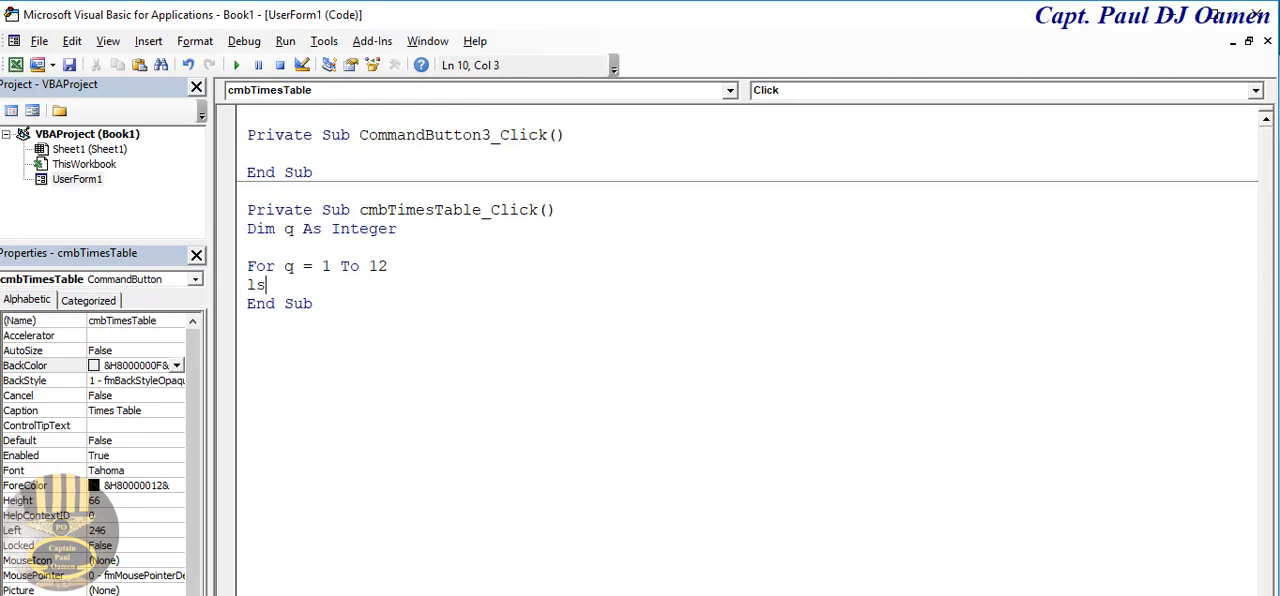
pyautogui.write('tTimesTable.')
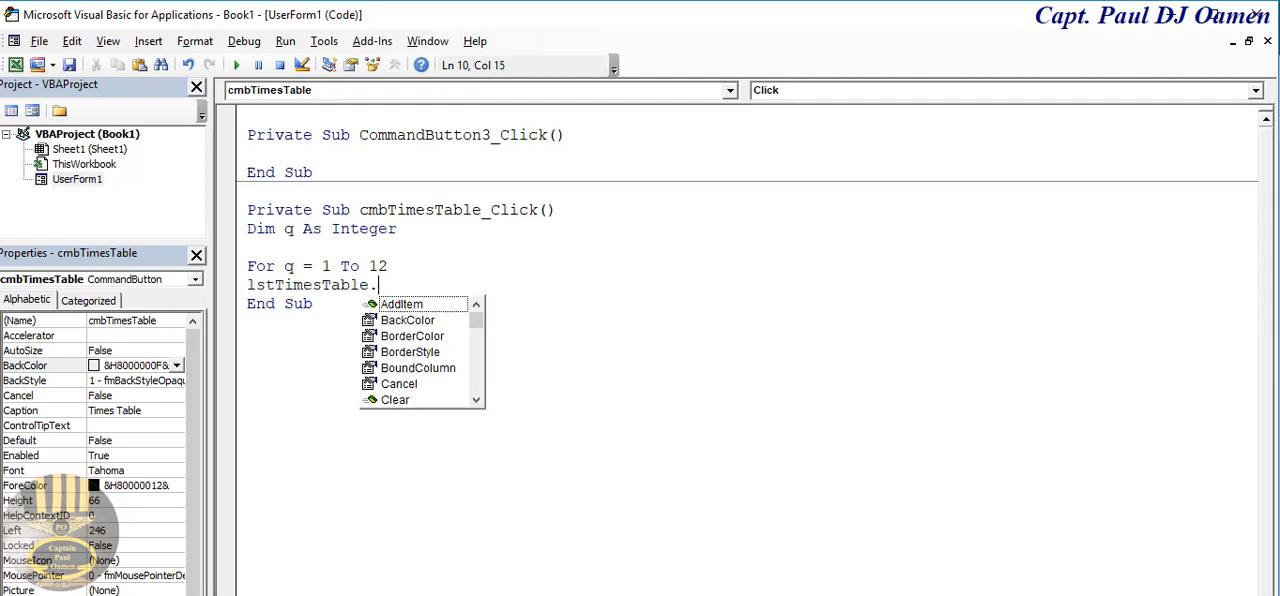
pyautogui.moveTo(416, 358)
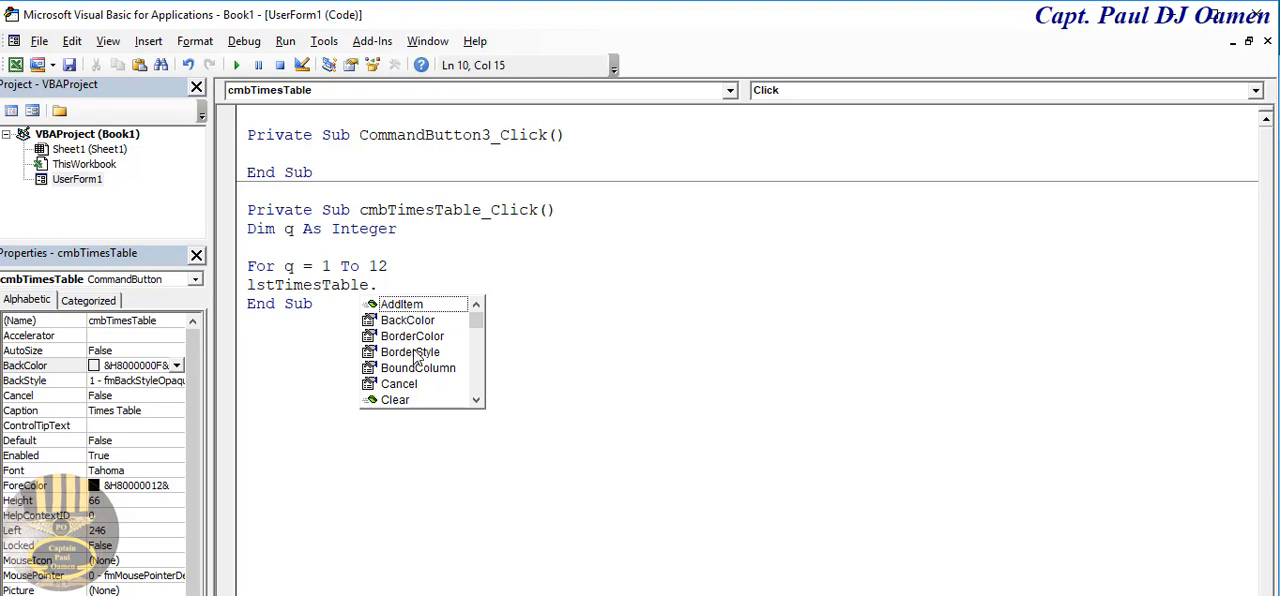
pyautogui.doubleClick(400, 304)
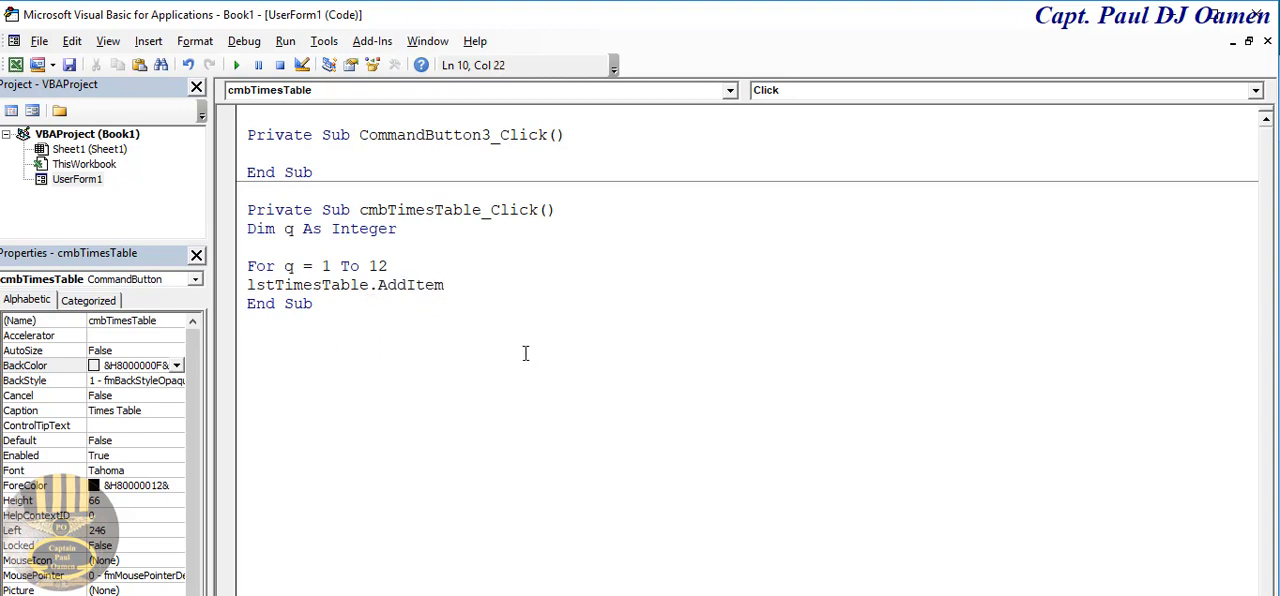
pyautogui.write('(q')
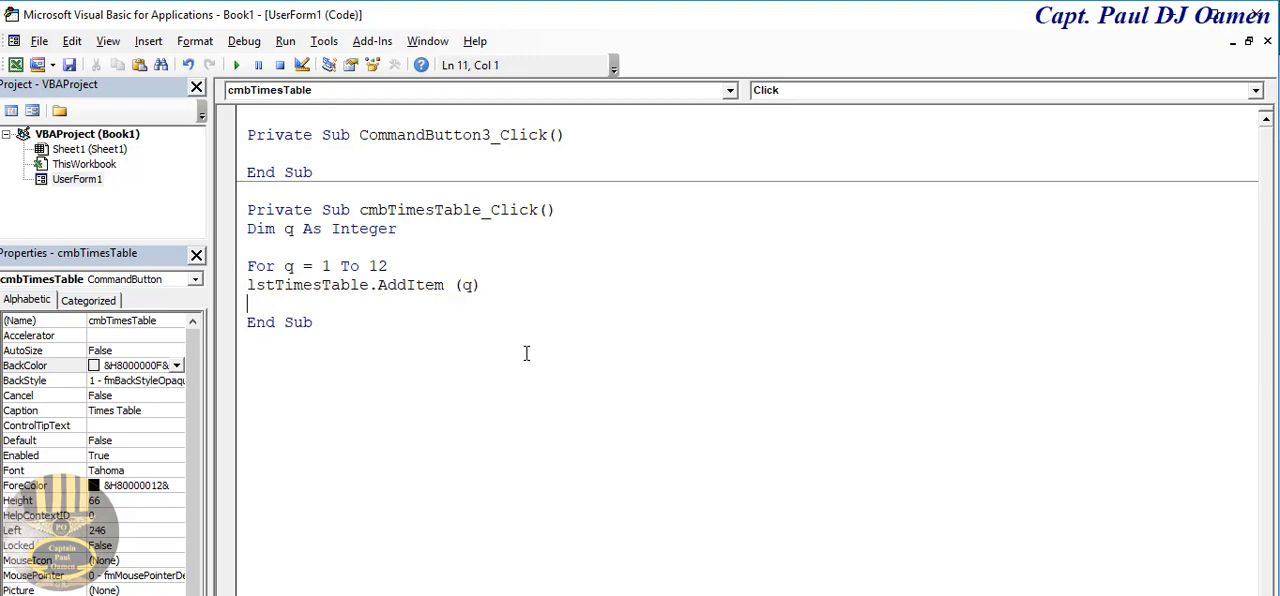
pyautogui.write('next')
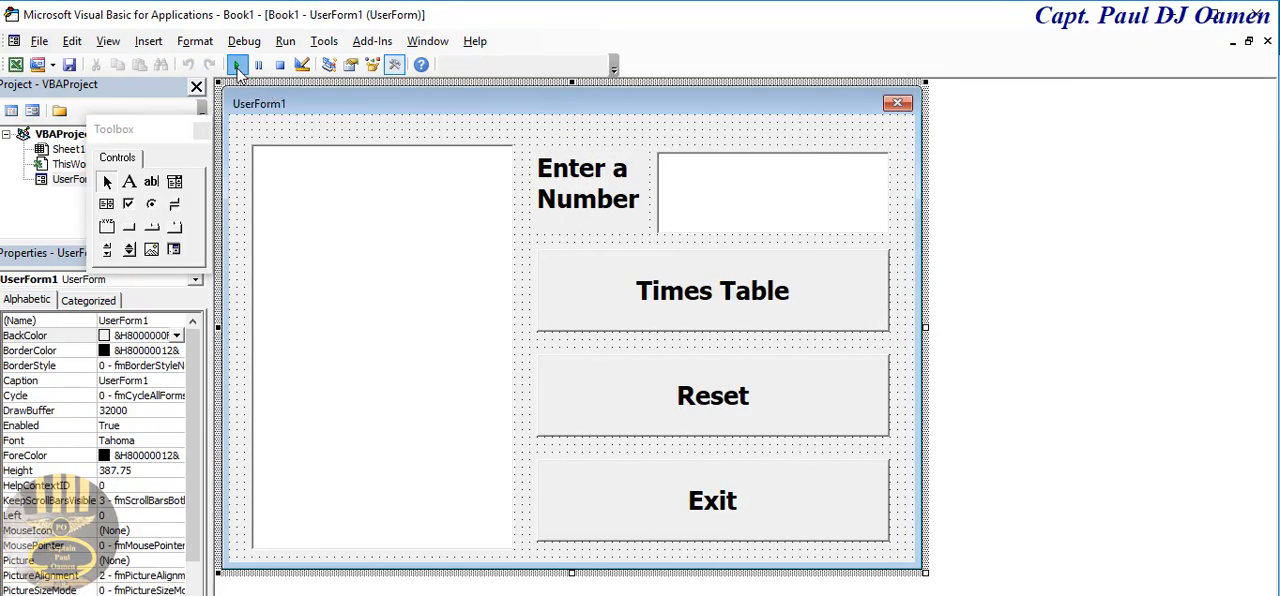
# - Run UserForm1 over the worksheet, close it, and reopen cmbTimesTable's code
pyautogui.click(238, 64)
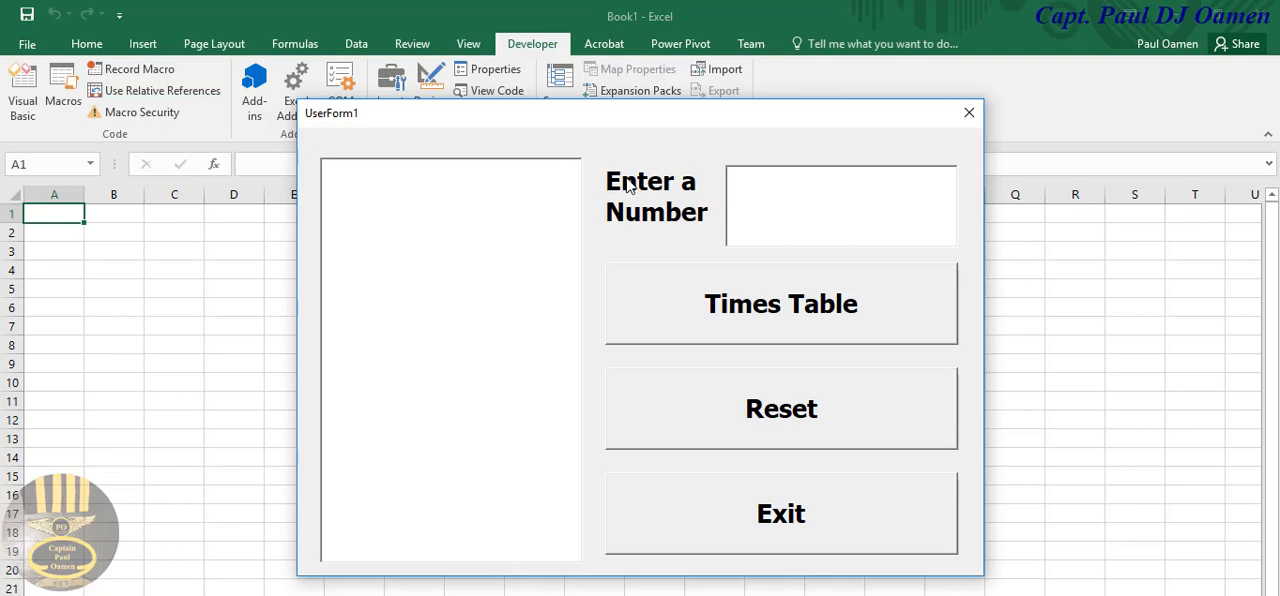
pyautogui.moveTo(868, 378)
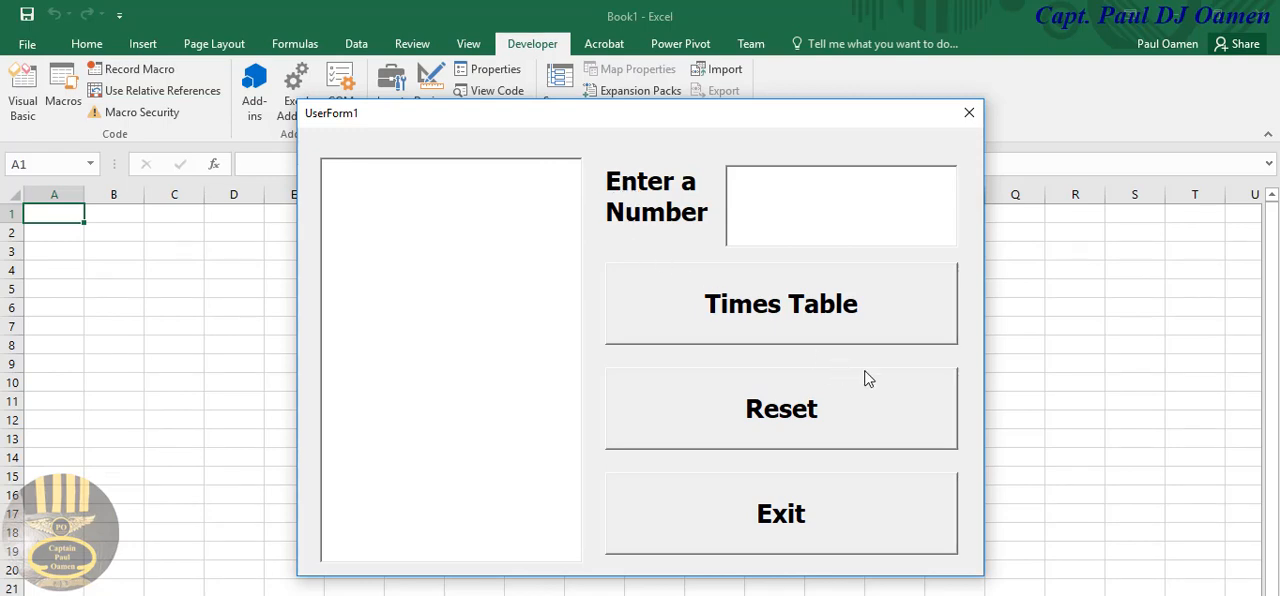
pyautogui.click(780, 304)
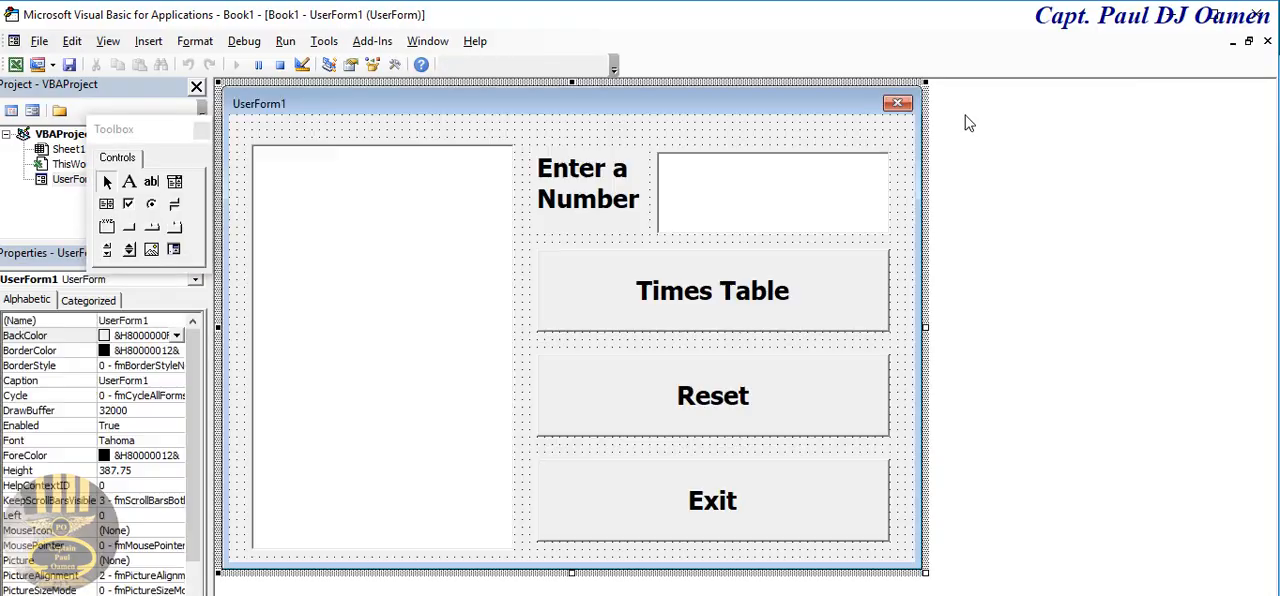
pyautogui.doubleClick(712, 292)
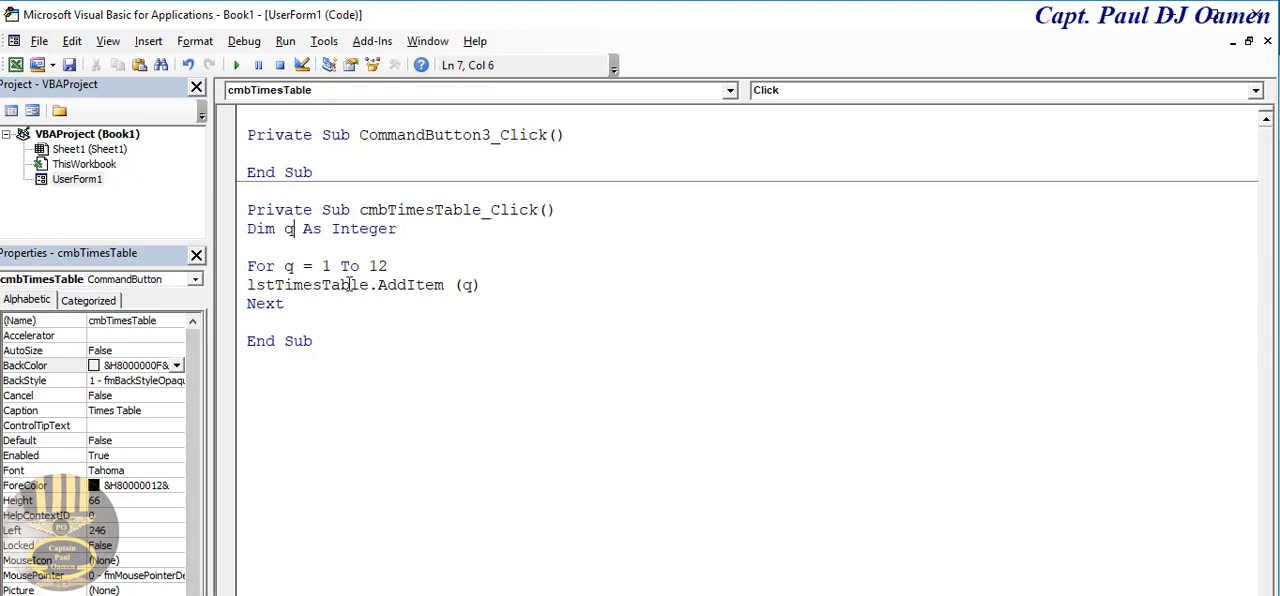
# - Declare t and set t = txtTimesTable so the loop reads the entered number
pyautogui.write(',')
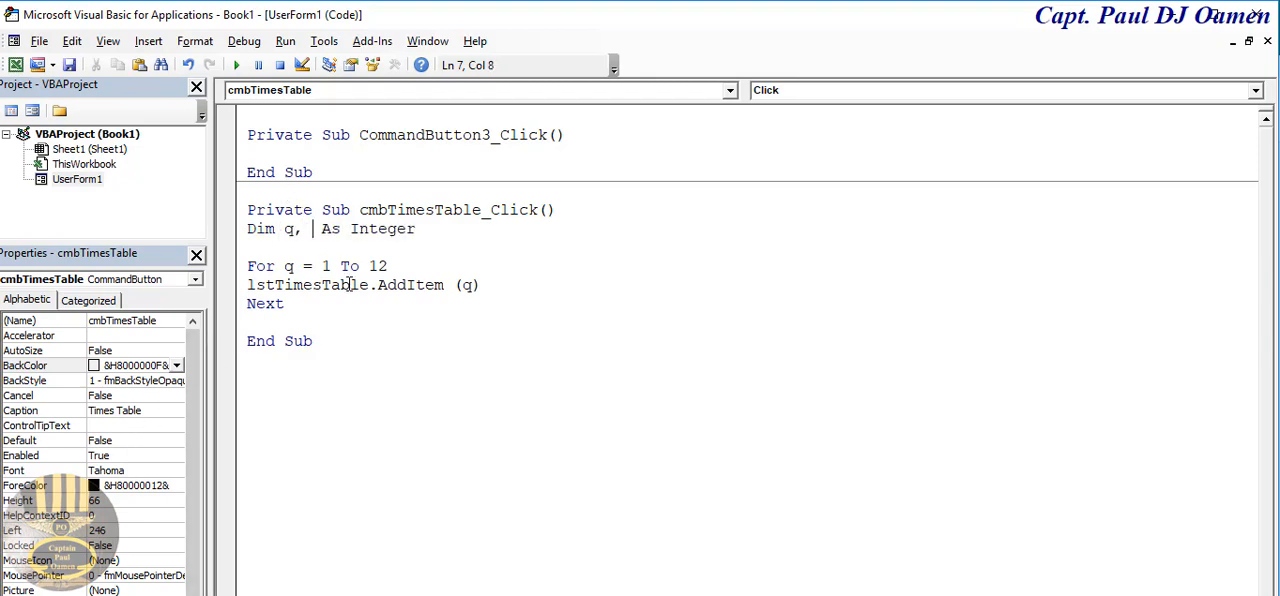
pyautogui.write('t')
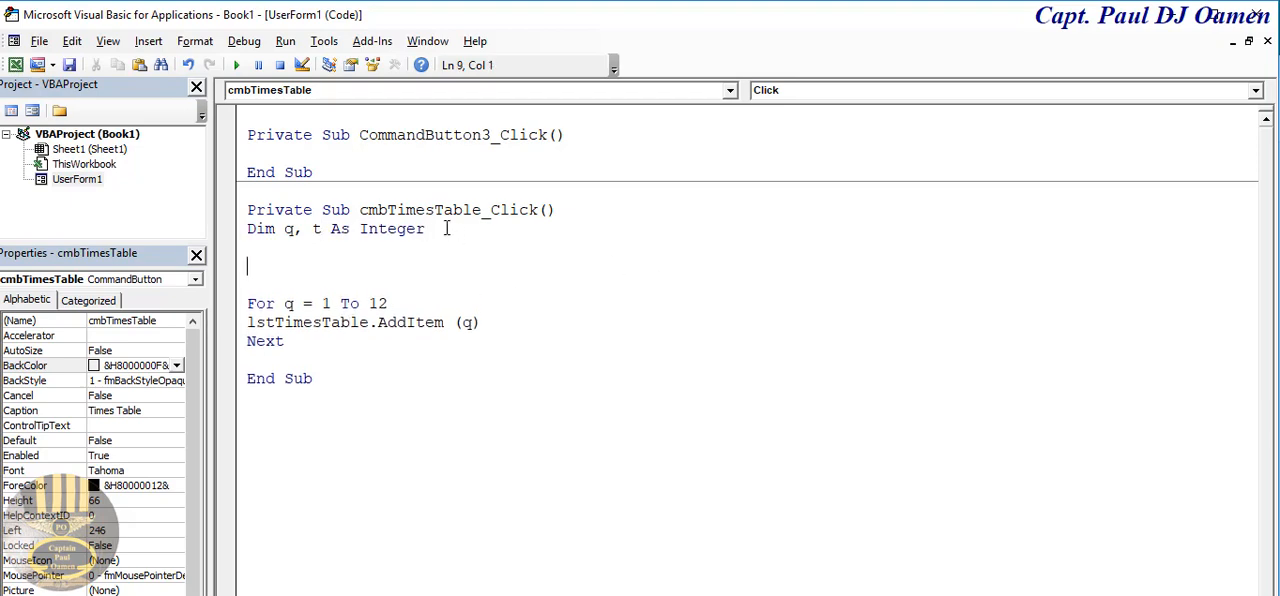
pyautogui.write('t =')
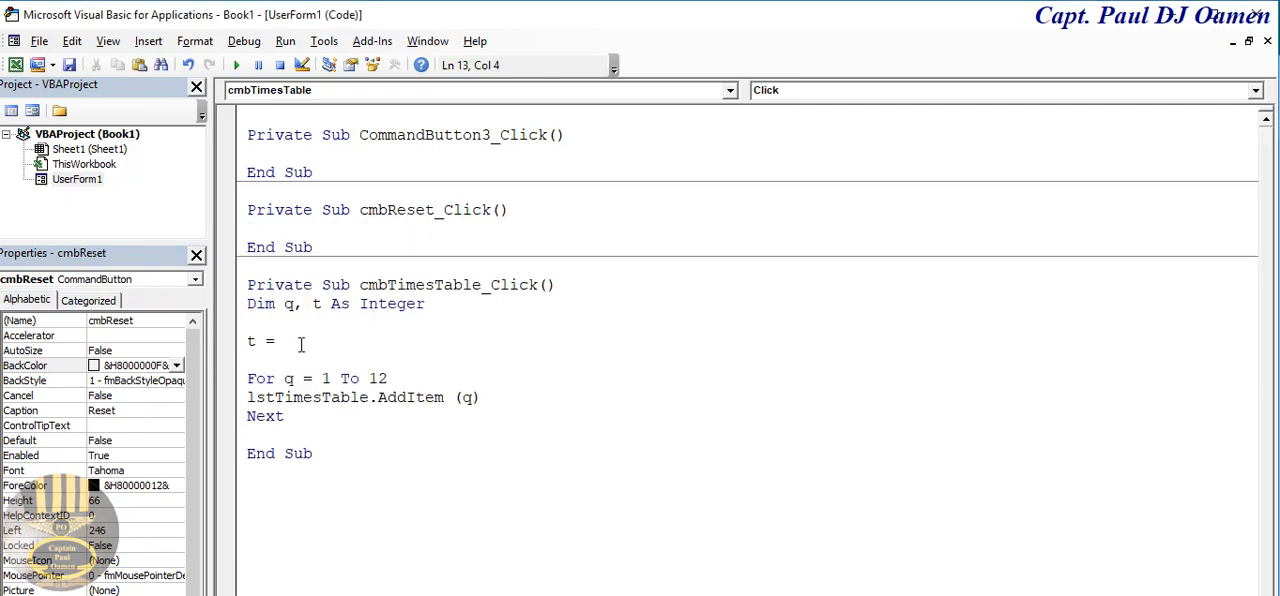
pyautogui.write('txt')
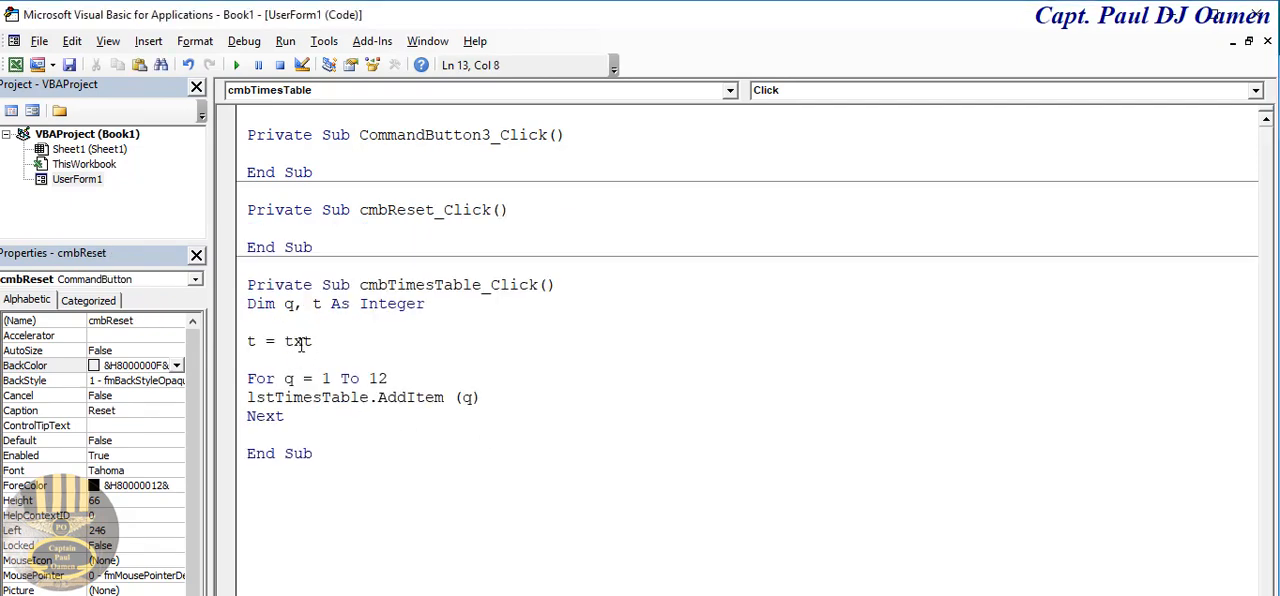
pyautogui.write('Ti')
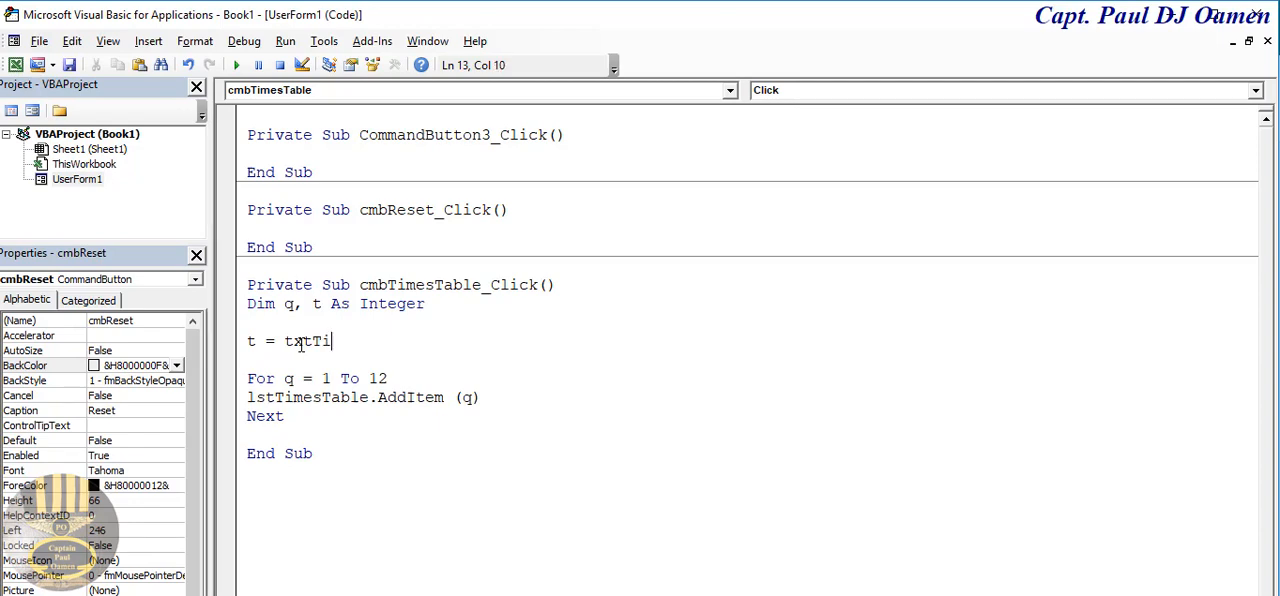
pyautogui.write('mesT')
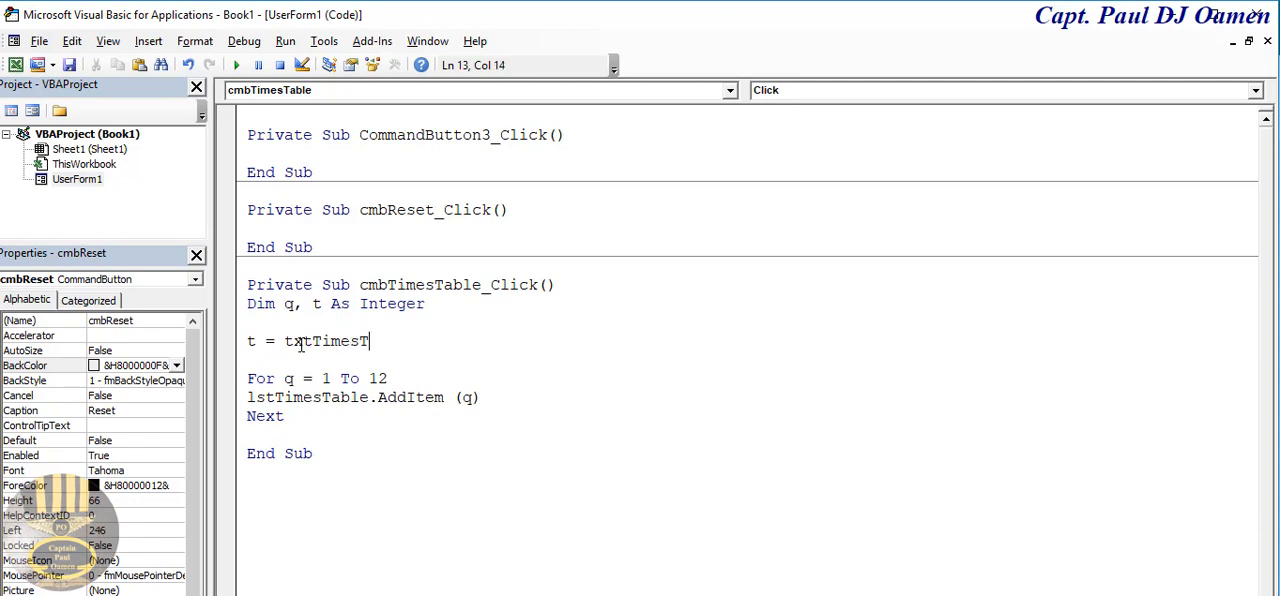
pyautogui.write('able')
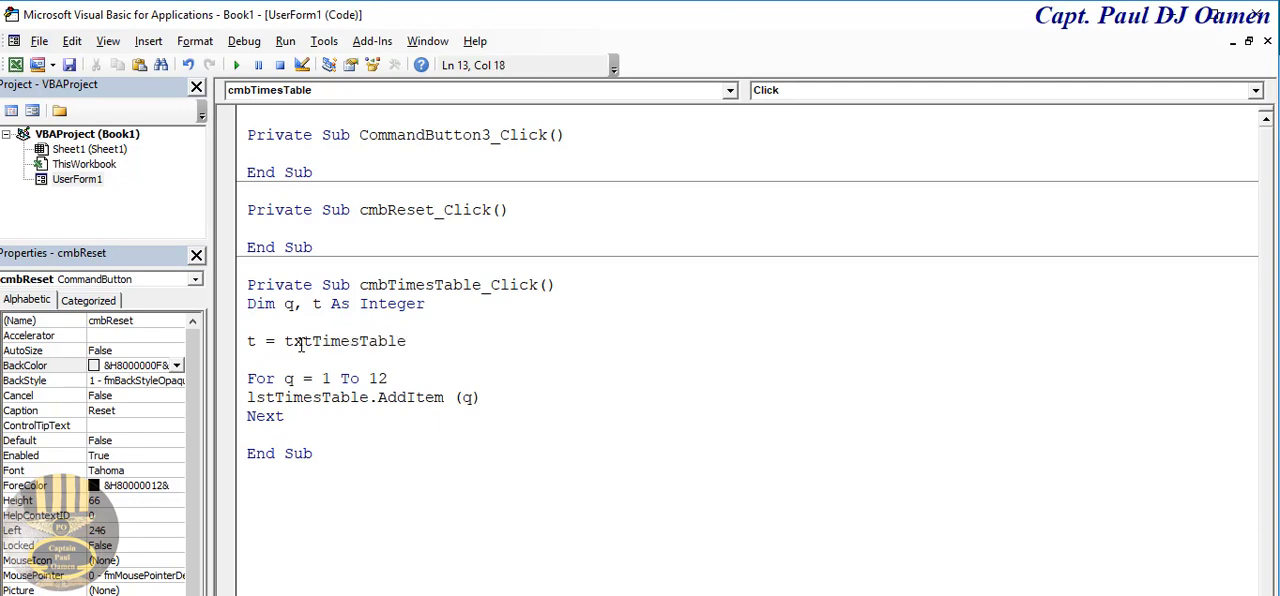
pyautogui.moveTo(484, 408)
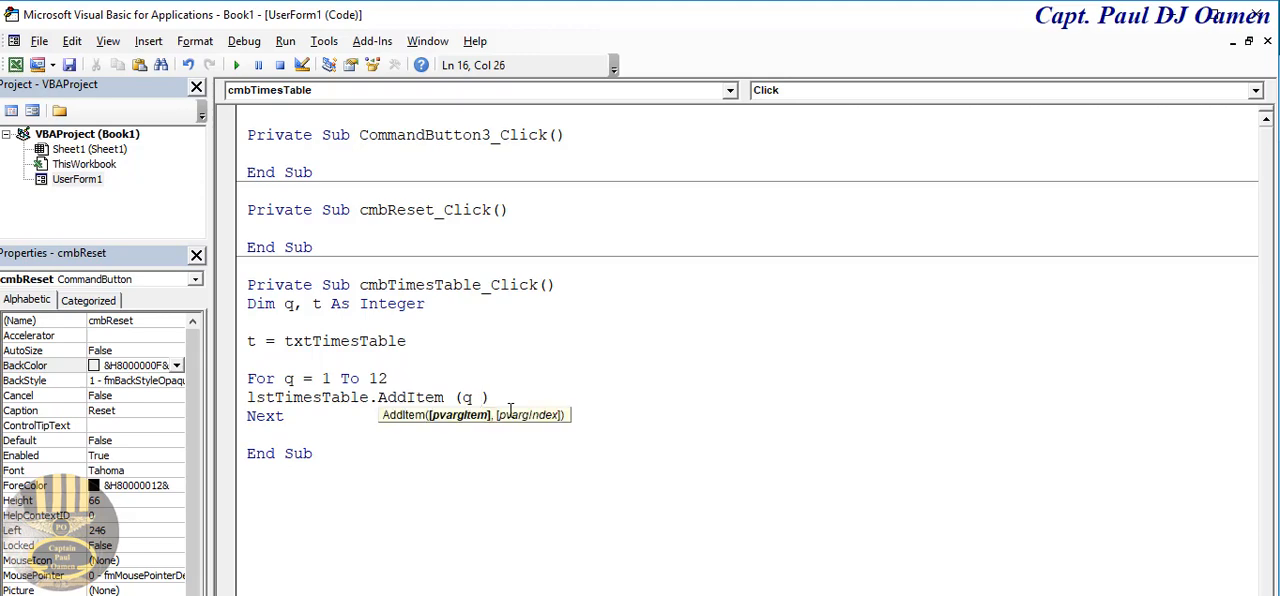
# - Finish the AddItem line as q & " * " & t & " = " & q * t and run the form
pyautogui.write('&')
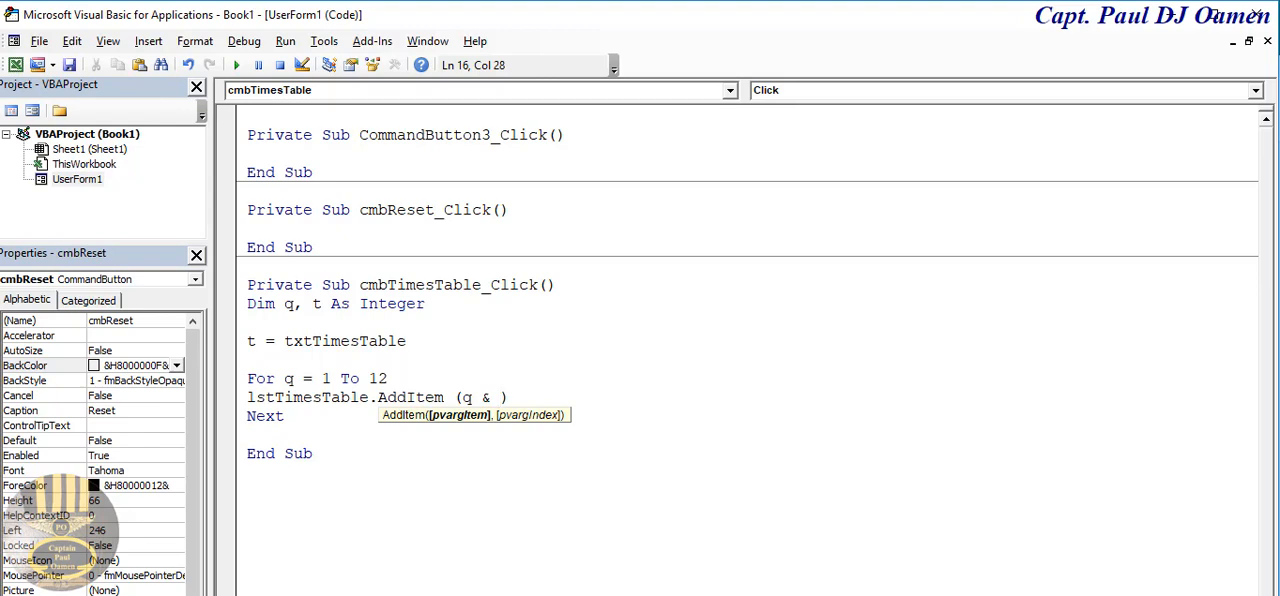
pyautogui.write('2')
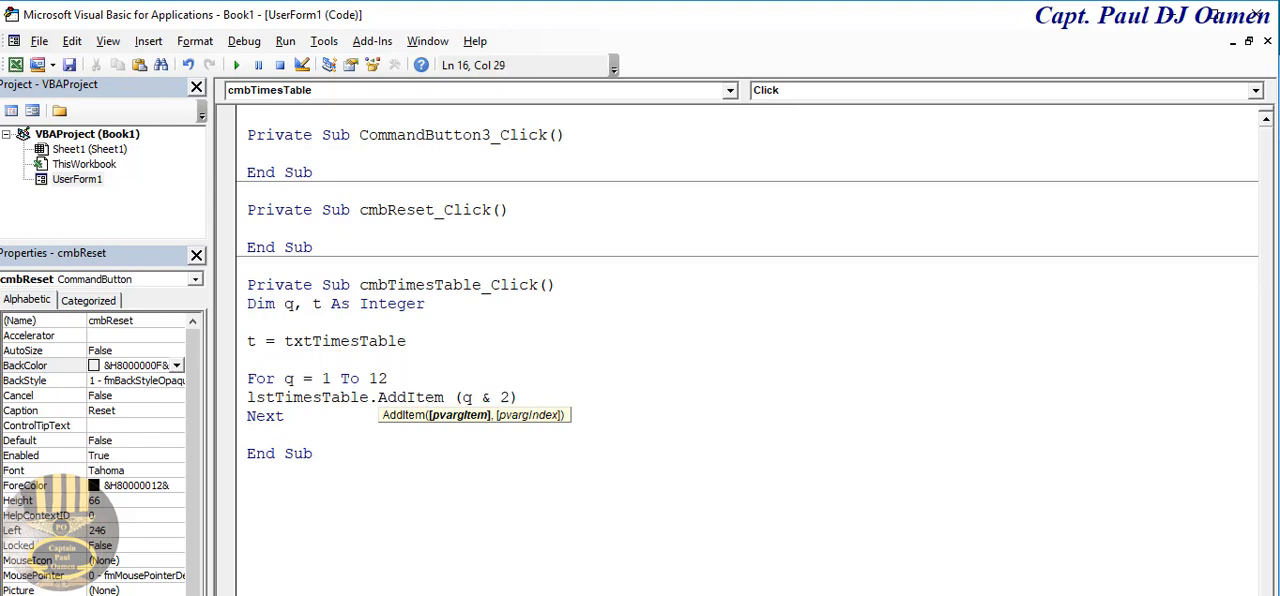
pyautogui.press('Backspace')
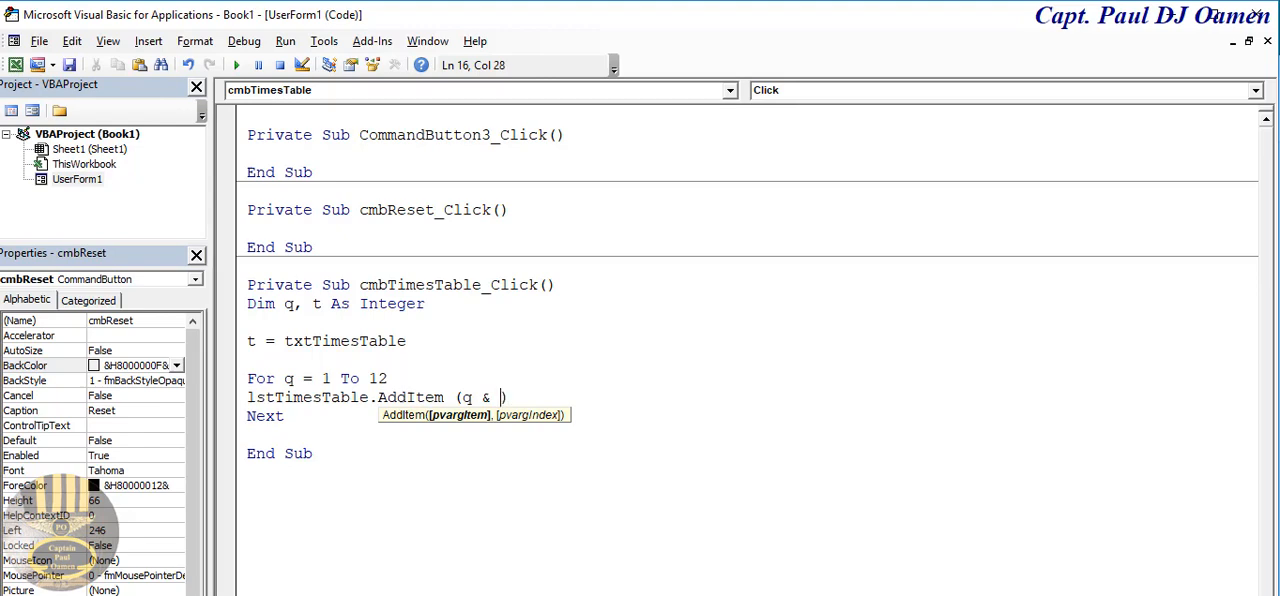
pyautogui.write('" *')
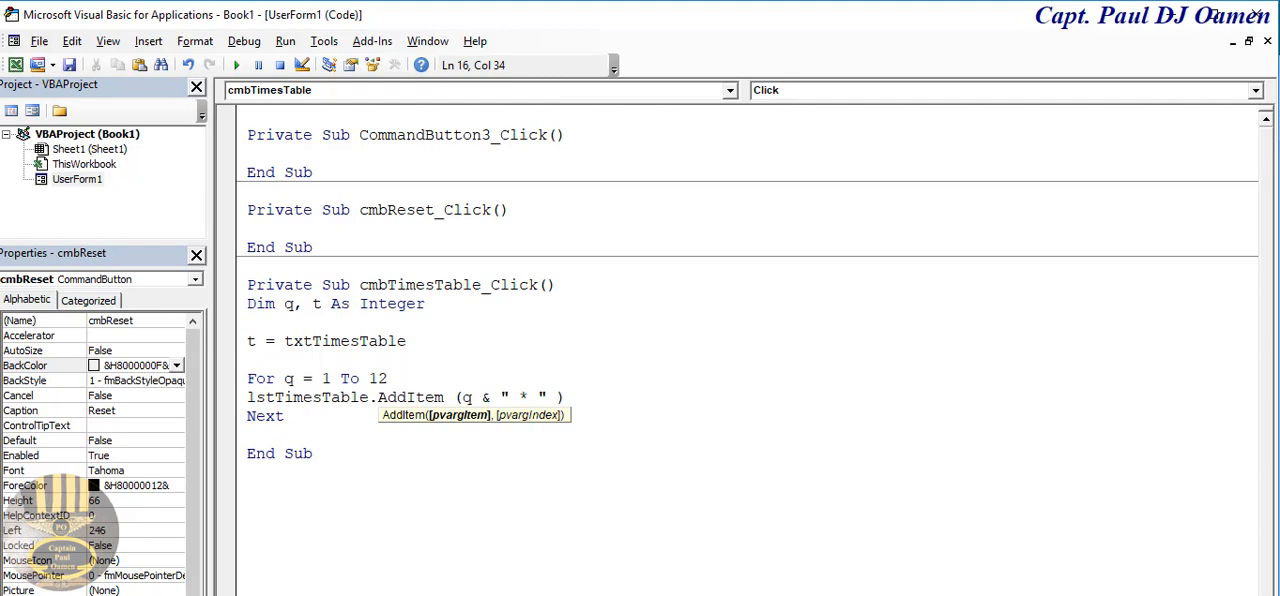
pyautogui.write('&')
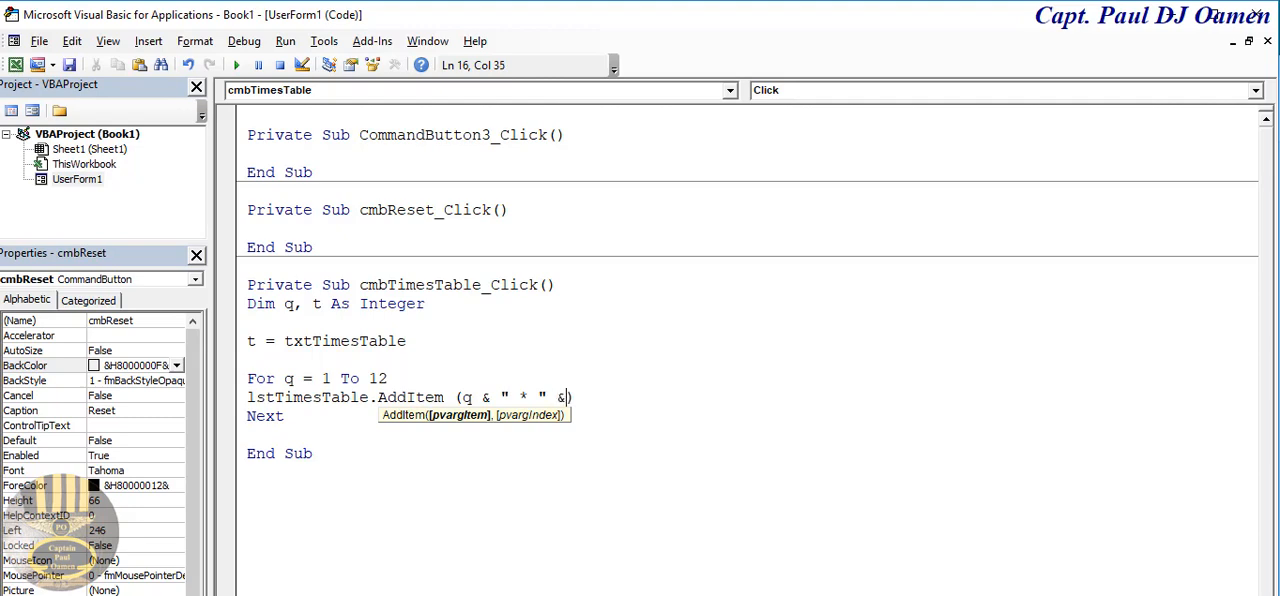
pyautogui.write(')')
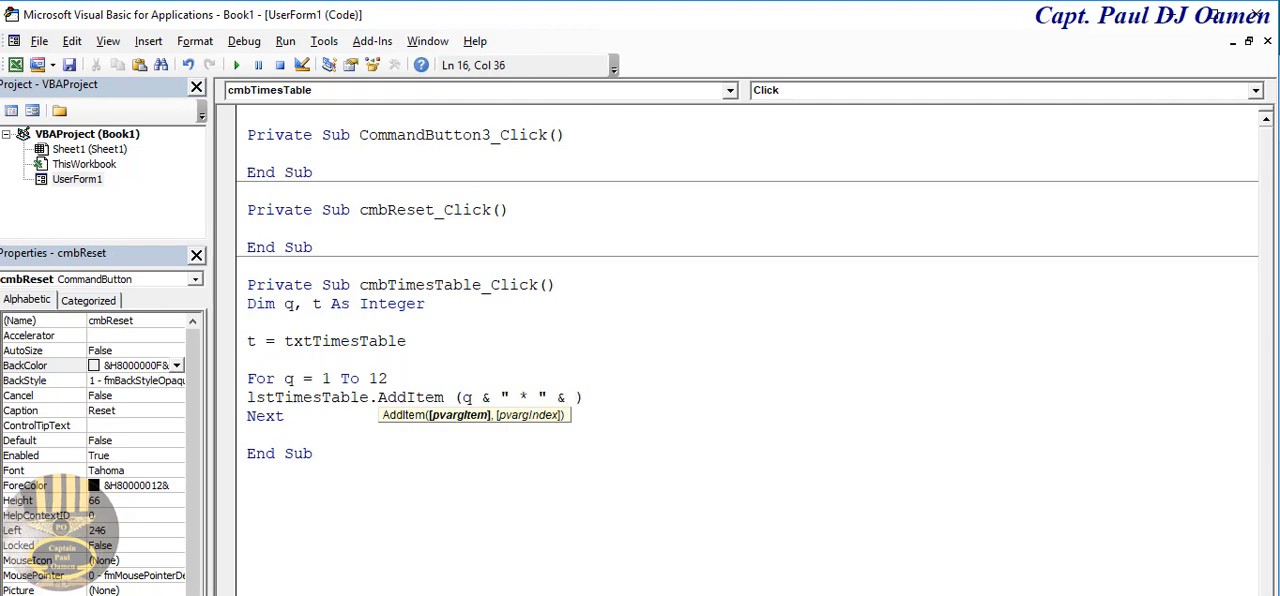
pyautogui.write('t &')
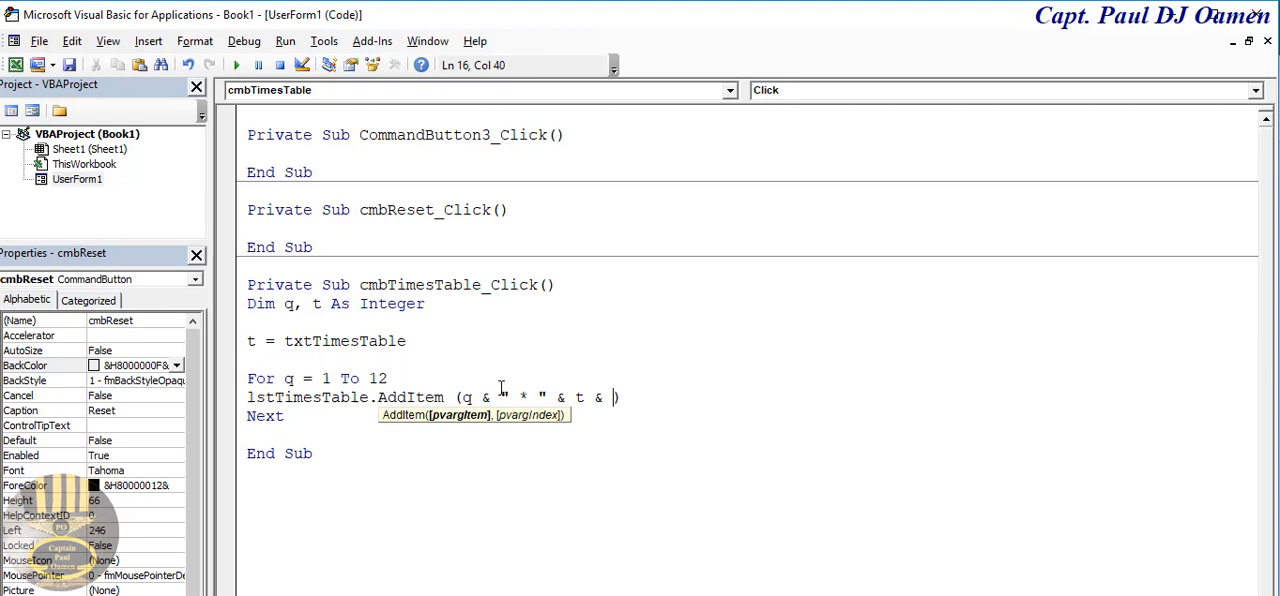
pyautogui.write('"')
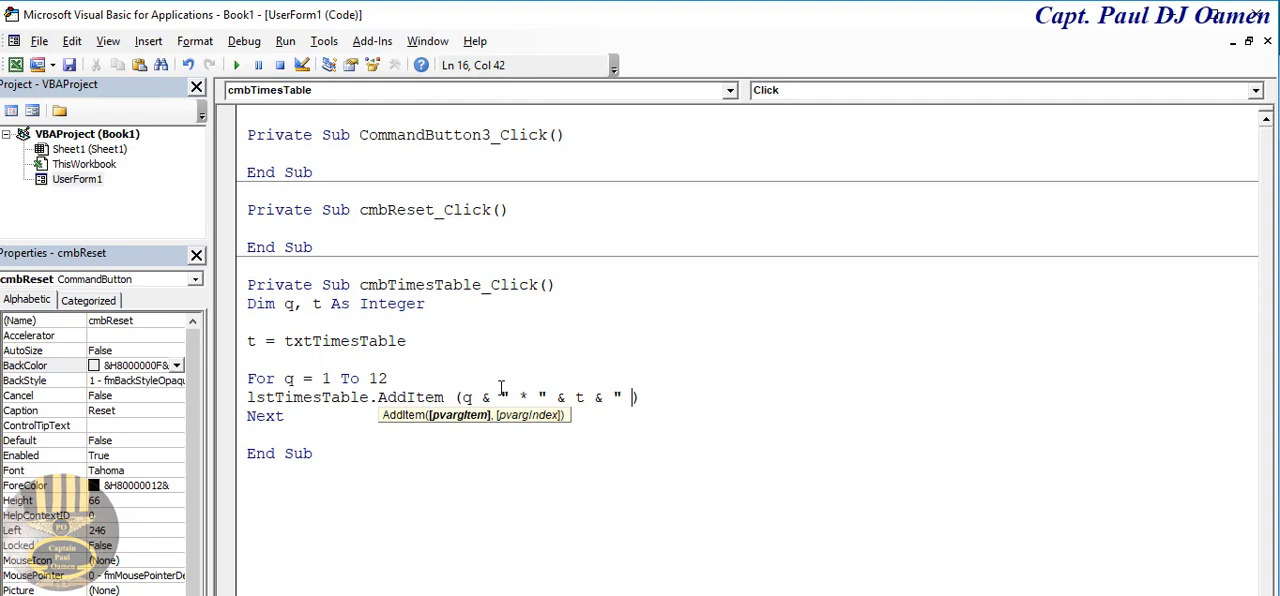
pyautogui.write('=')
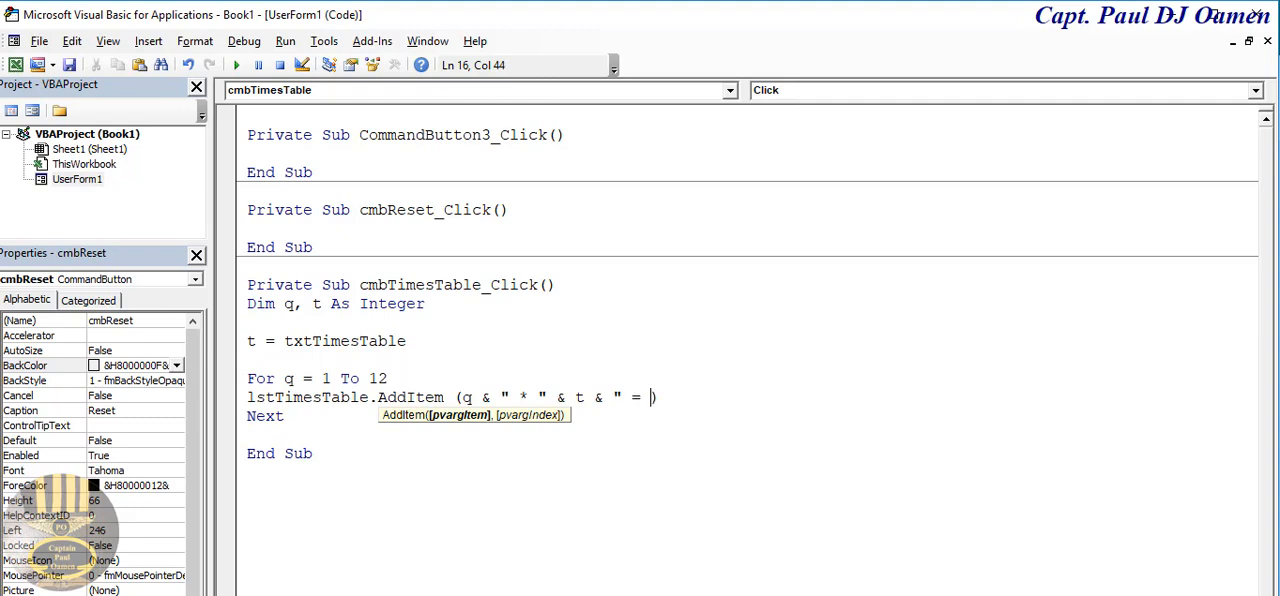
pyautogui.write('&')
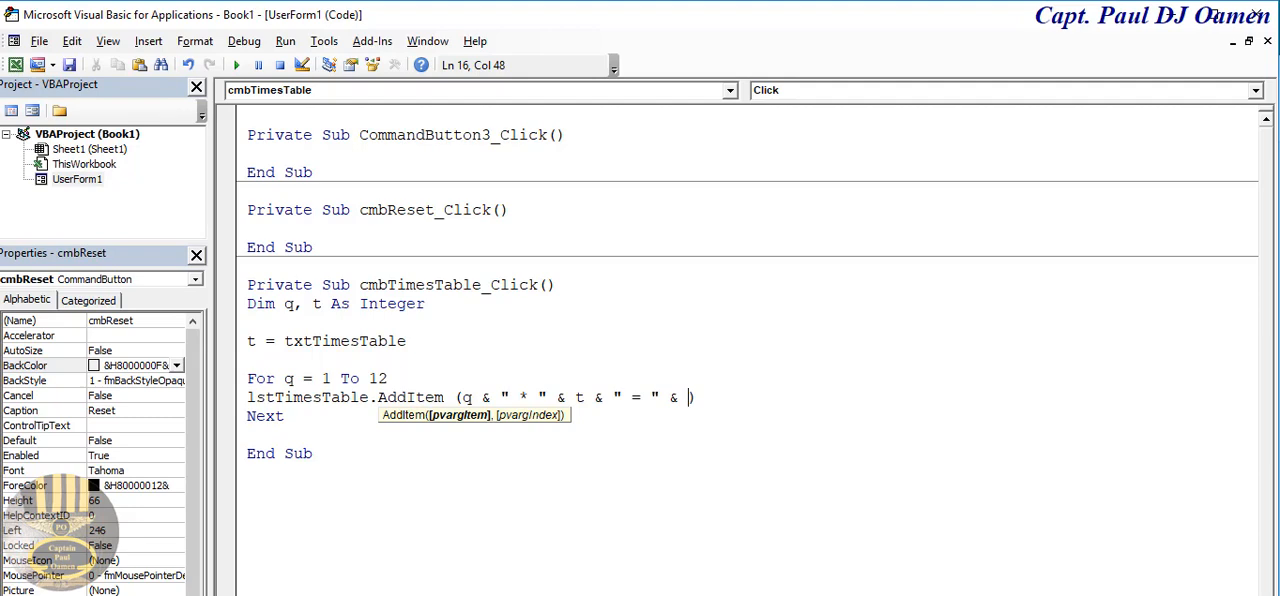
pyautogui.write('q')
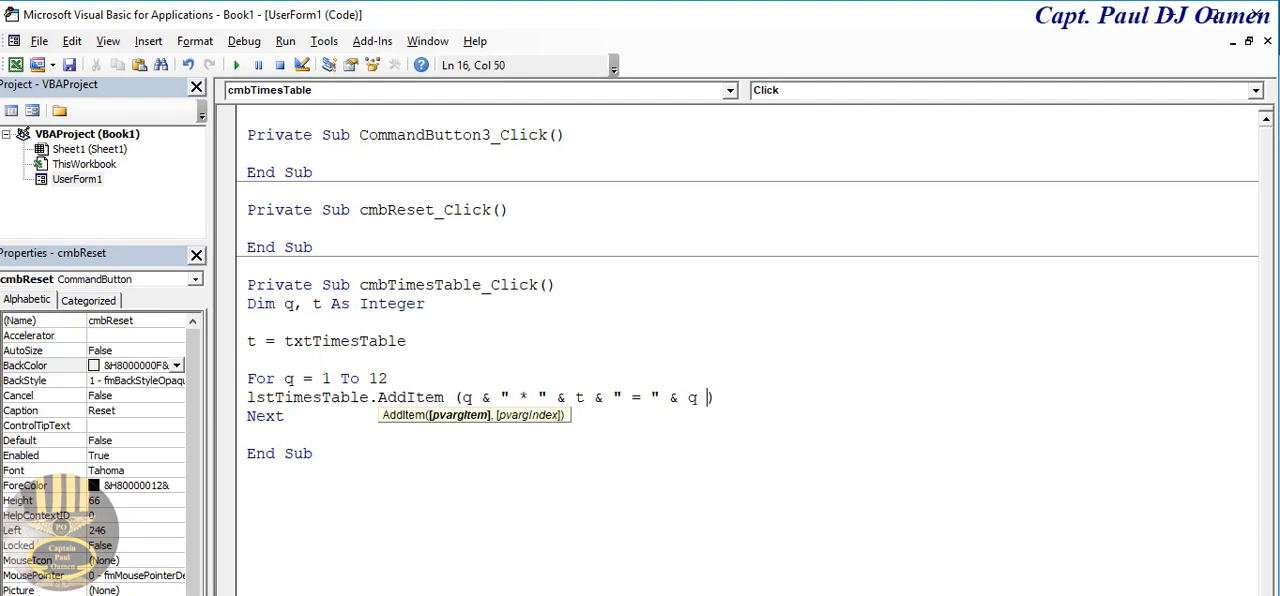
pyautogui.write('* t')
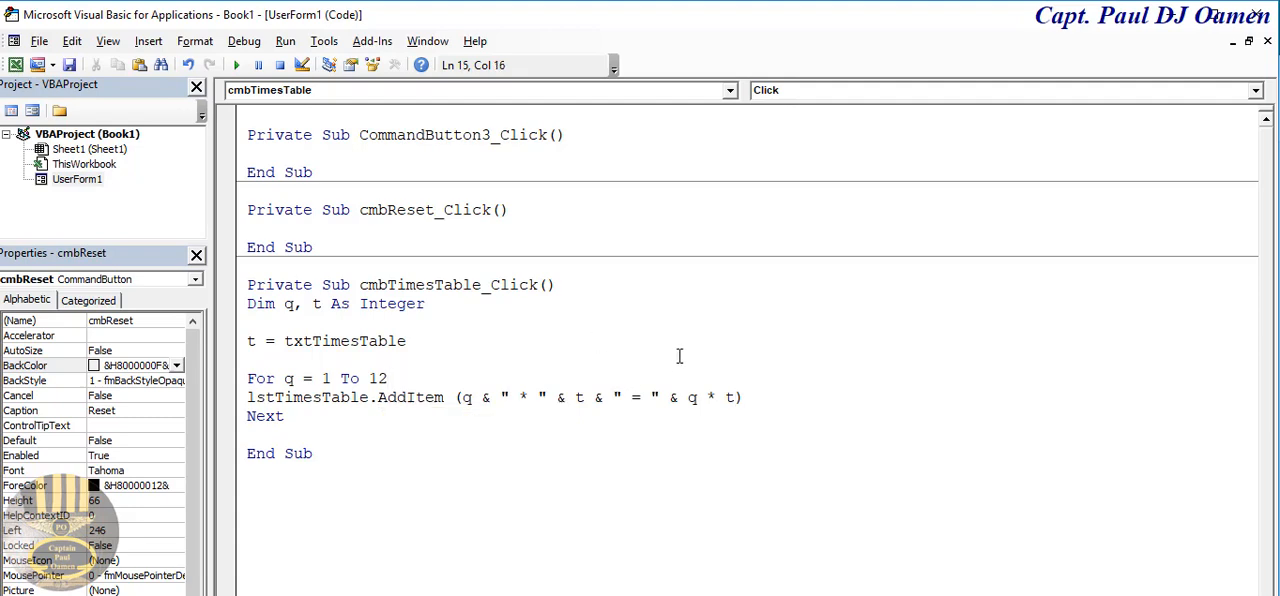
pyautogui.click(236, 64)
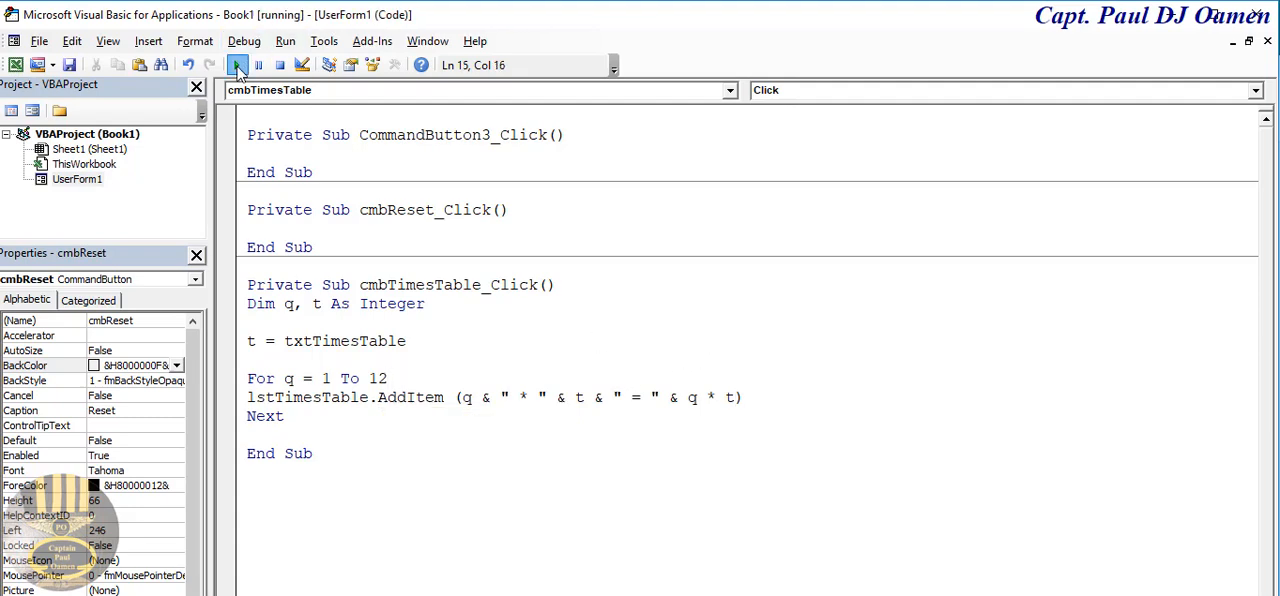
# - List the 5 times table up to 60 in the running form, then close it
pyautogui.click(238, 64)
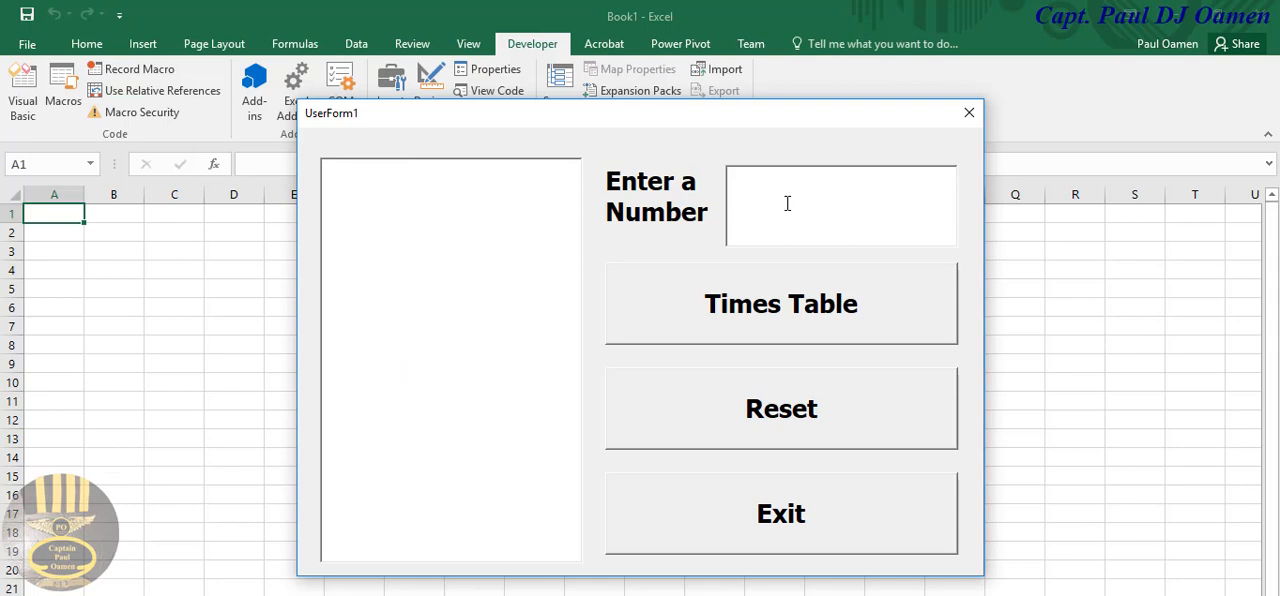
pyautogui.click(780, 304)
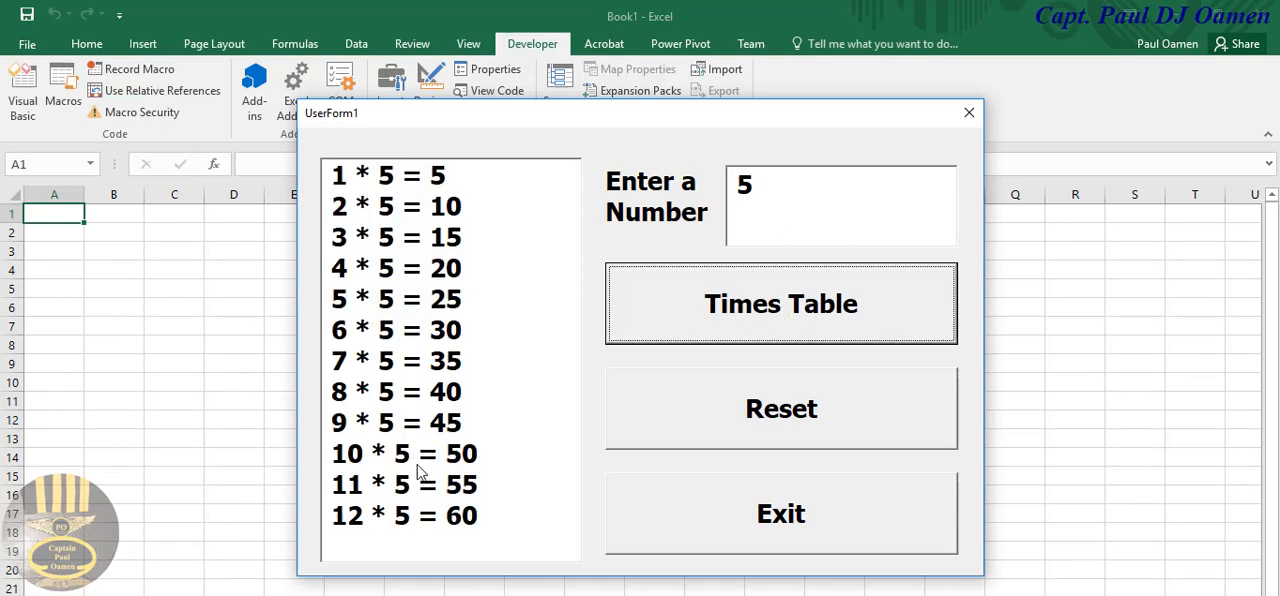
pyautogui.moveTo(476, 488)
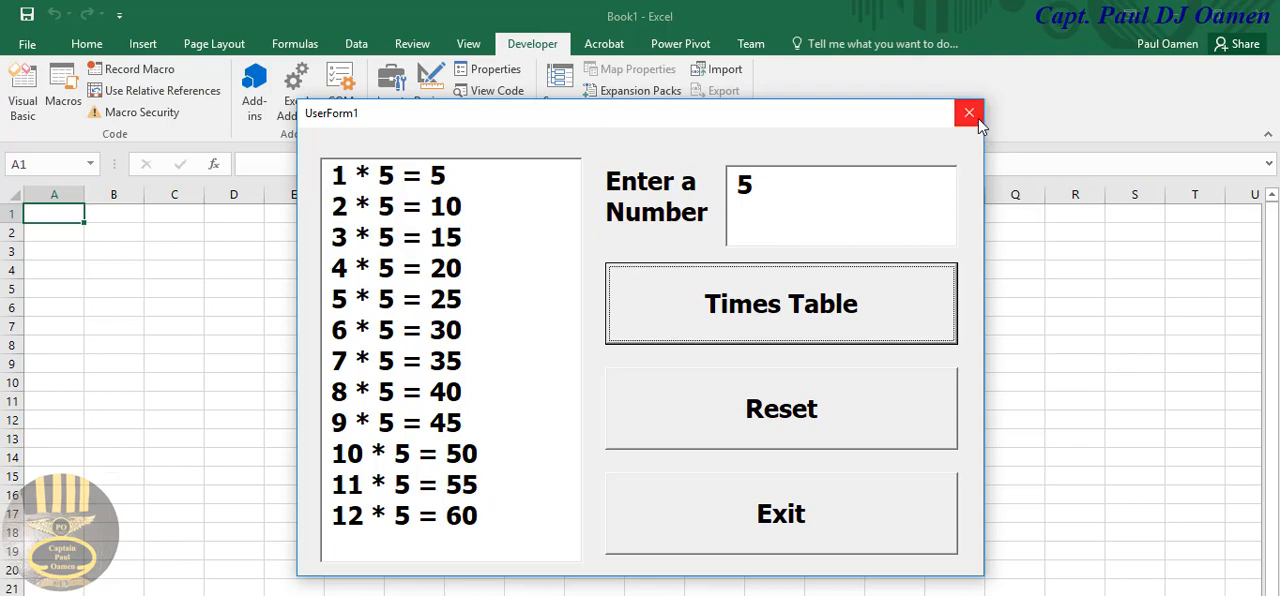
pyautogui.click(968, 112)
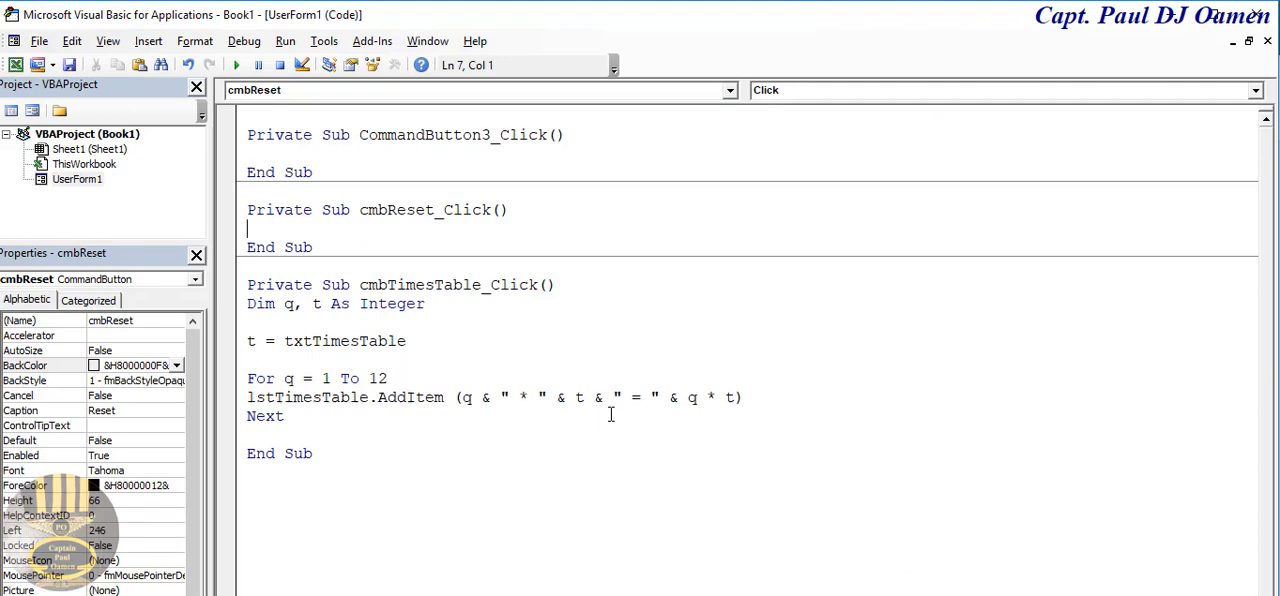
# - In cmbReset_Click set txtTimesTable.Text = "" and begin an lstTimesTable. line
pyautogui.write('txt')
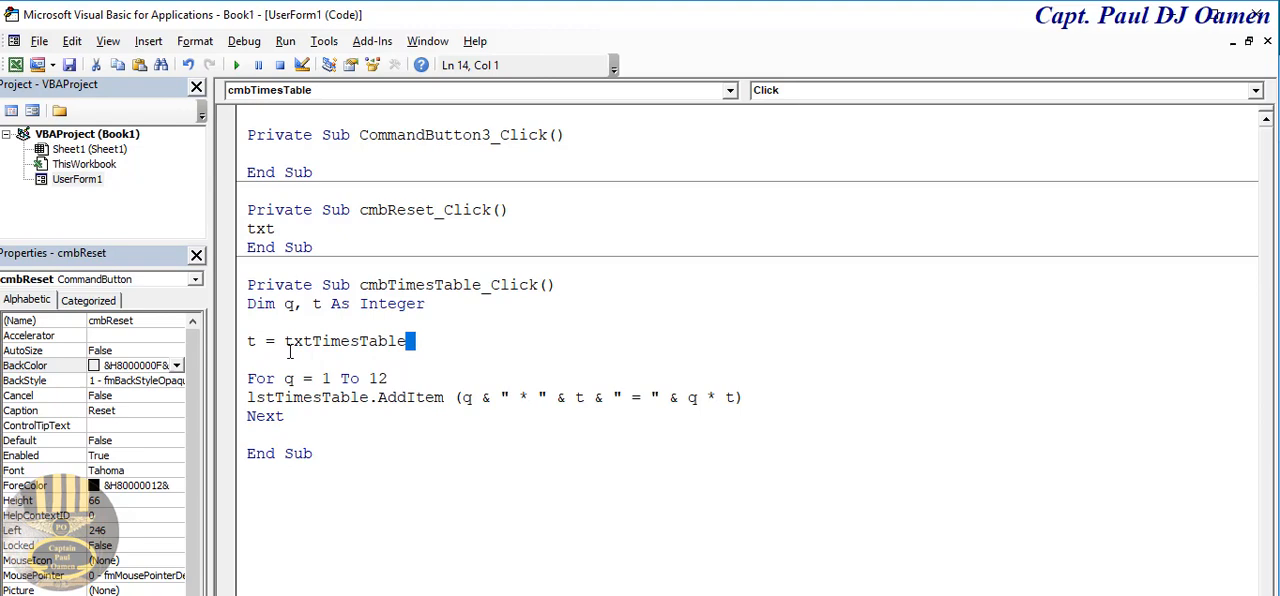
pyautogui.doubleClick(348, 340)
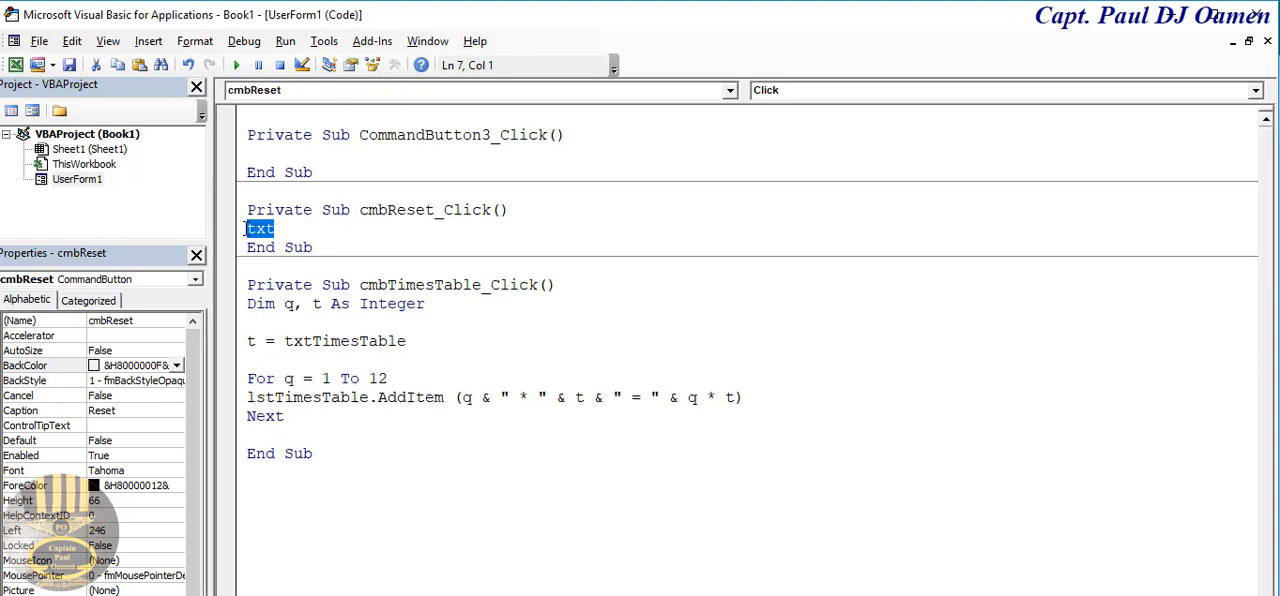
pyautogui.write('TimesTable.Text = "')
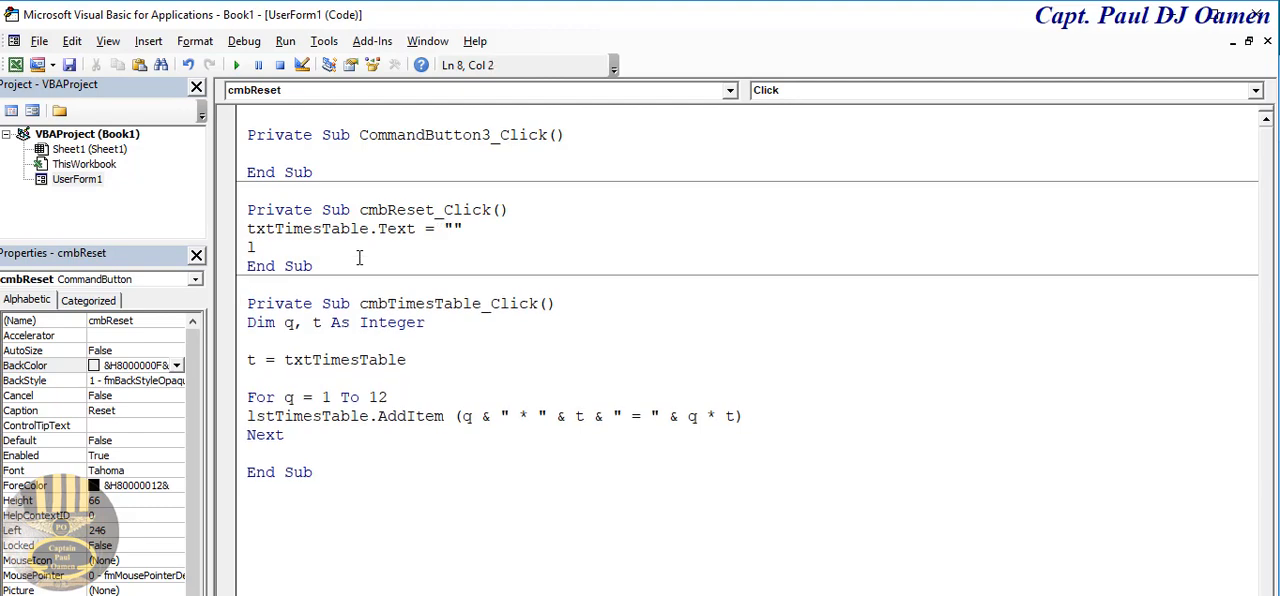
pyautogui.press('Backspace')
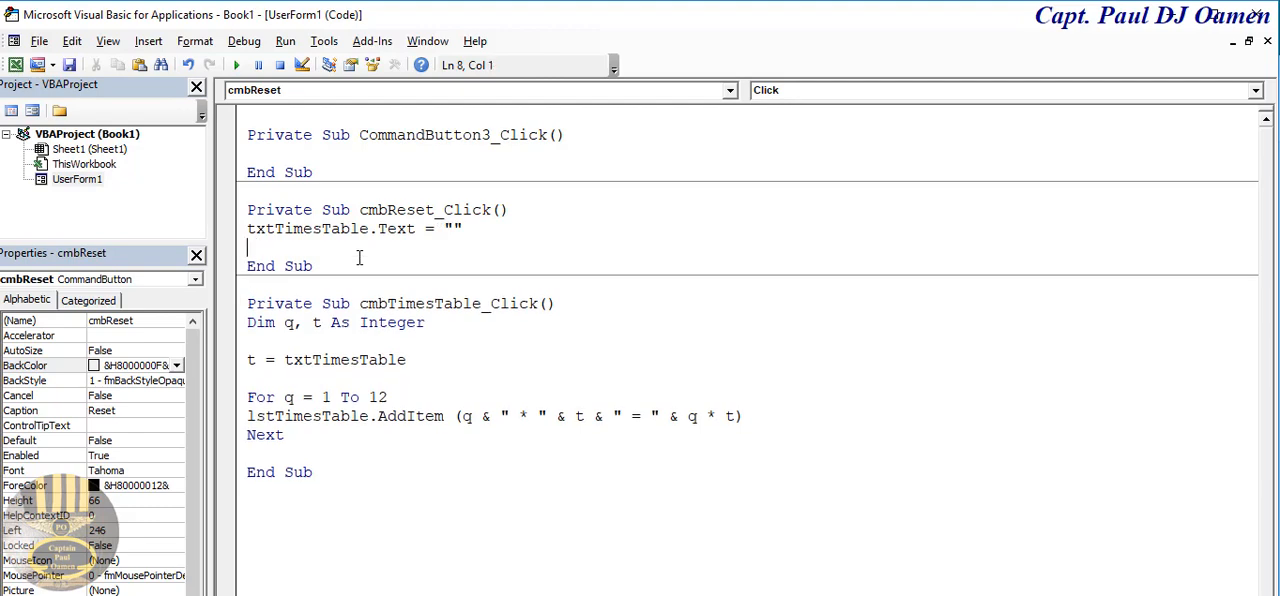
pyautogui.write('txtTimesTable')
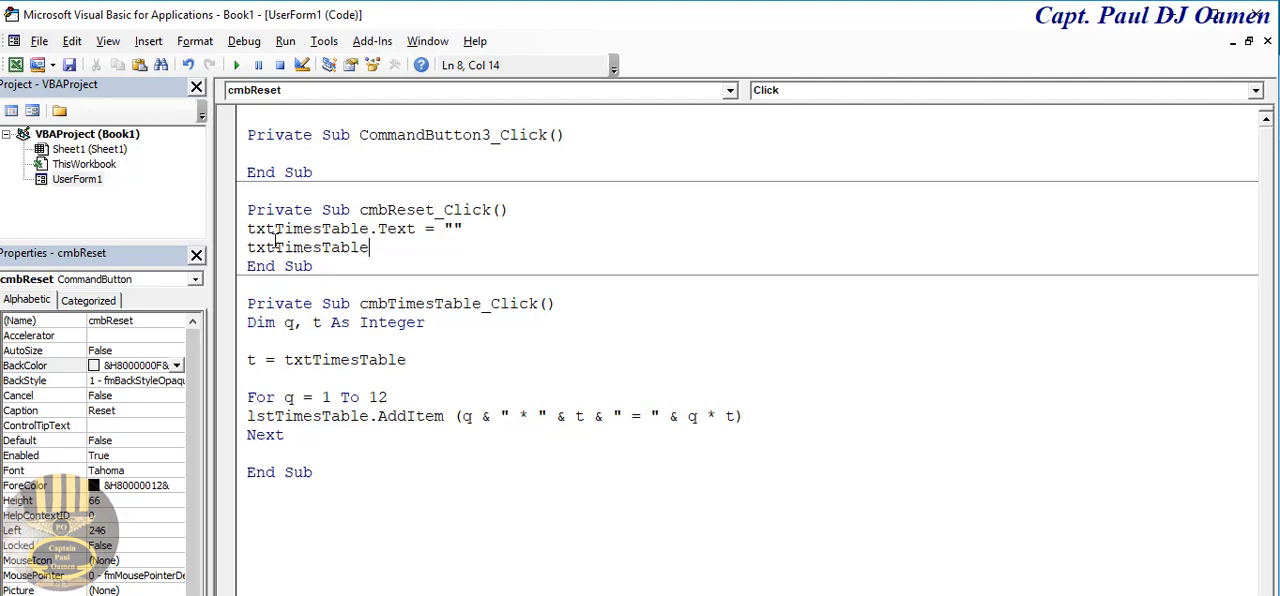
pyautogui.doubleClick(258, 248)
pyautogui.write('ls')
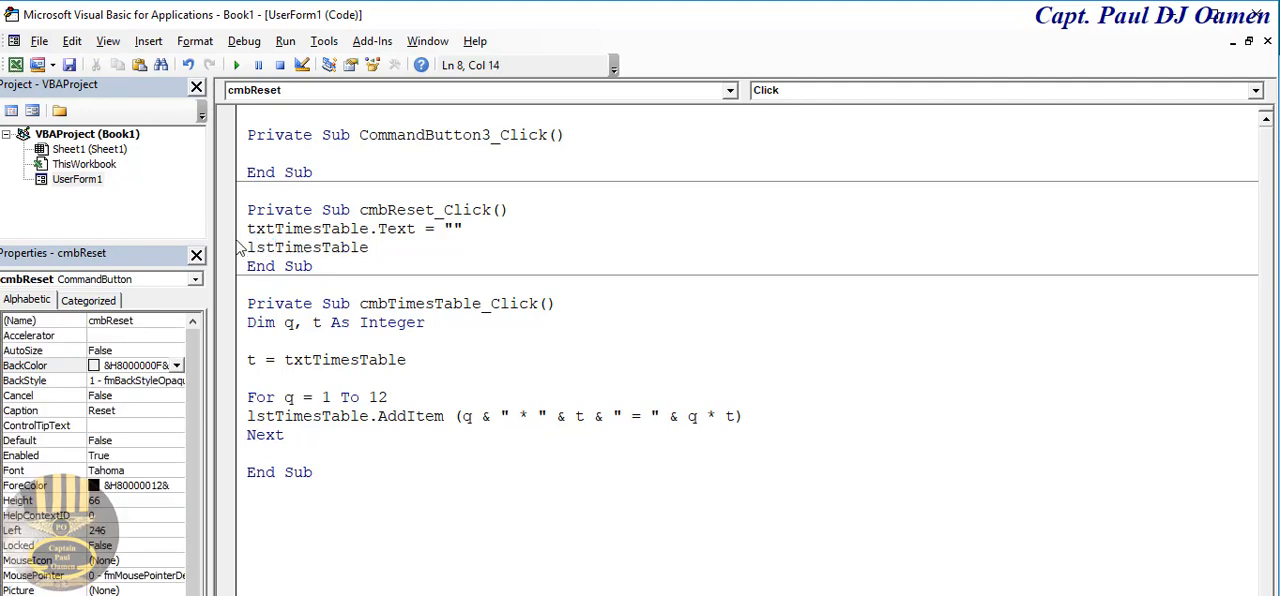
pyautogui.write('.')
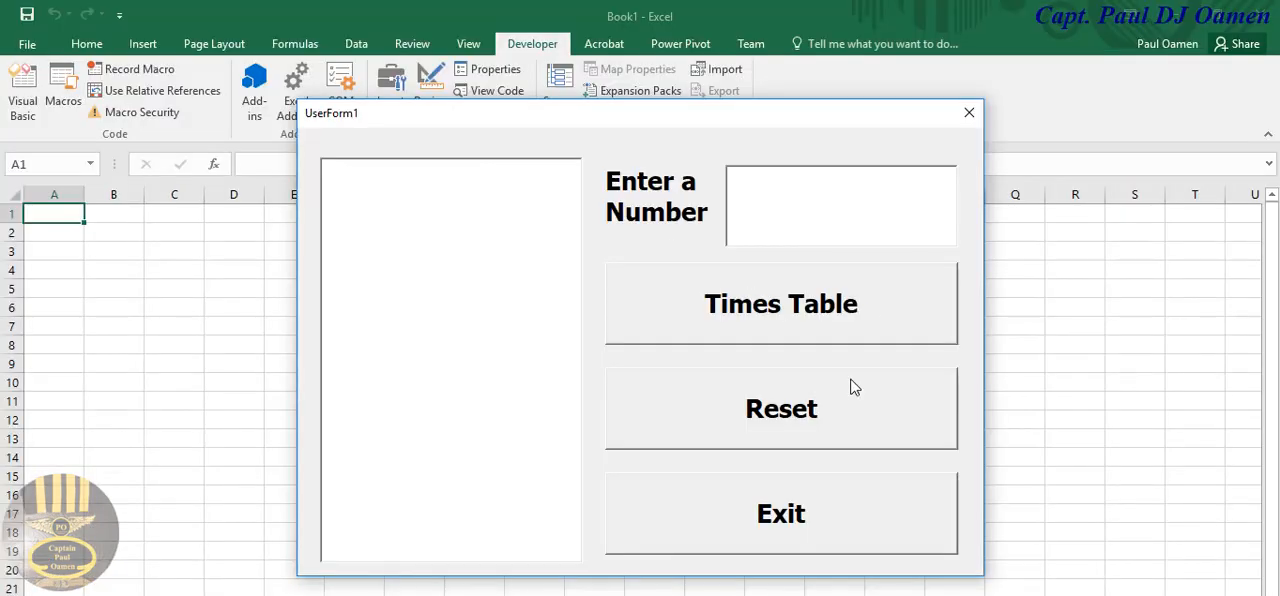
# - Enter 7 then 9 in the form, using Reset each time to empty the number box
pyautogui.write('7')
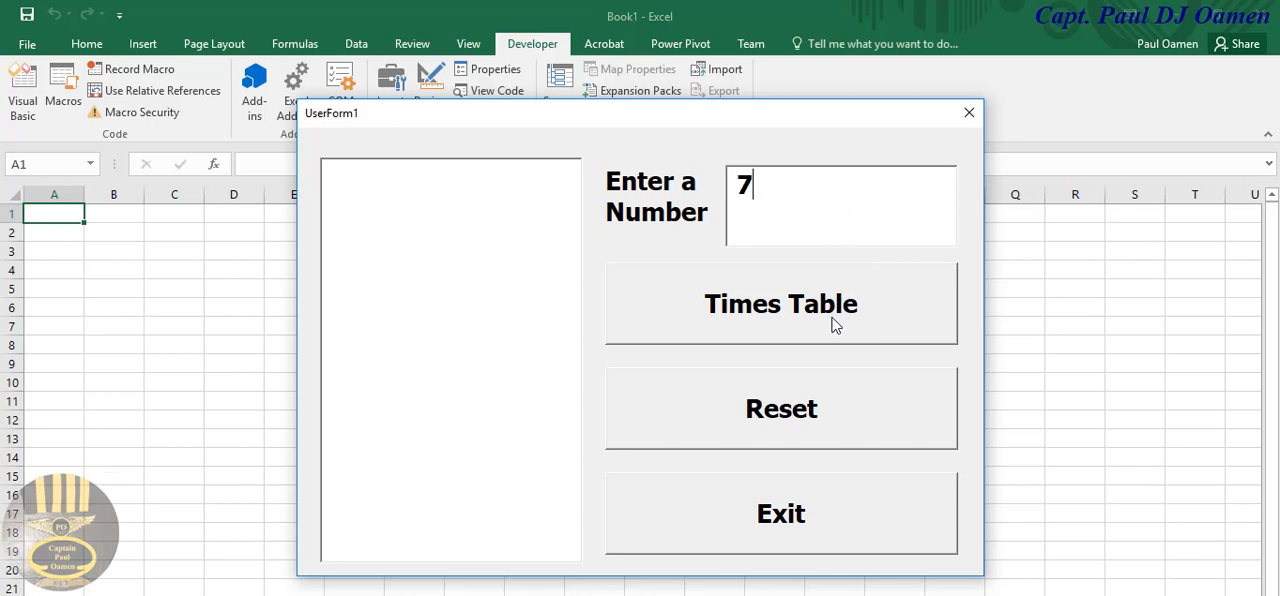
pyautogui.click(780, 408)
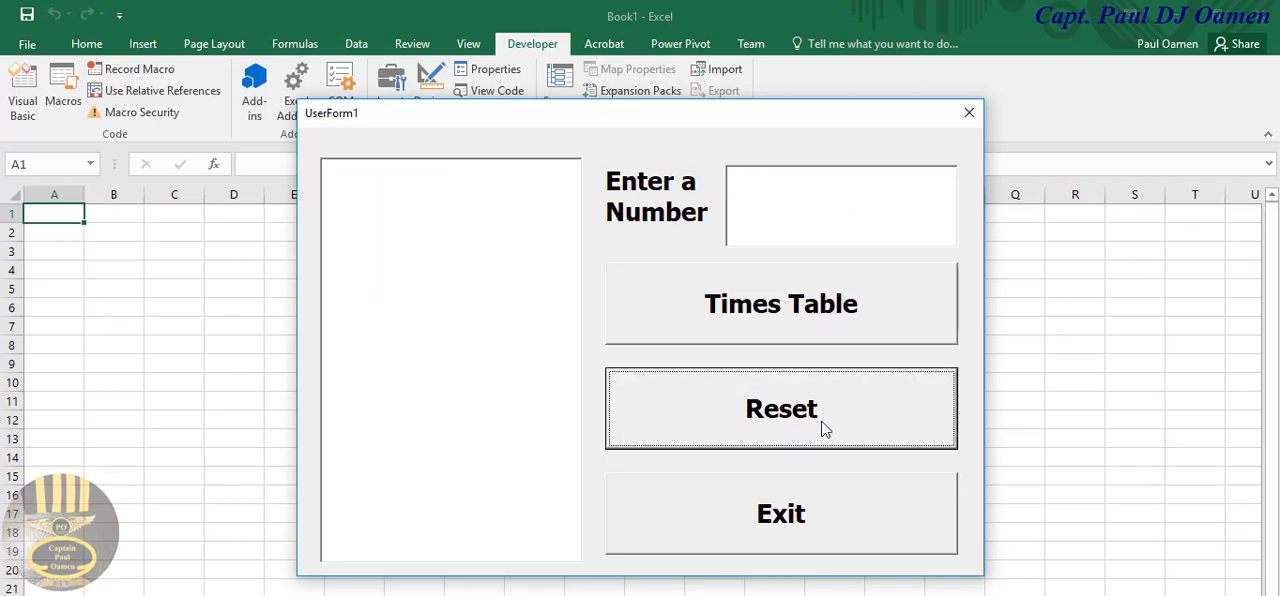
pyautogui.write('9')
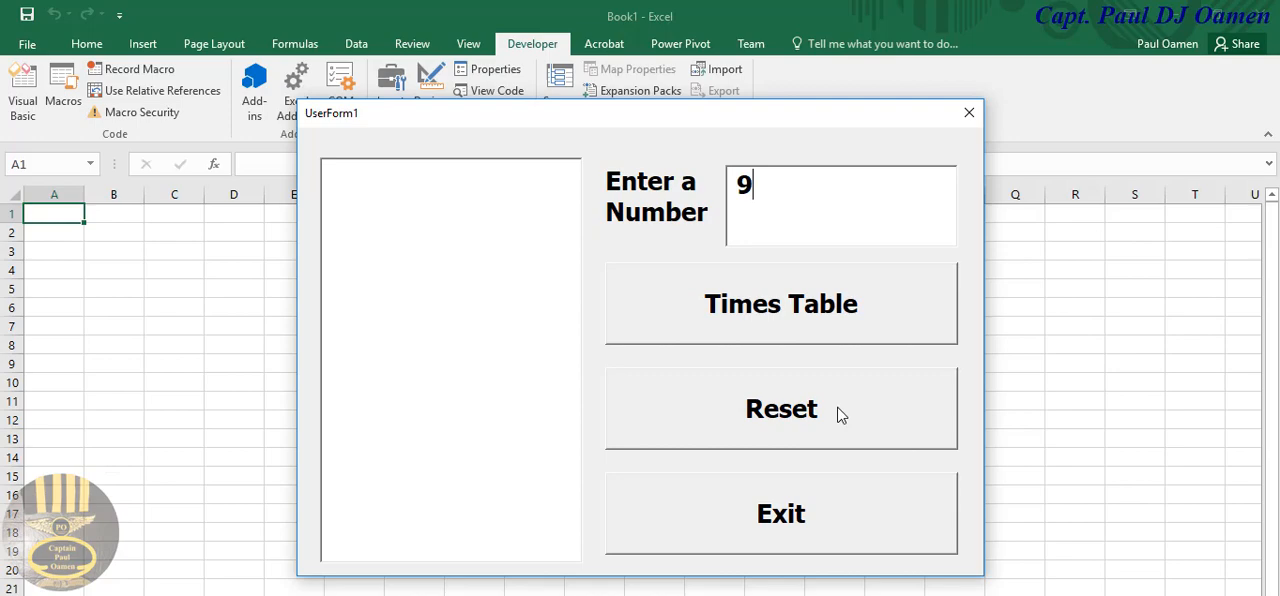
pyautogui.click(780, 304)
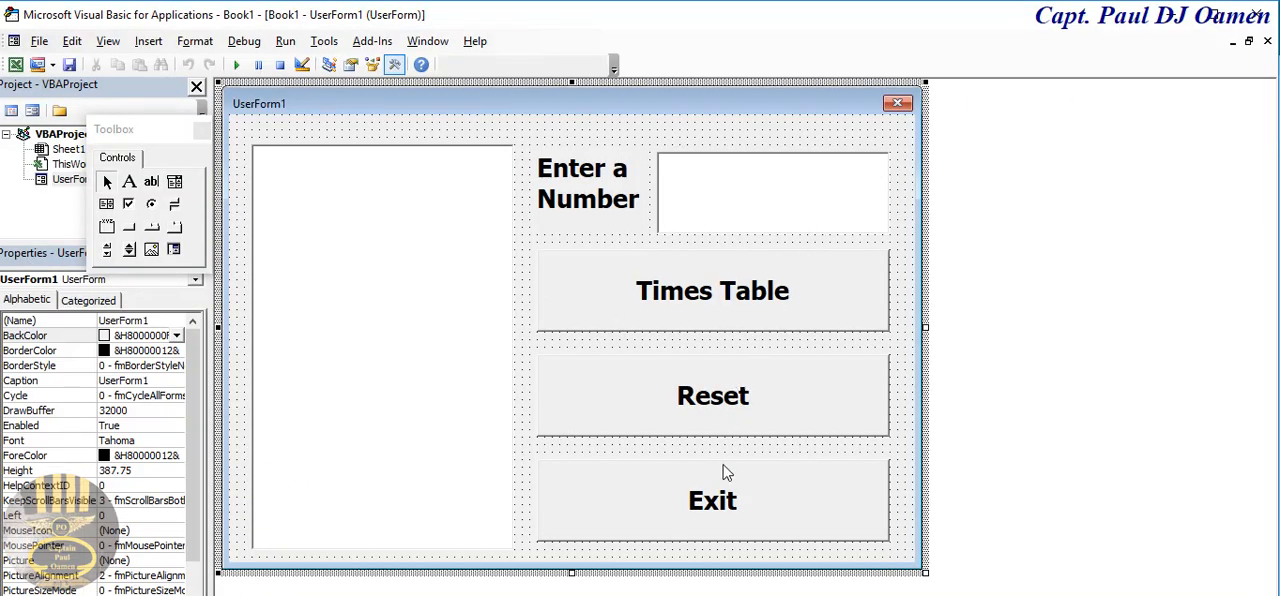
# - In the Reset button's code add the line that clears lstTimesTable
pyautogui.doubleClick(712, 396)
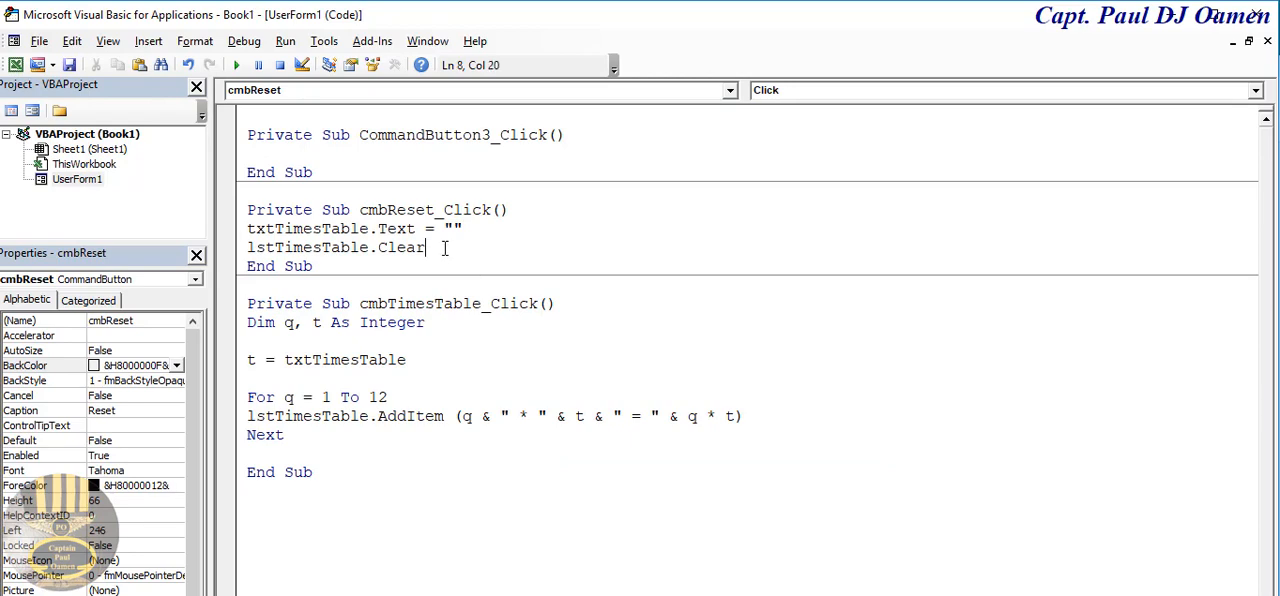
pyautogui.write('txtTimesTable')
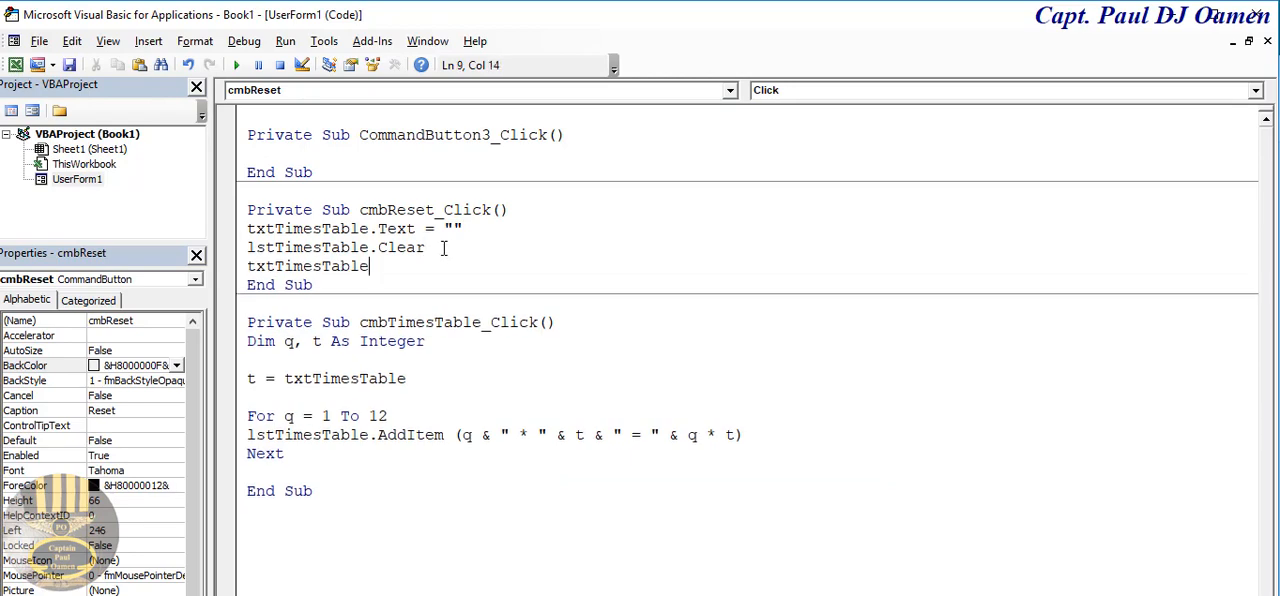
pyautogui.write('.set')
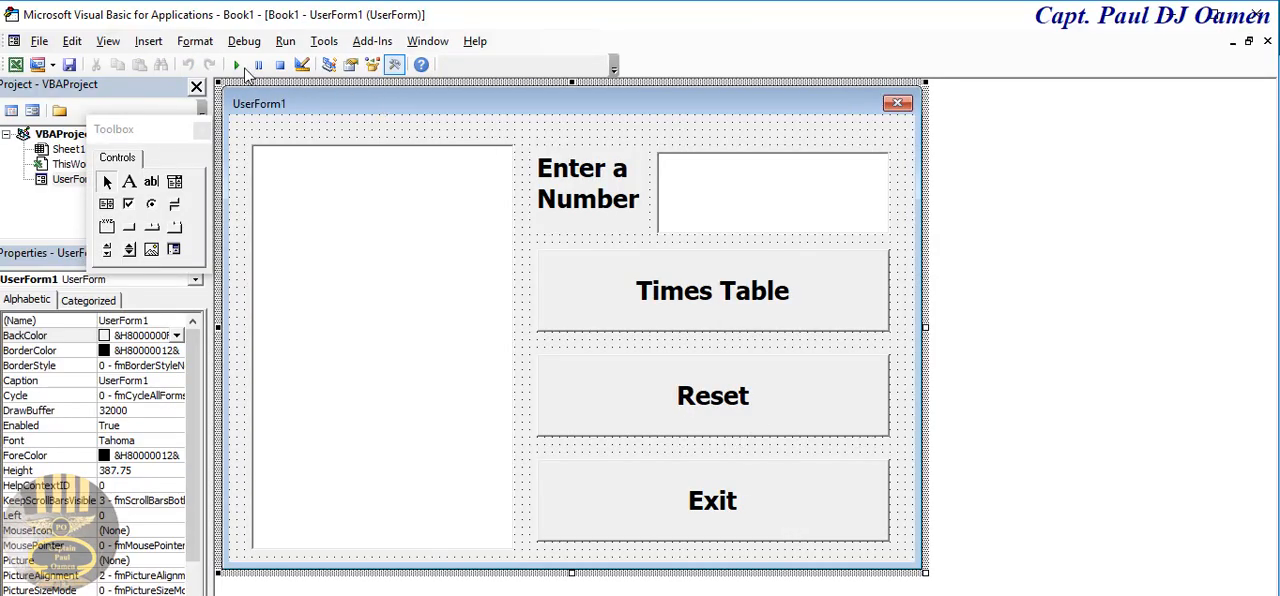
# - Run the form: list the 3 times table, Reset it, then list the 12 times table to 144
pyautogui.click(264, 64)
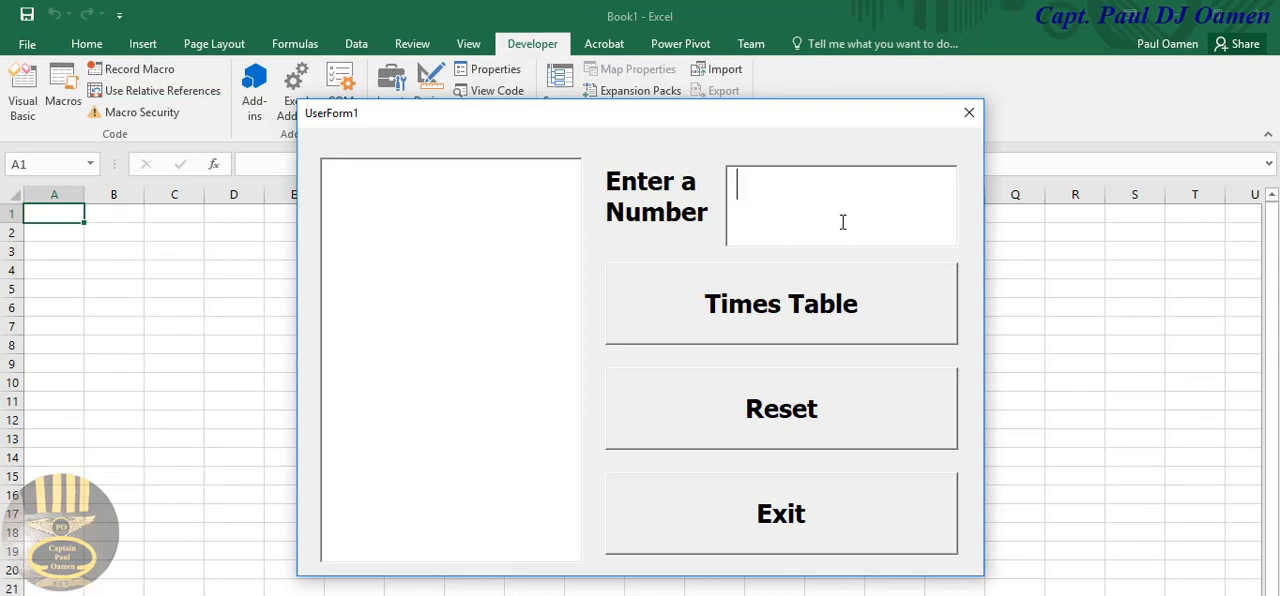
pyautogui.click(780, 304)
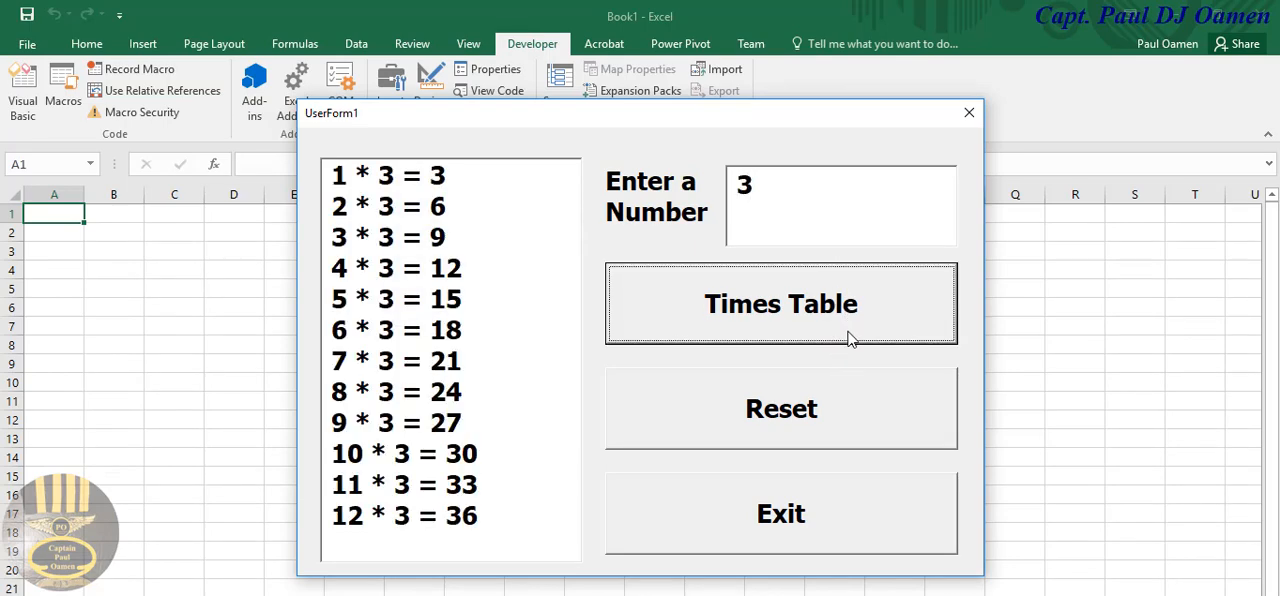
pyautogui.click(780, 408)
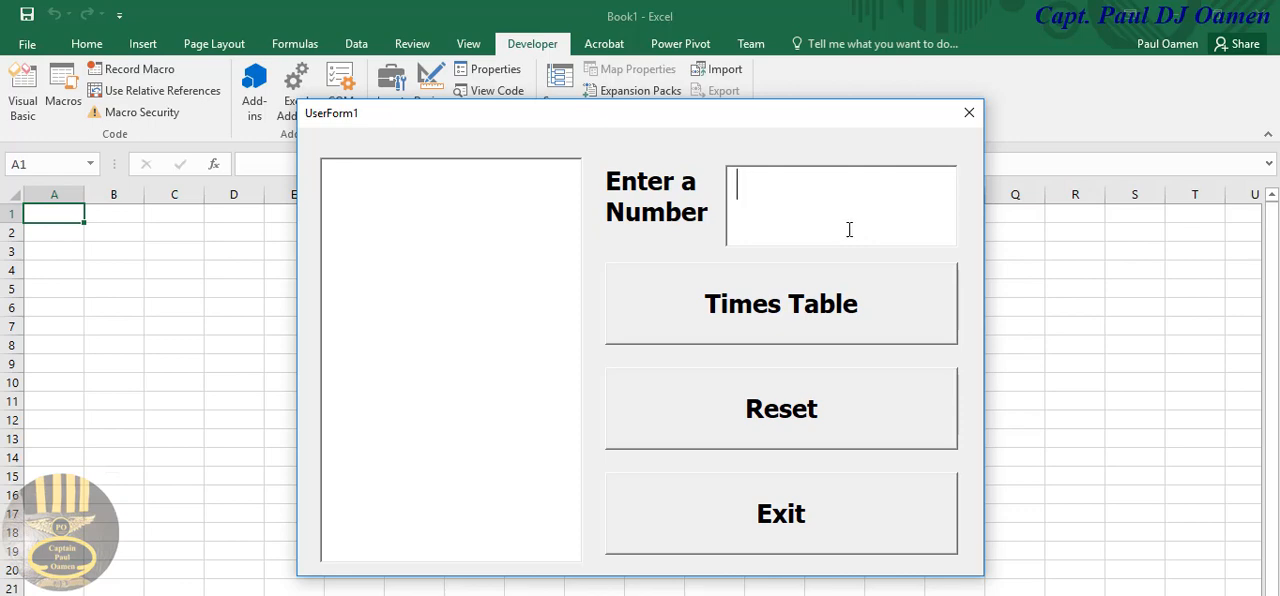
pyautogui.click(780, 304)
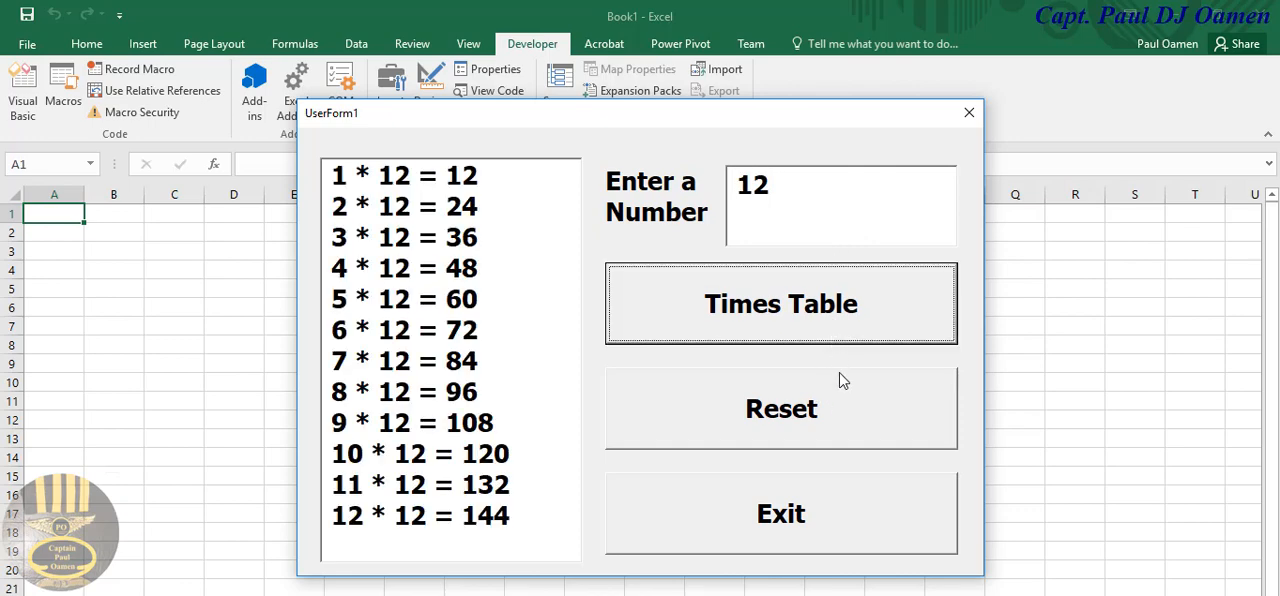
pyautogui.moveTo(856, 420)
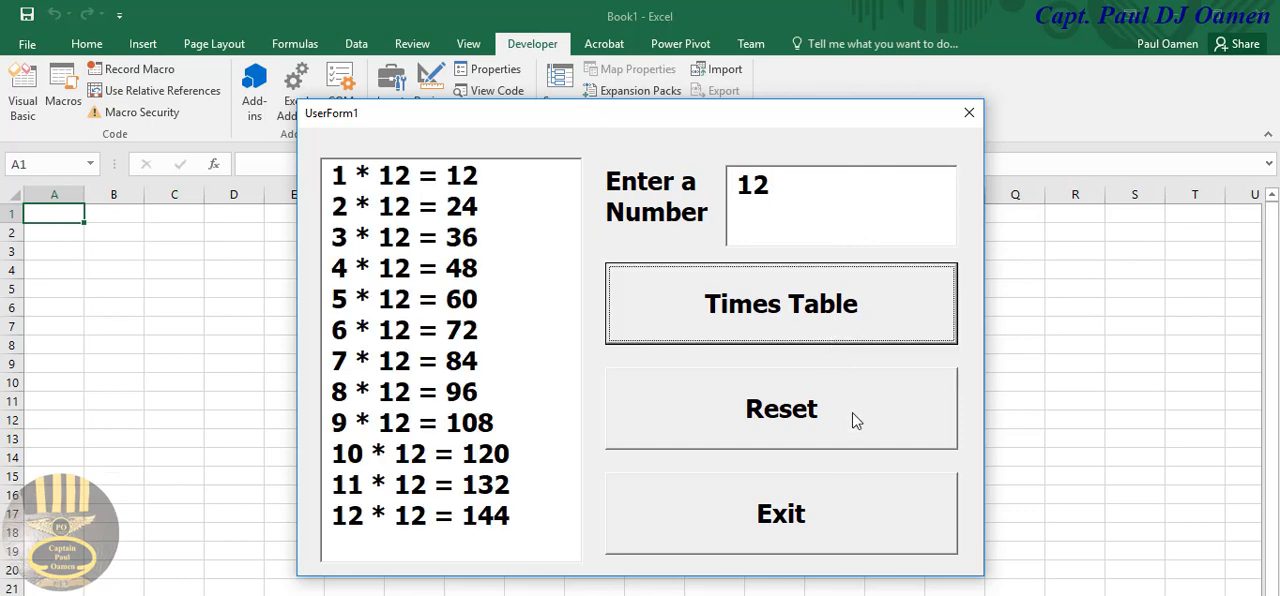